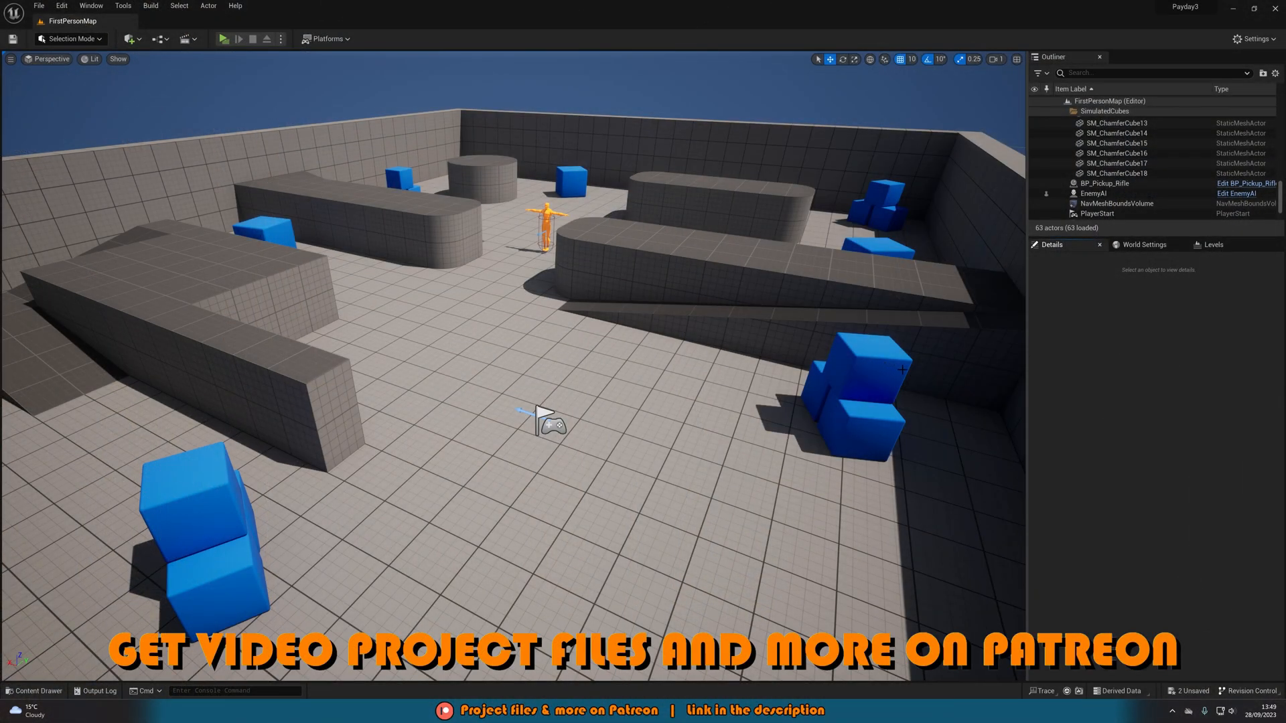
mouse_move(446, 147)
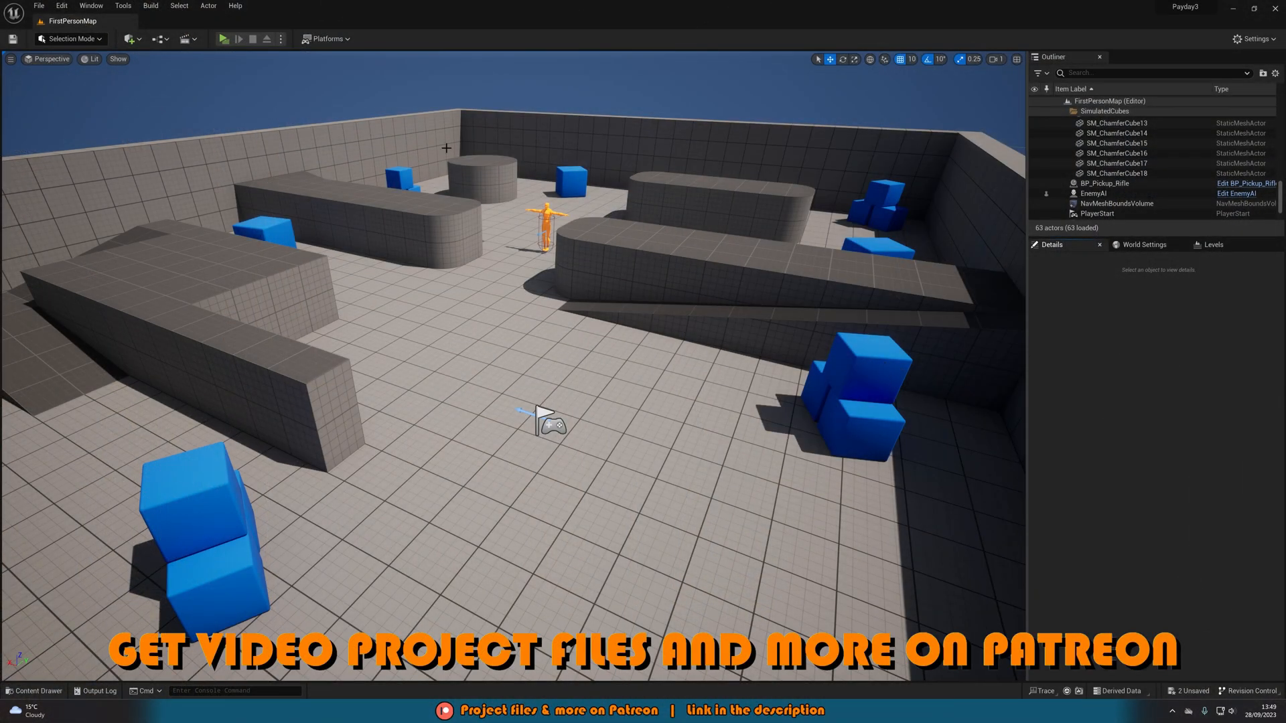
Launch the first-person map as a standalone game play test
left_click(224, 39)
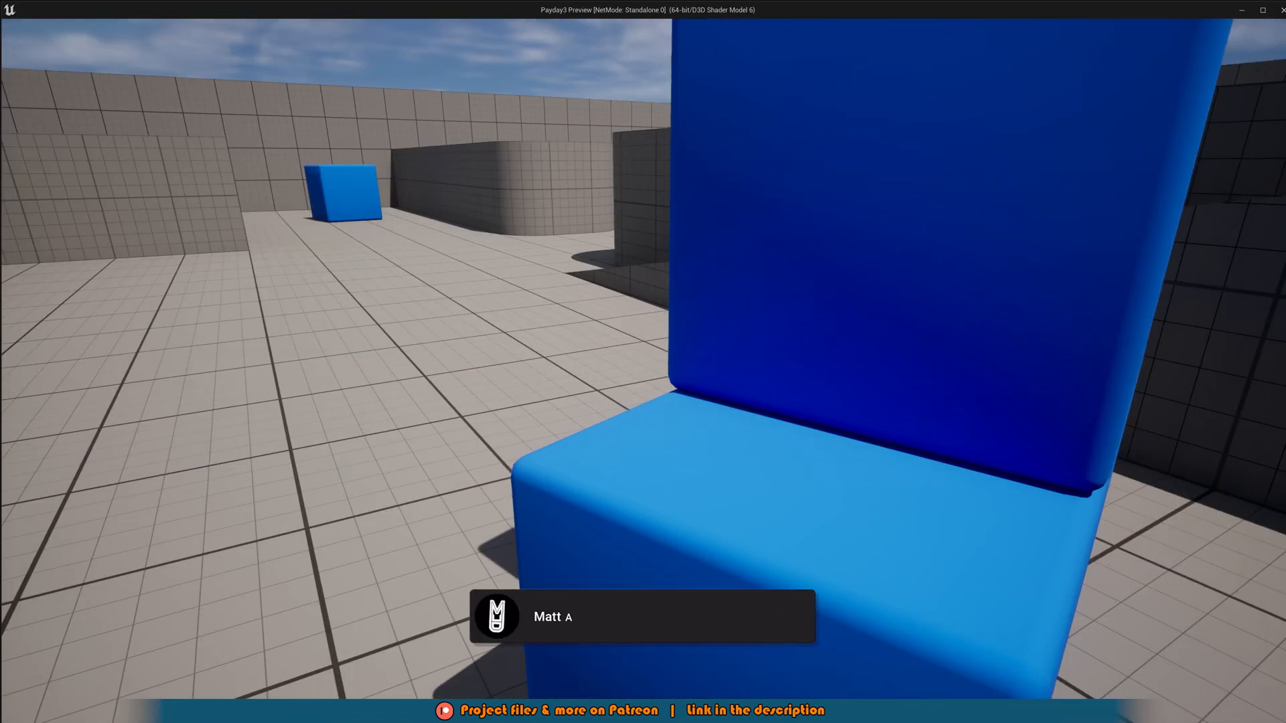
Focus the running game window and play through the level before ending the test
left_click(791, 619)
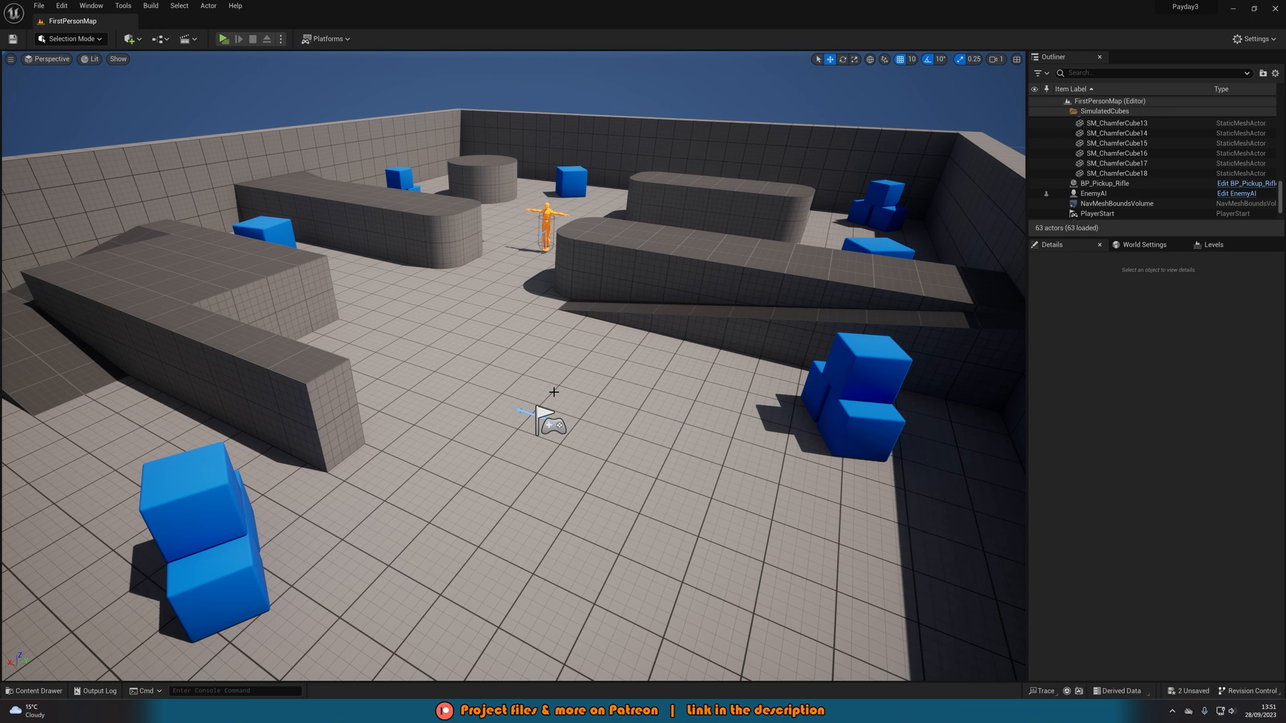
mouse_move(732, 462)
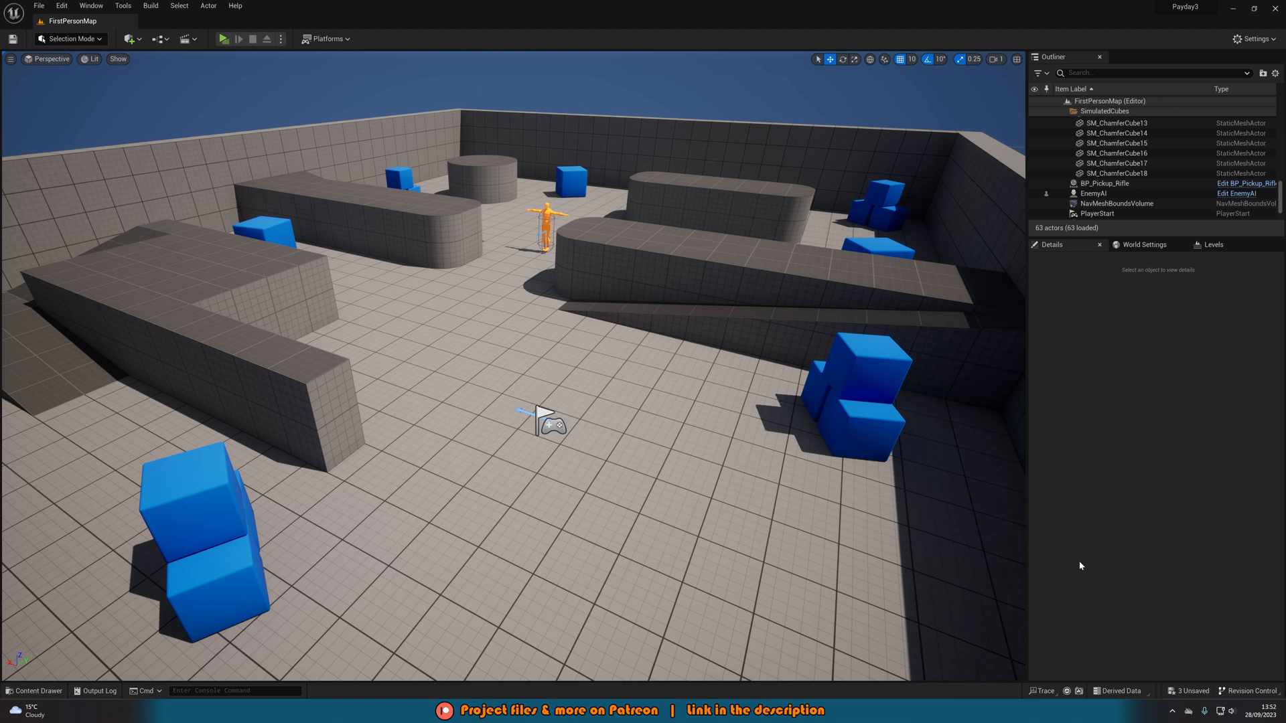
mouse_move(1144, 560)
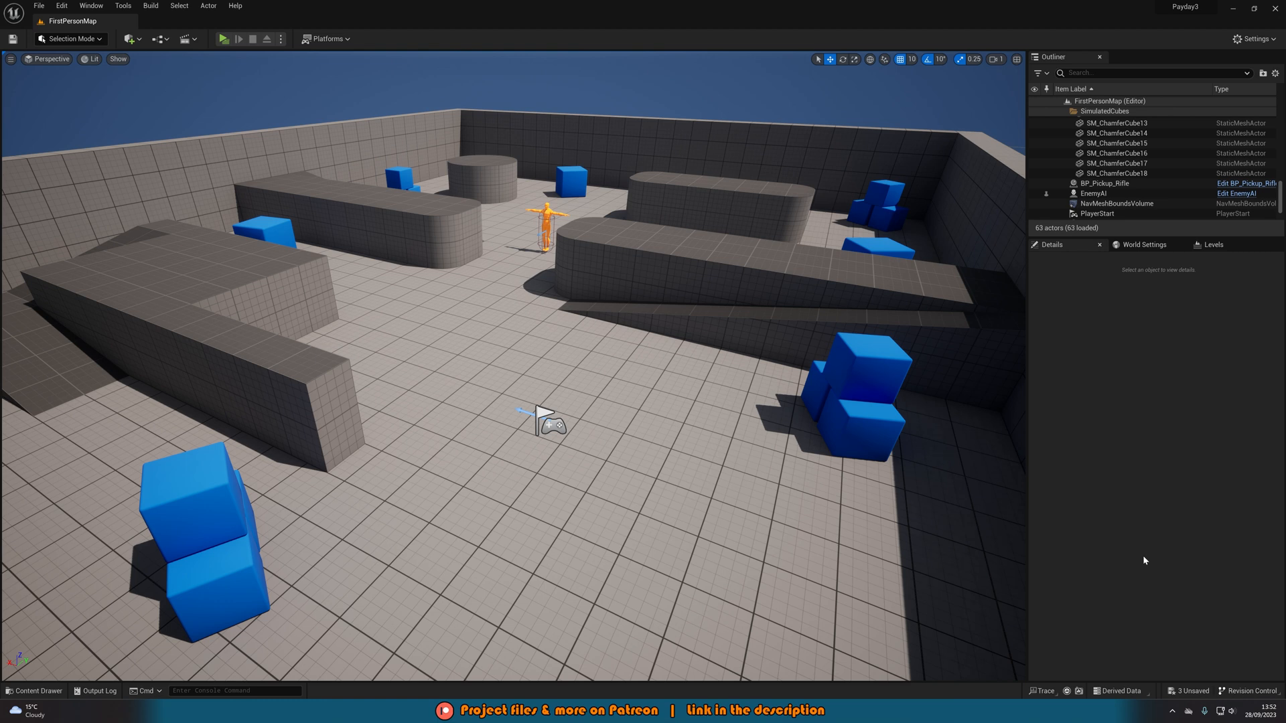
Create a Blueprint Interface asset named BPI_Detection from the Content Drawer
left_click(34, 691)
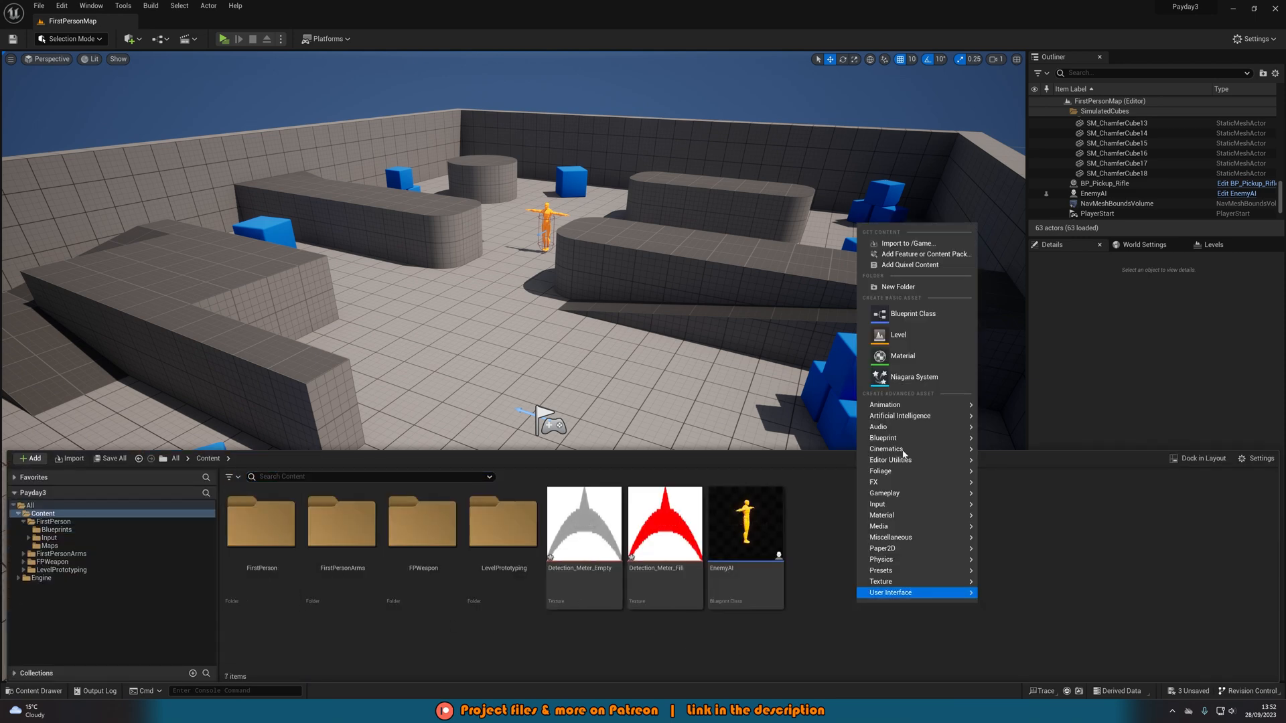
left_click(1043, 496)
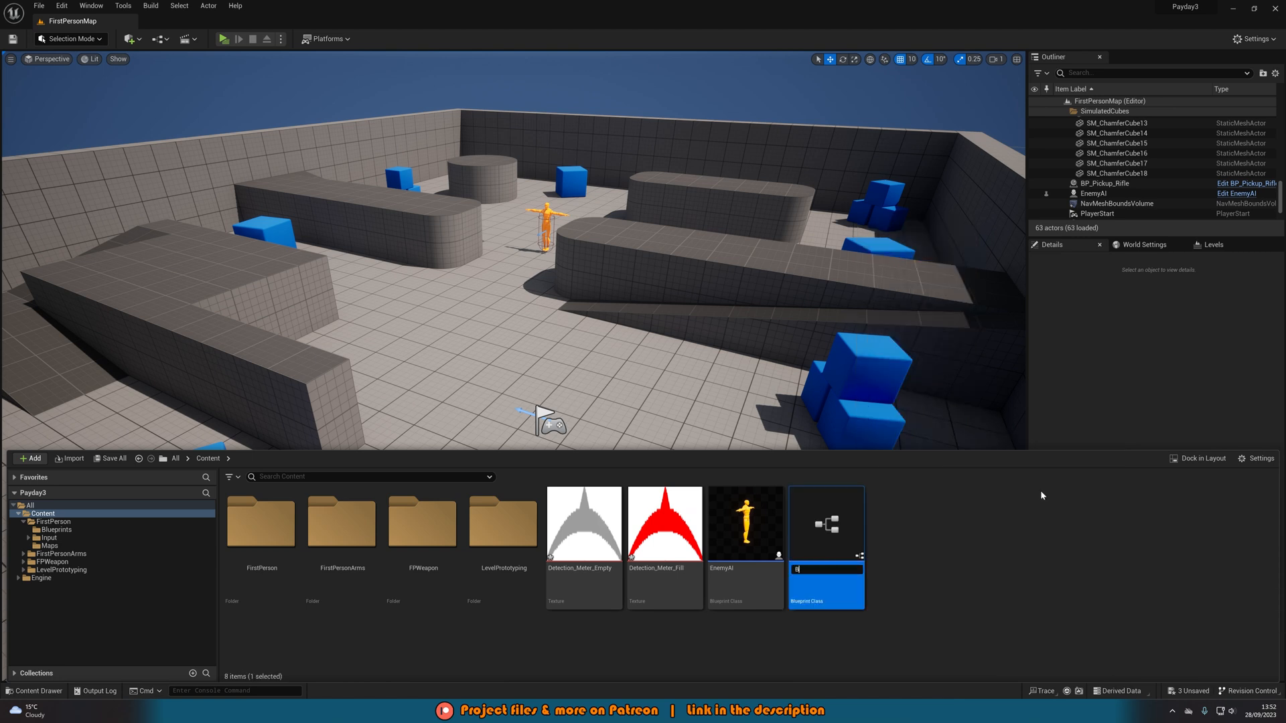
type("BPI_Detectio")
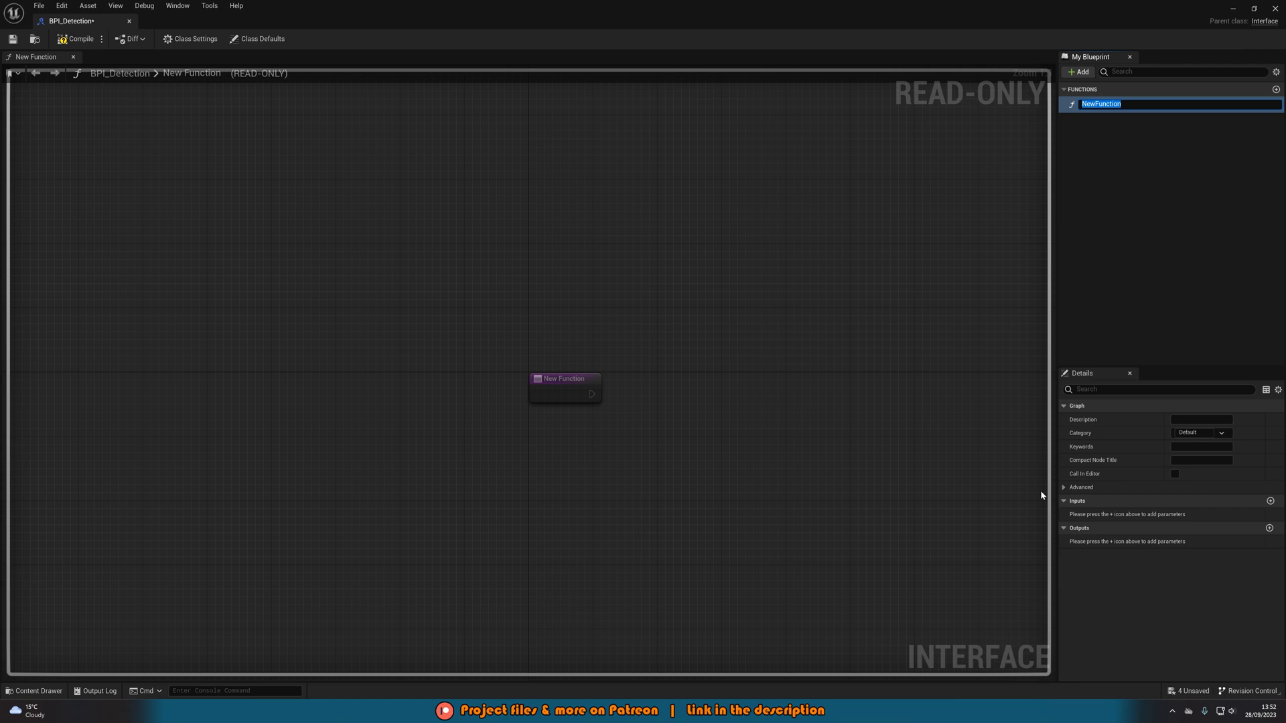
Rename the function to Start Detection with a Character input named AI
type("Start Dete")
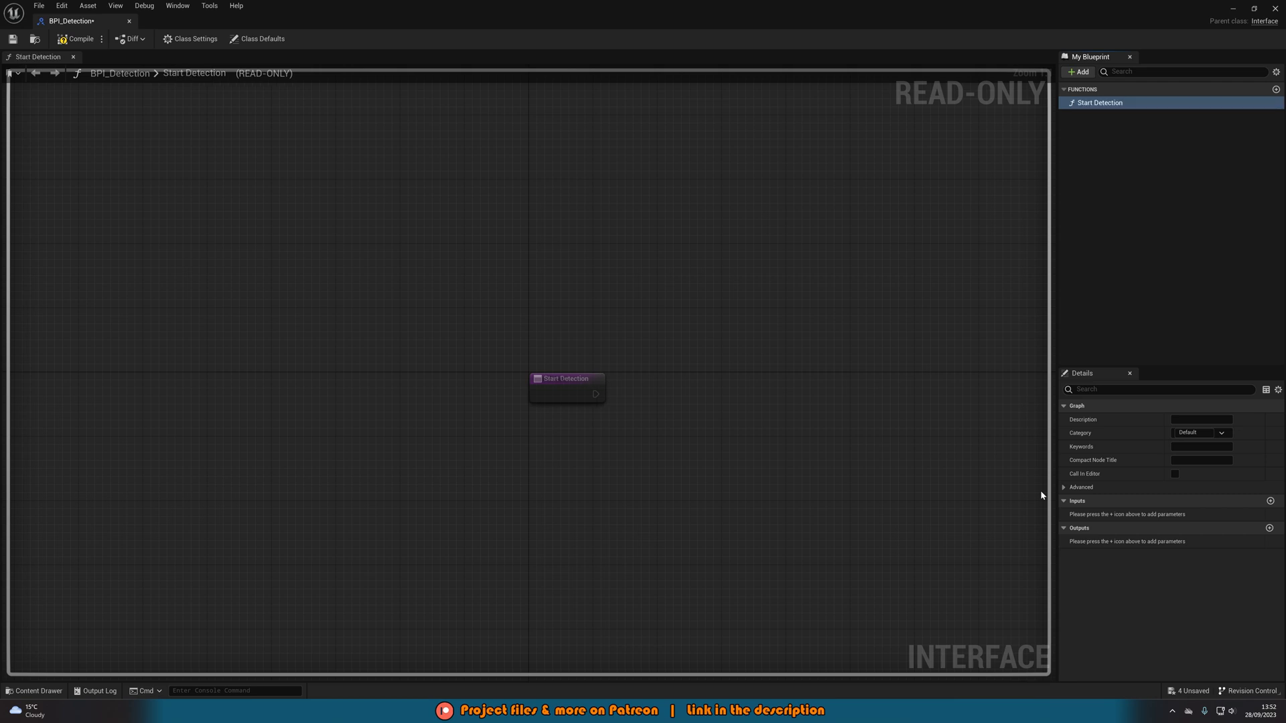
left_click(1270, 500)
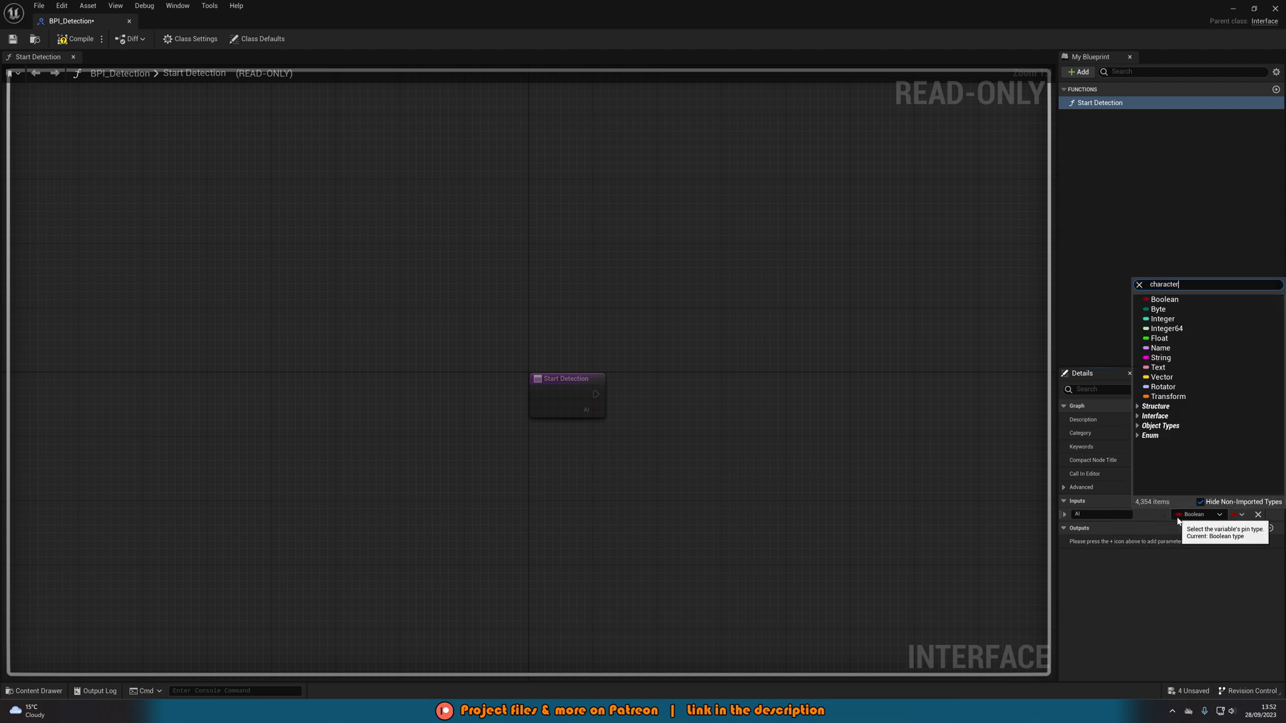
left_click(1166, 415)
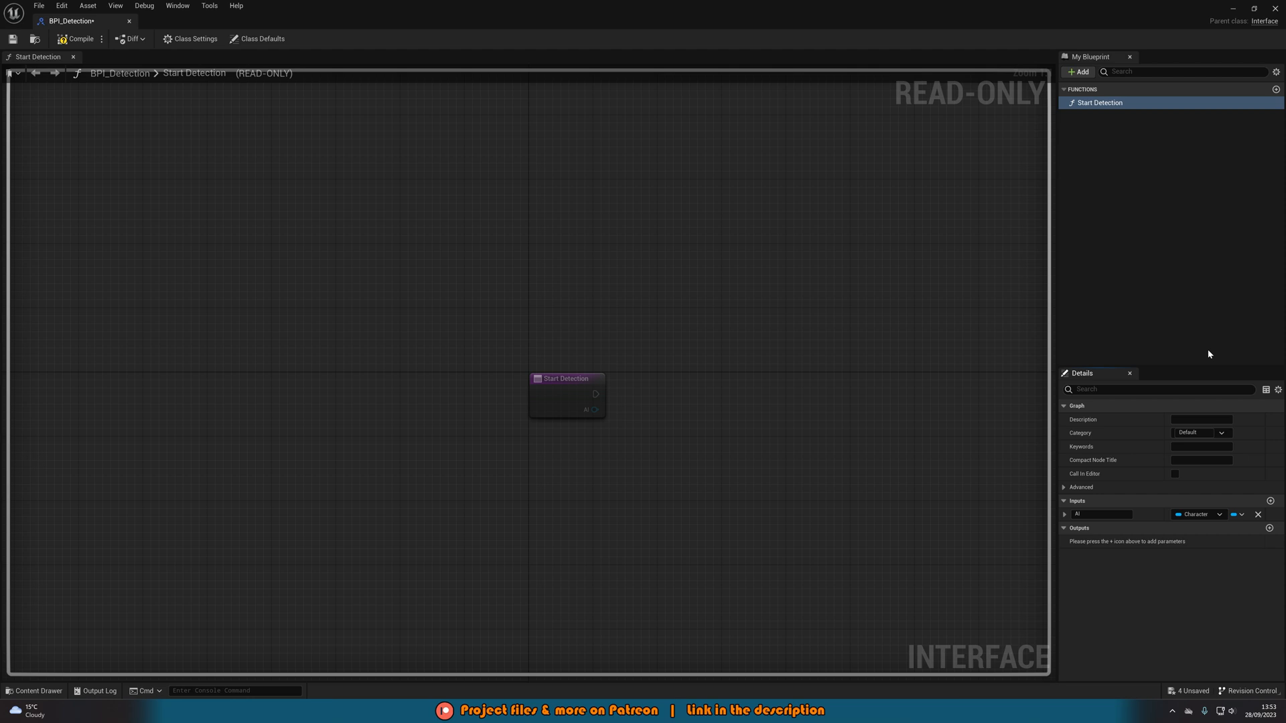
mouse_move(1197, 530)
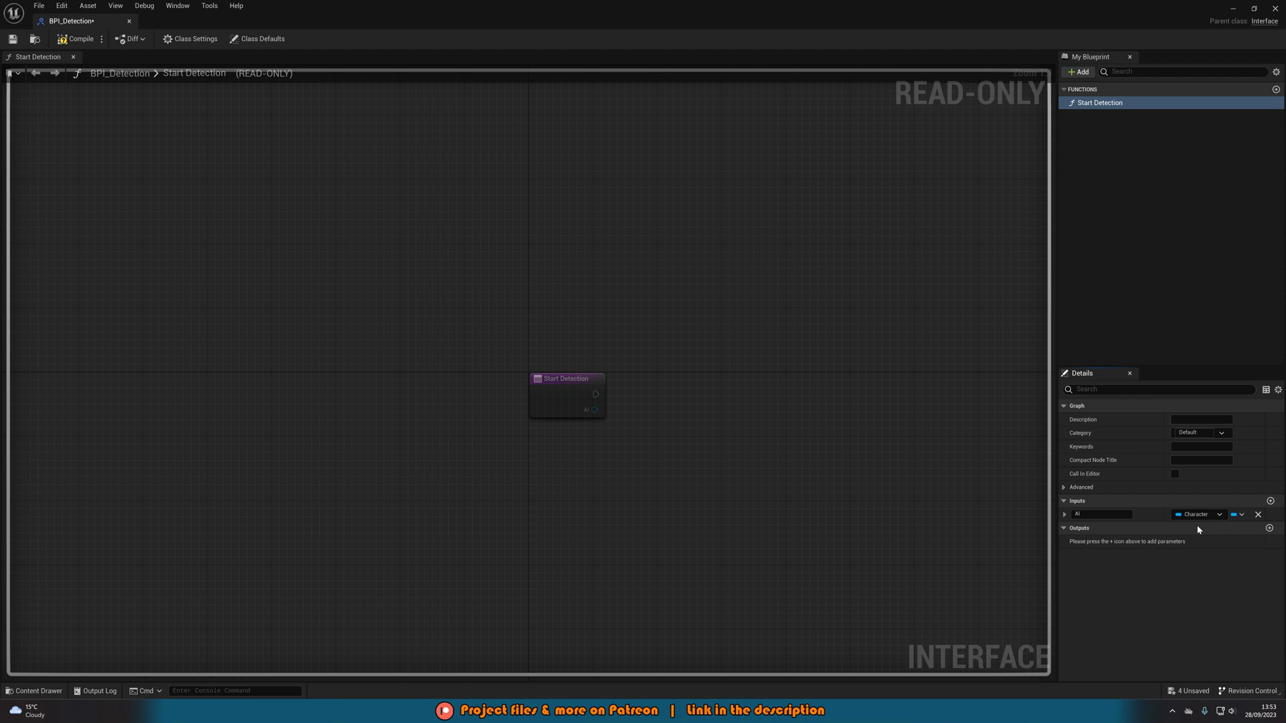
mouse_move(1136, 536)
type("S")
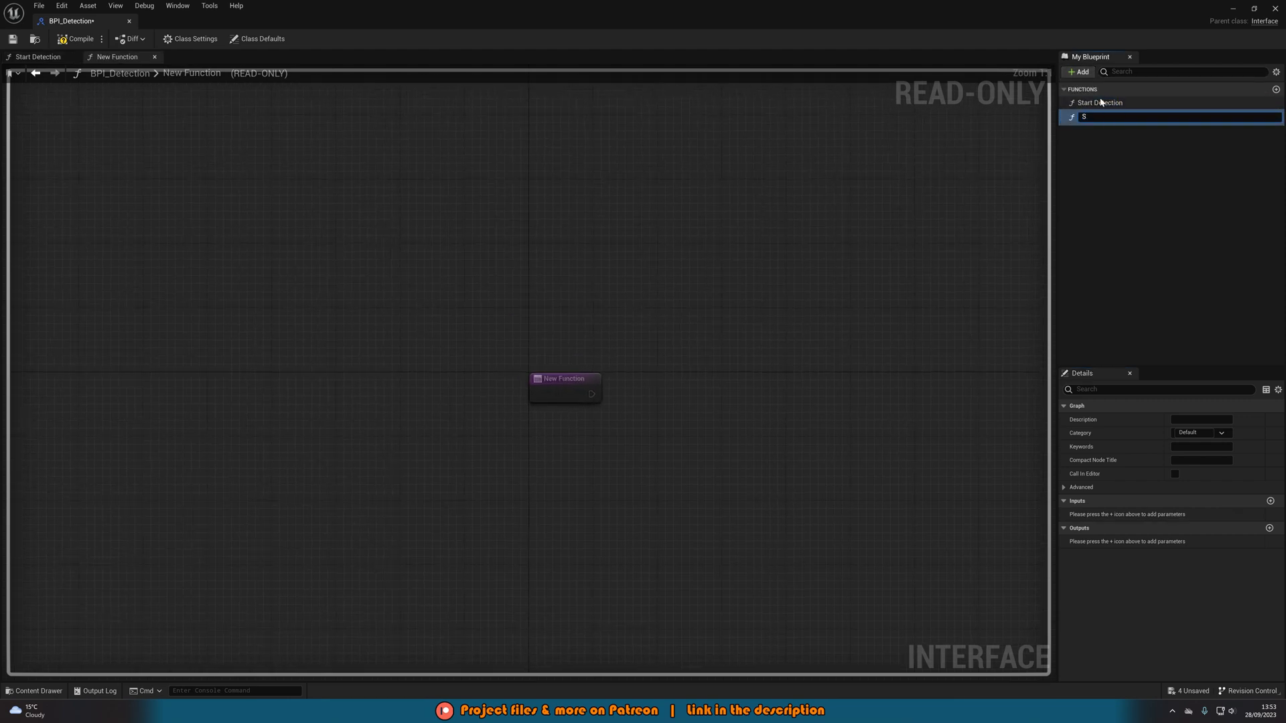
Add Stop Detection, Start Chase and Stop Chase functions to BPI_Detection
type("top Detection")
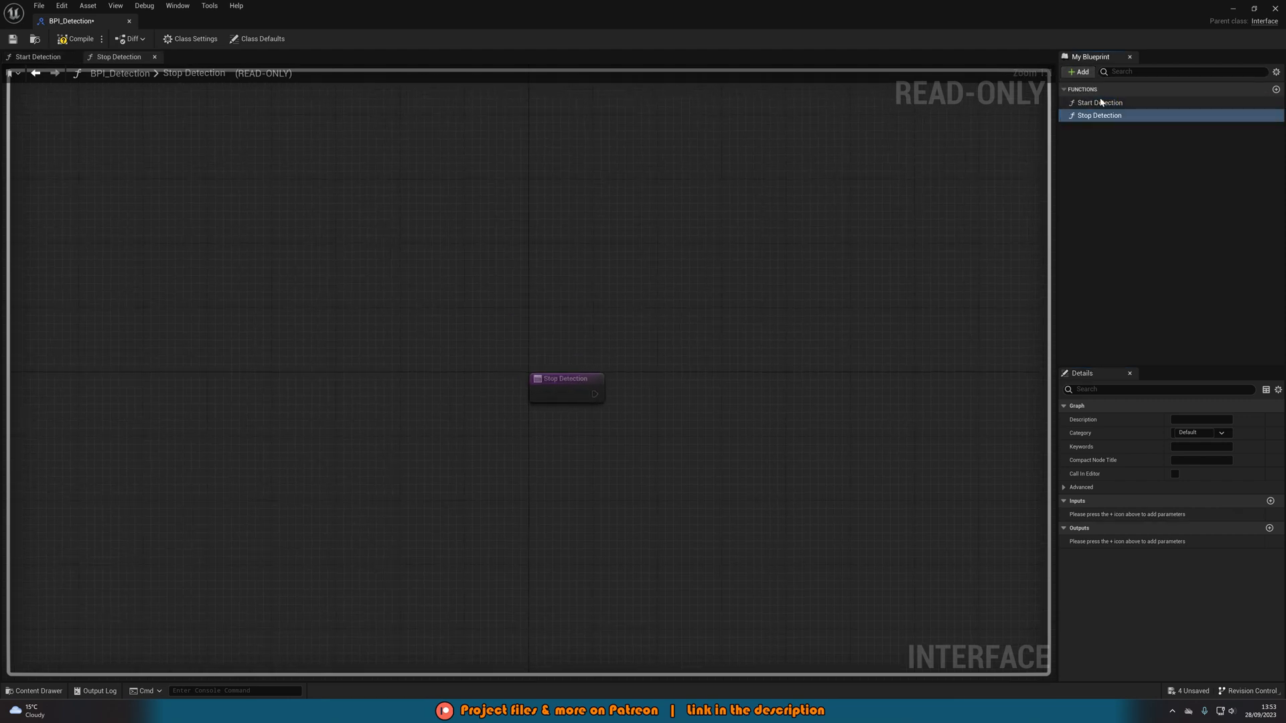
left_click(1079, 72)
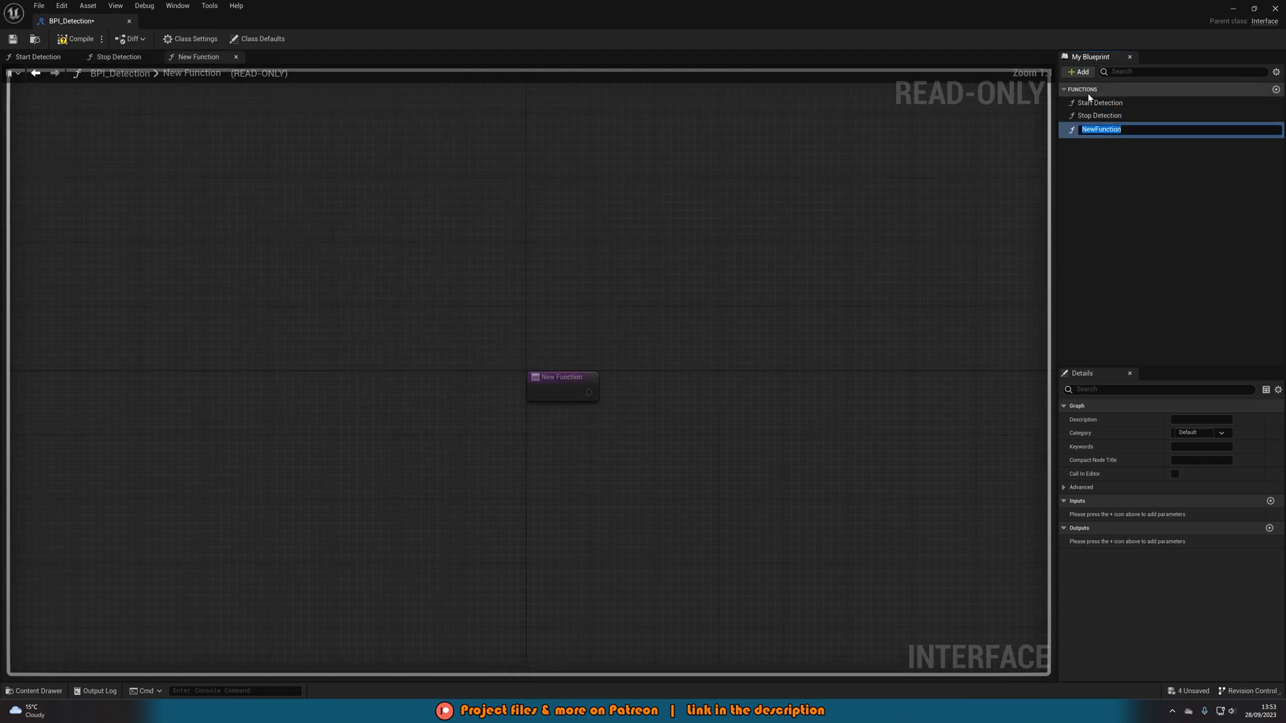
type("Start Chase")
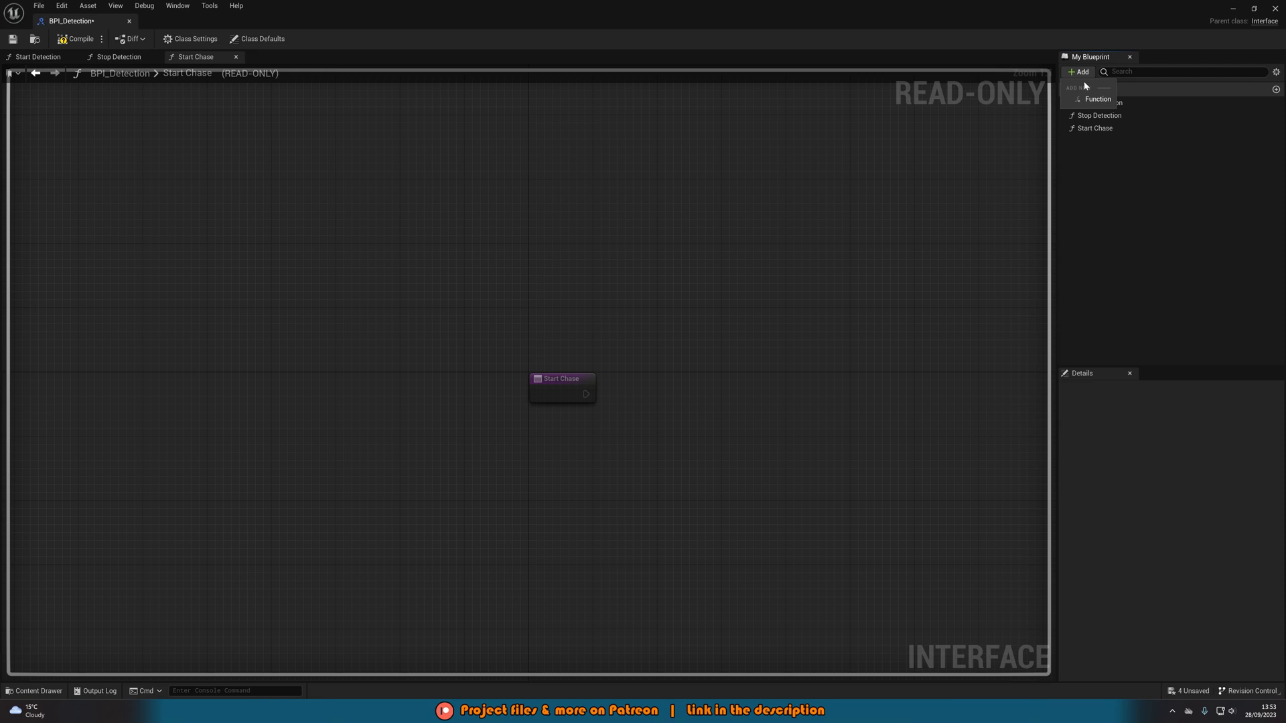
left_click(1098, 98)
type("Stop Chase")
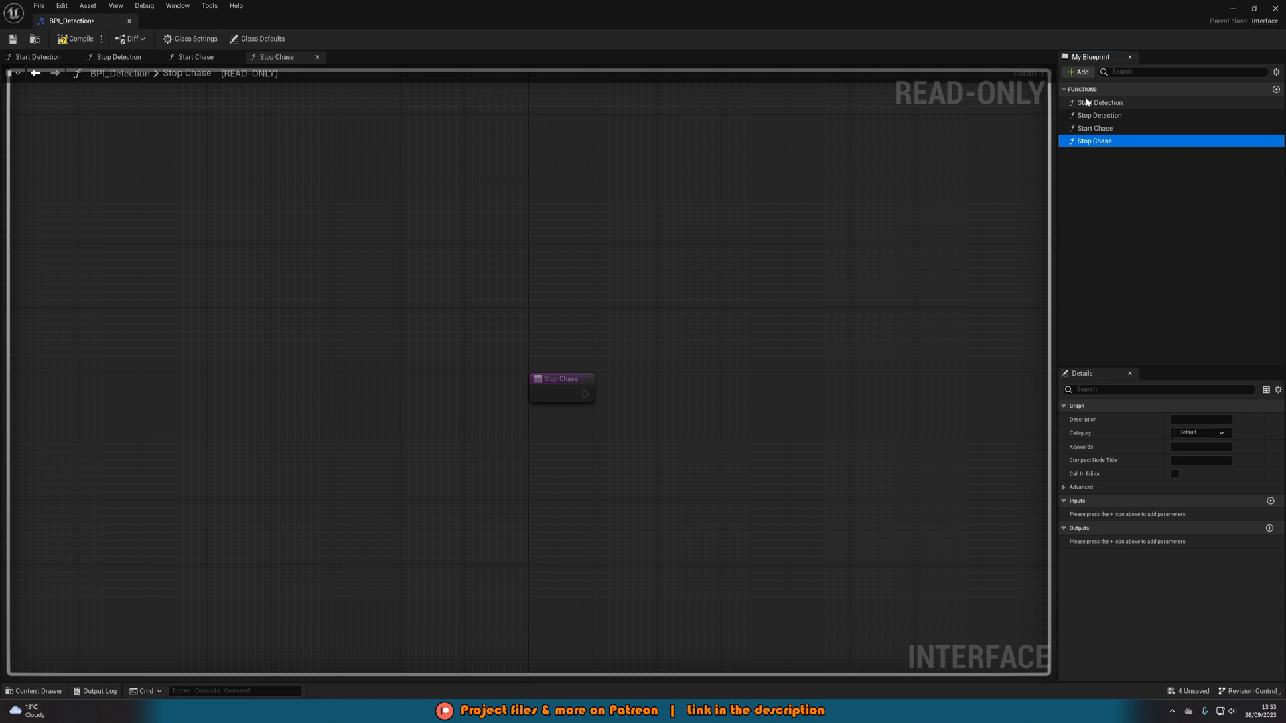
left_click(1099, 102)
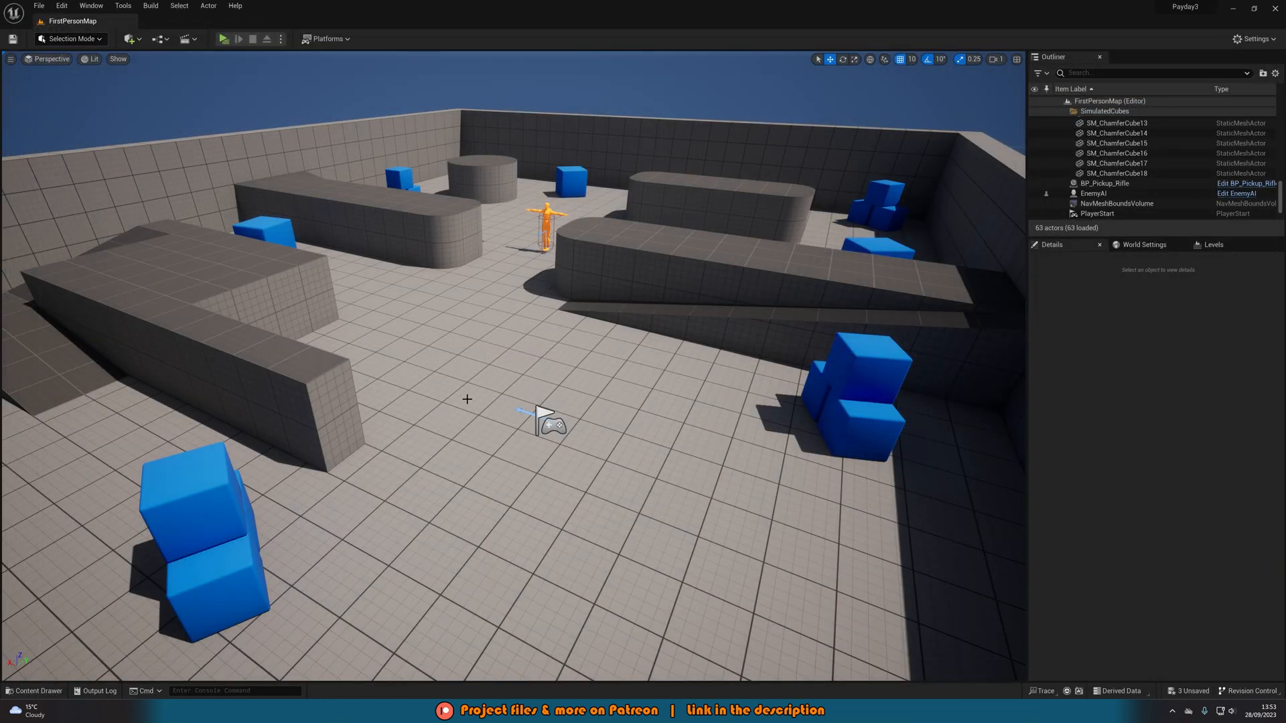
mouse_move(1204, 460)
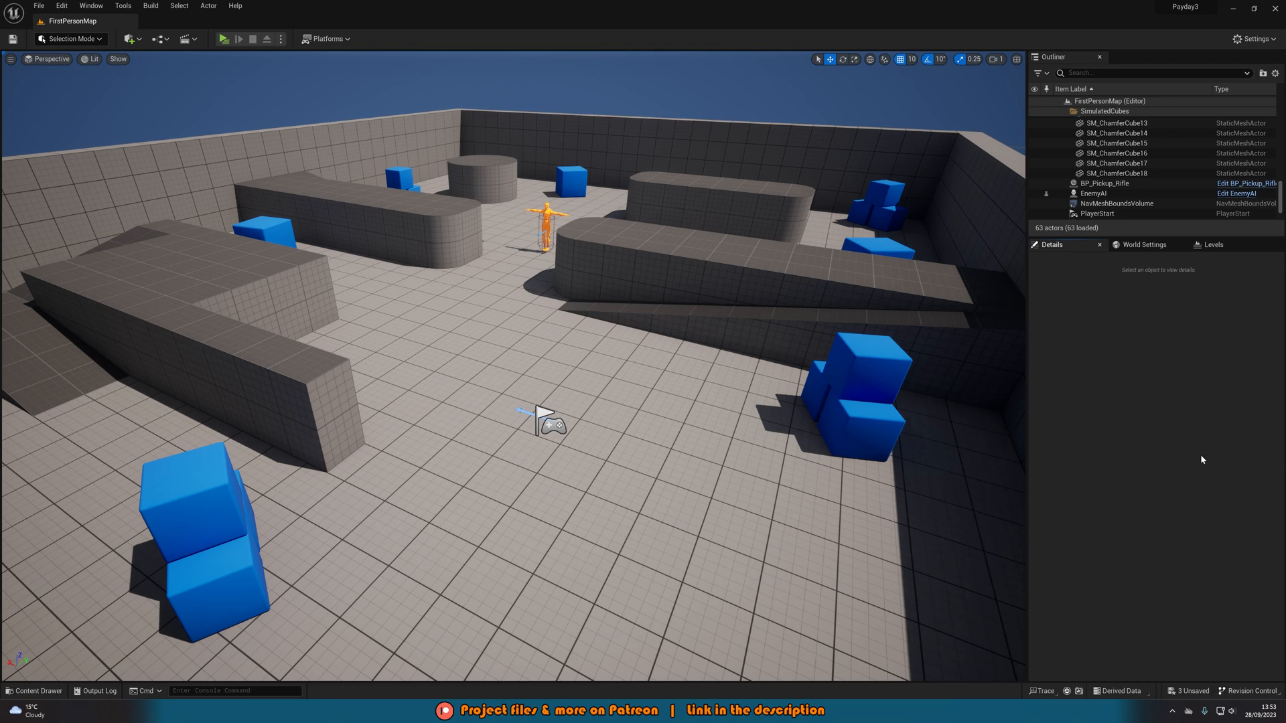
Create a User Widget-based Widget Blueprint named W_DetectionMeter
left_click(28, 458)
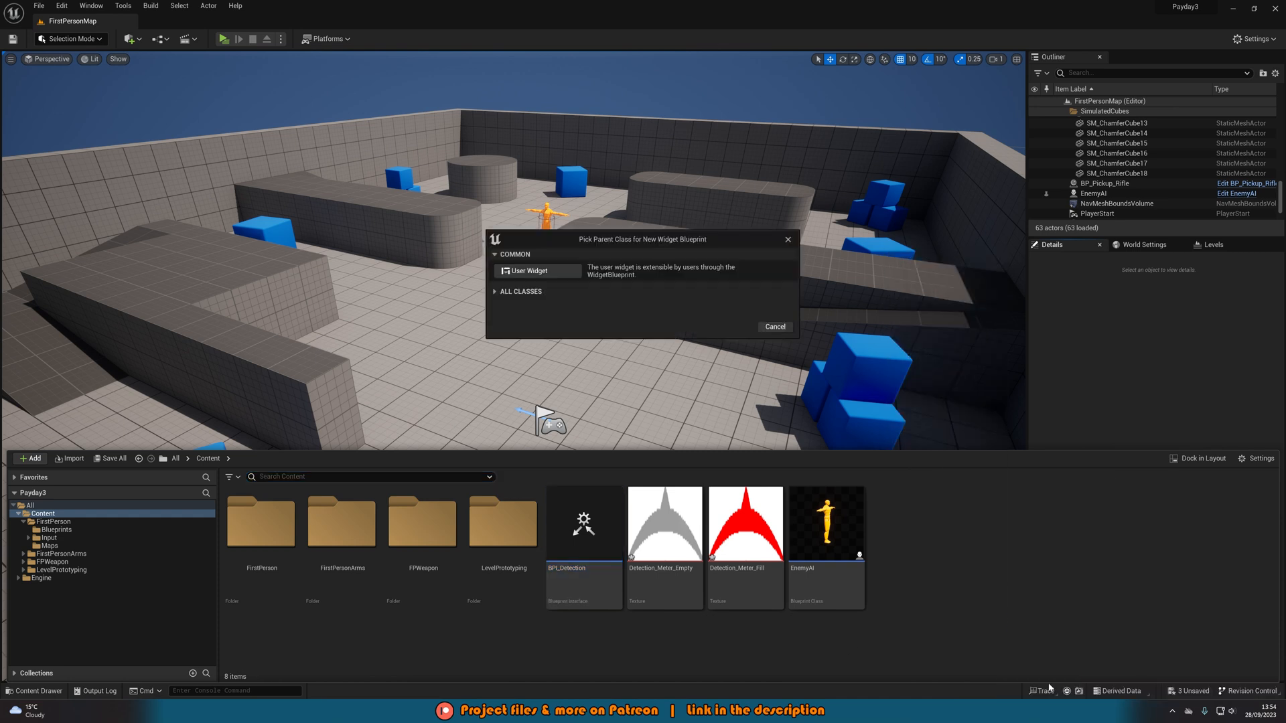
left_click(523, 271)
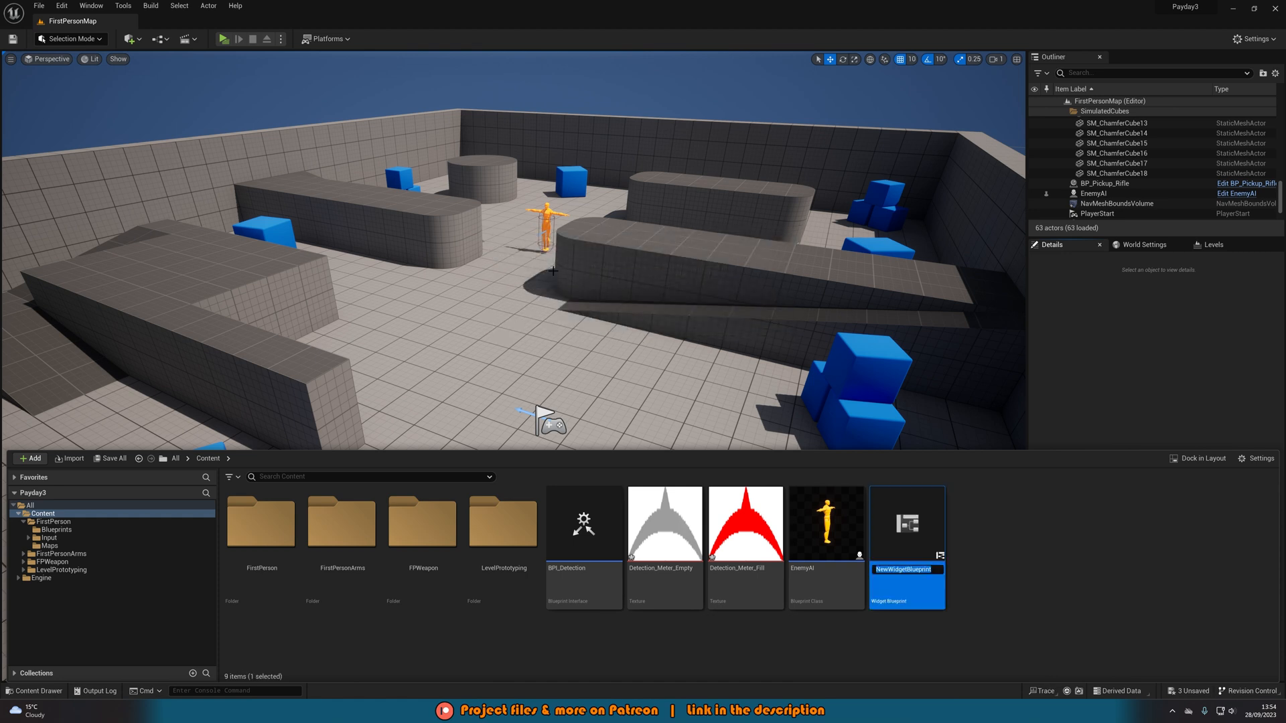
type("W_Dete")
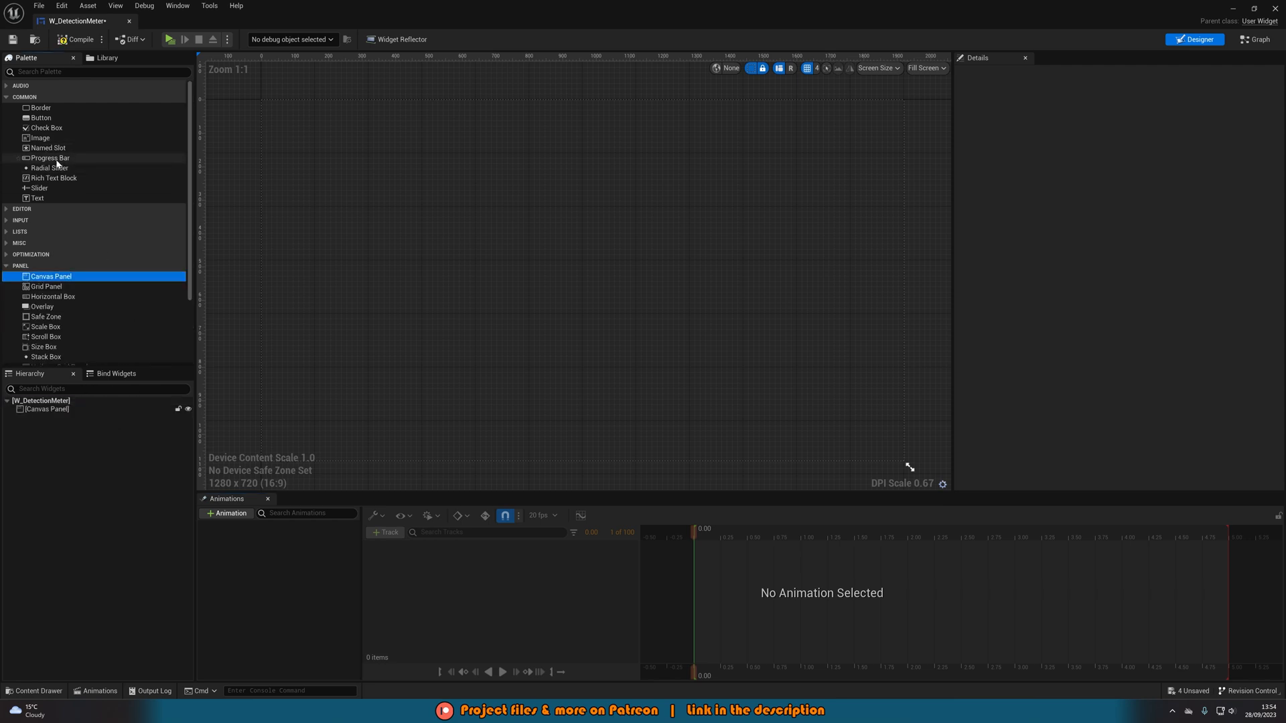
Drop a Progress Bar onto the Canvas Panel and select it for editing
left_click_drag(50, 158, 278, 104)
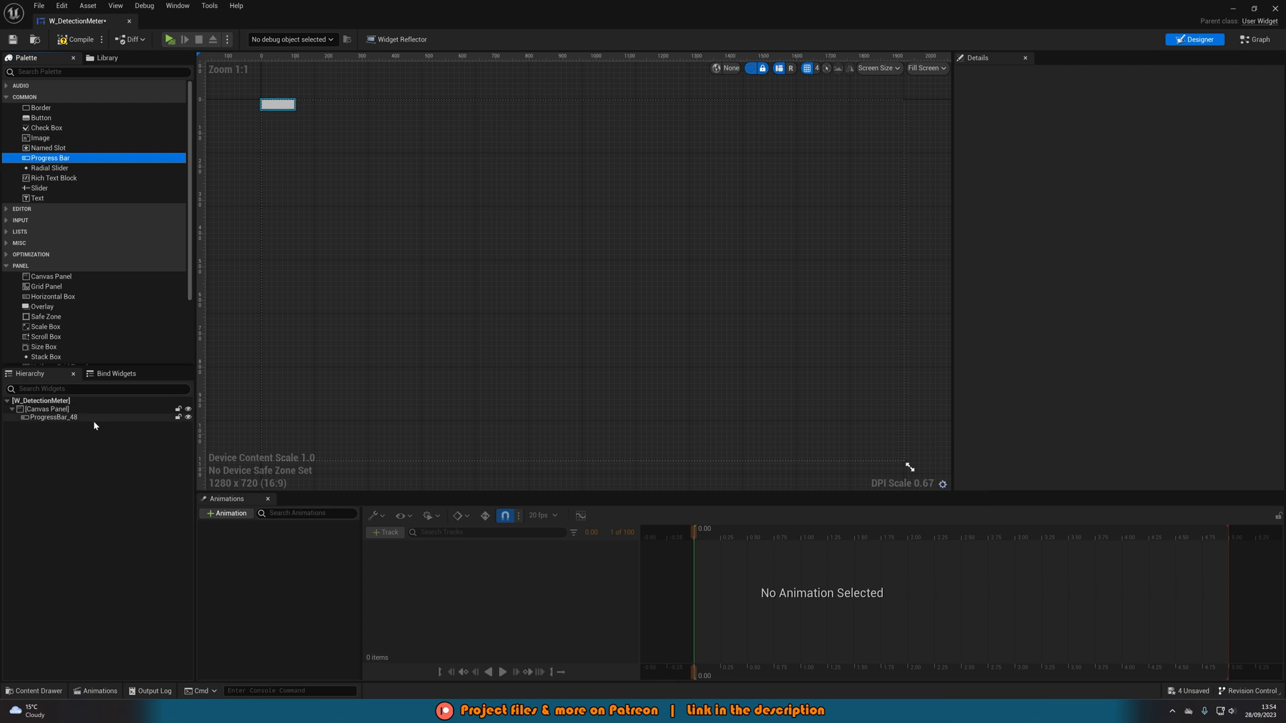
left_click(53, 418)
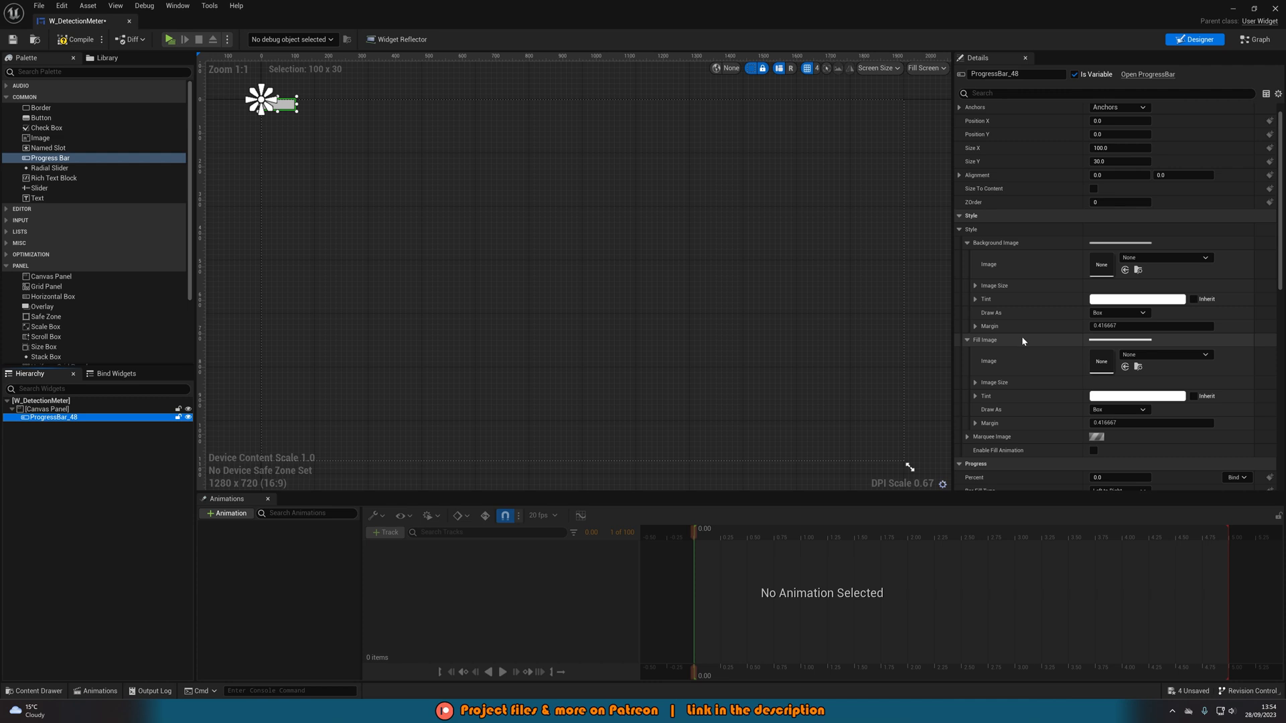
left_click(39, 691)
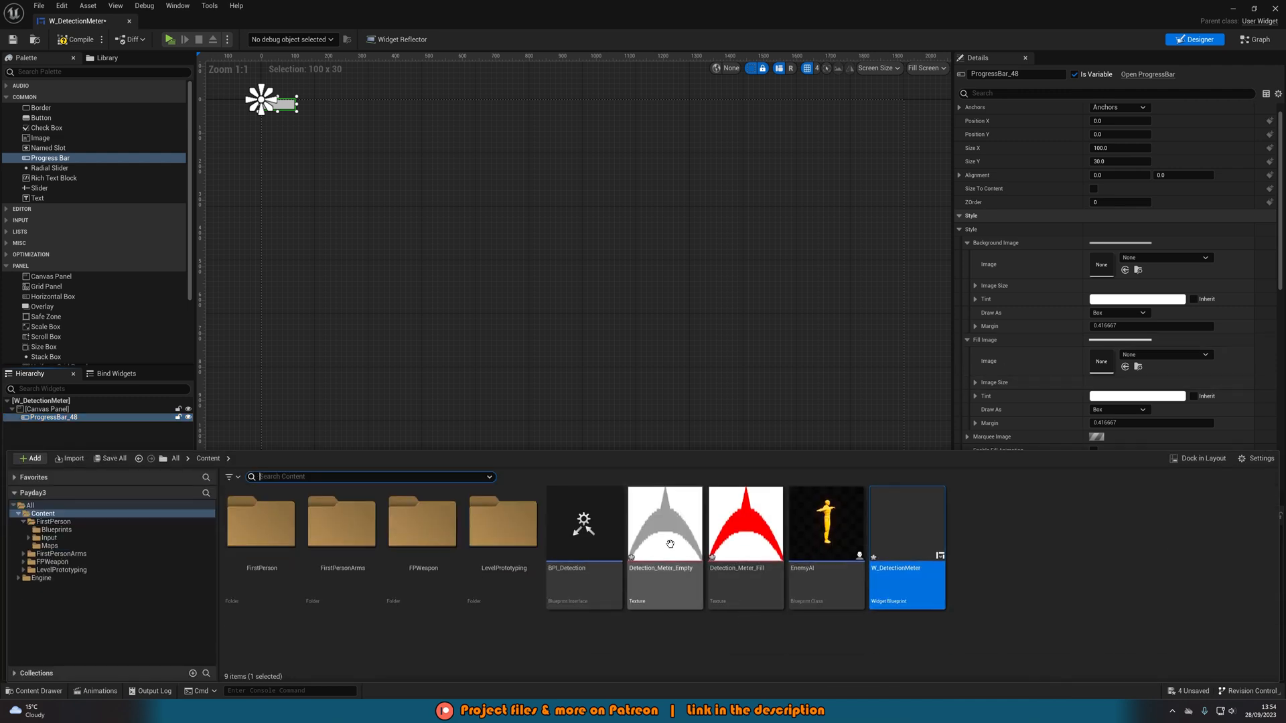
Assign Detection_Meter_Empty as background and Detection_Meter_Fill as fill image
double_click(665, 526)
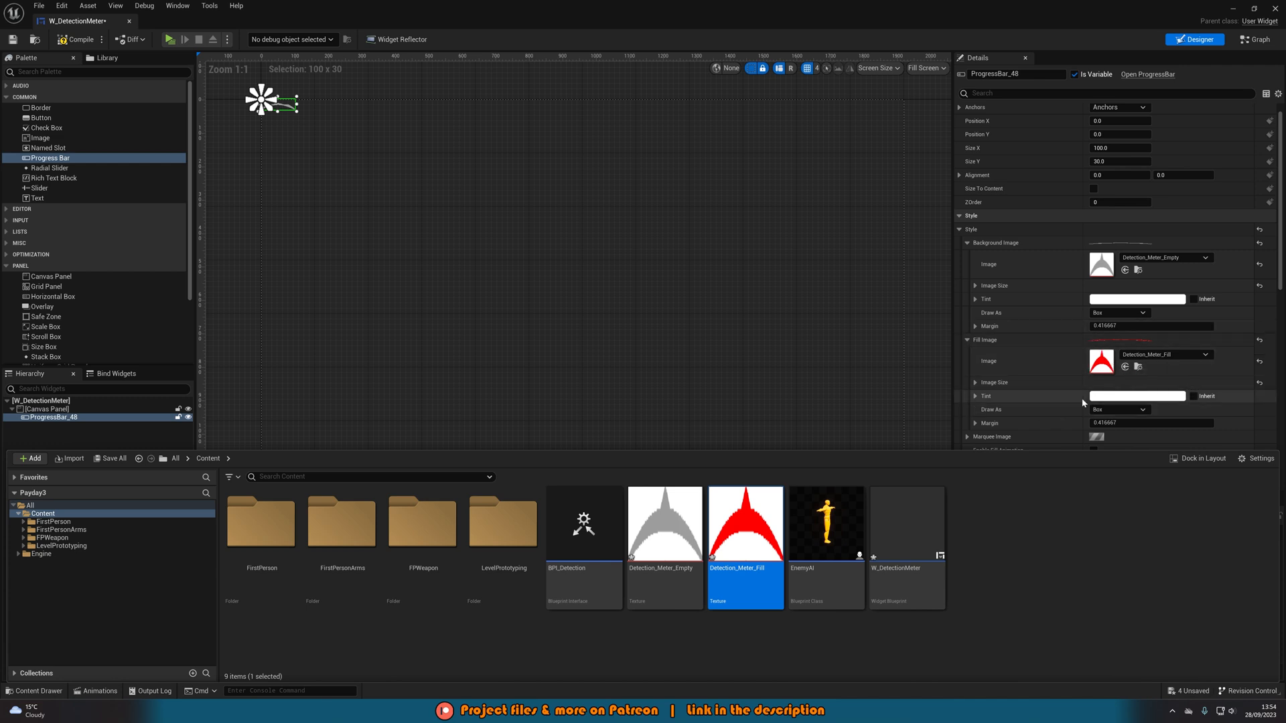
mouse_move(664, 522)
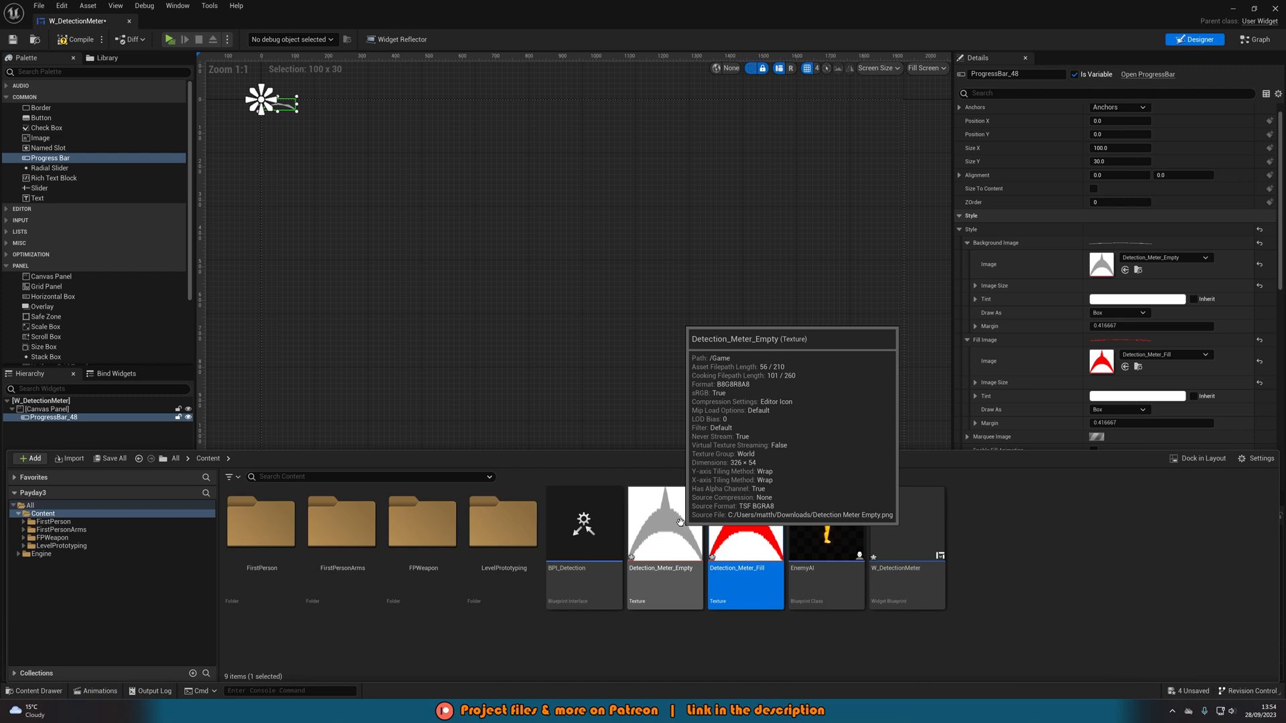
mouse_move(1148, 192)
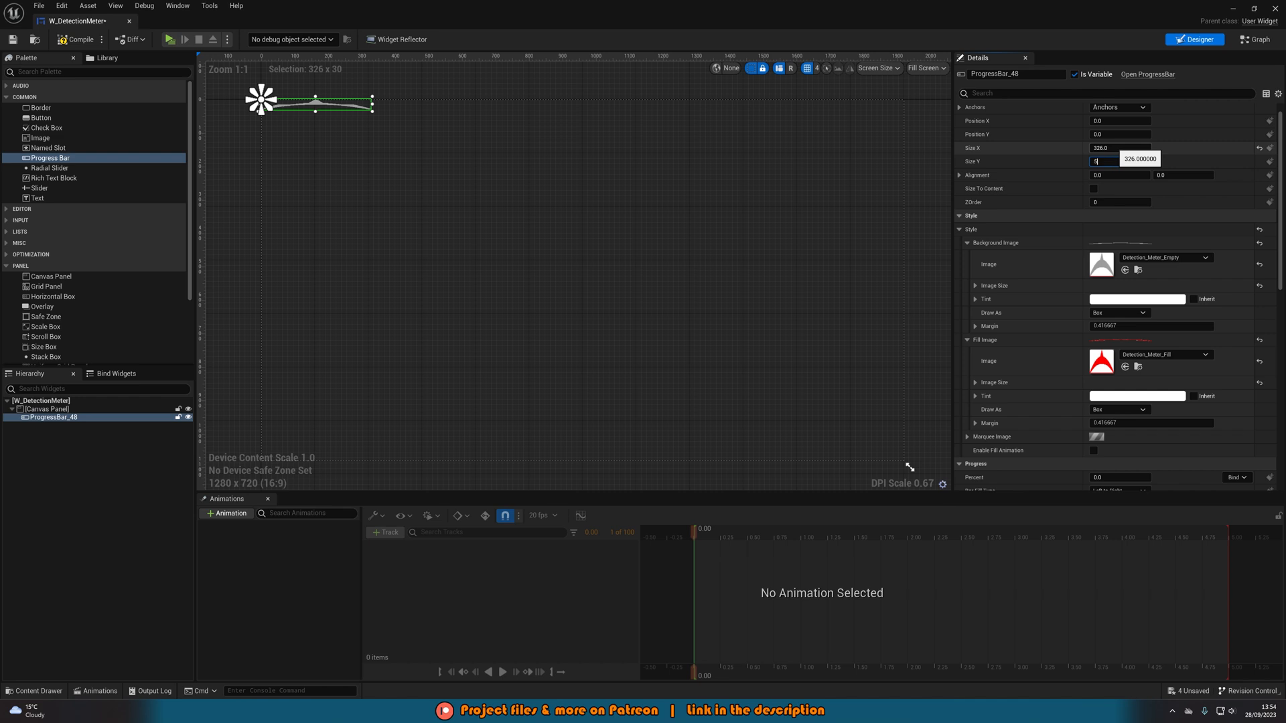
Size the bar 326 by 54, anchor it top-centre with Alignment X 0.5
type("54.0")
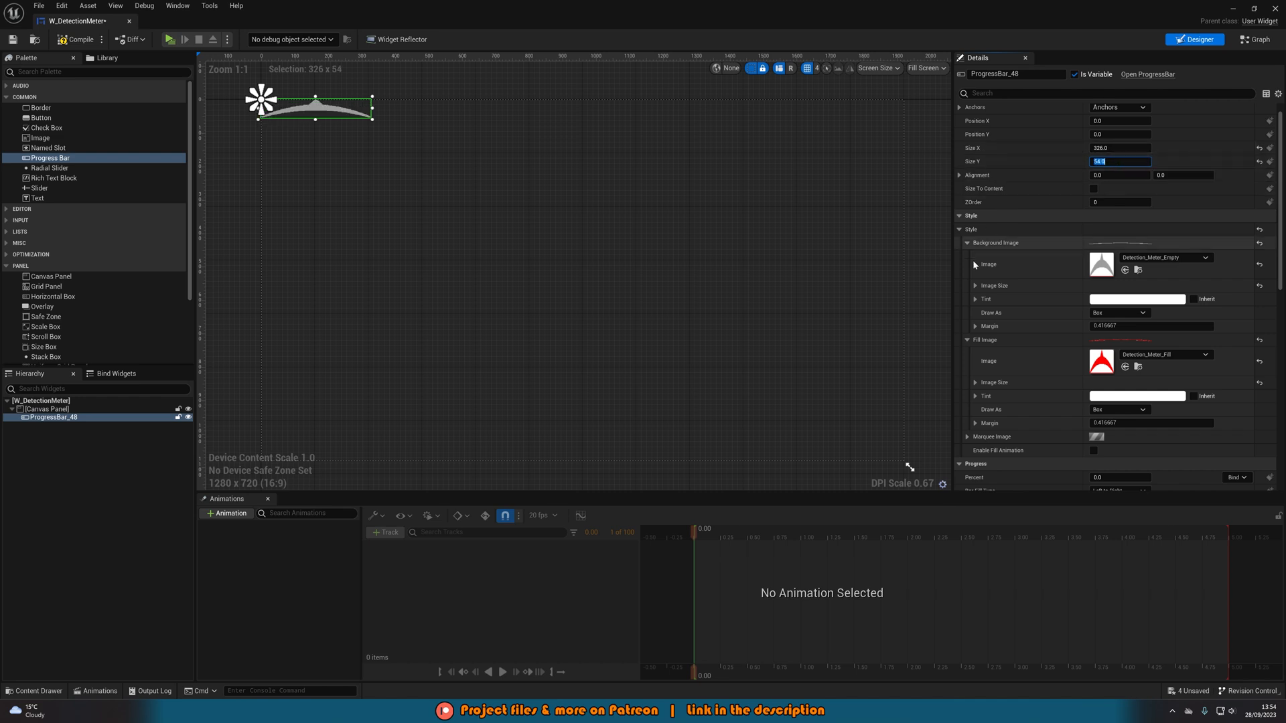
left_click(1117, 107)
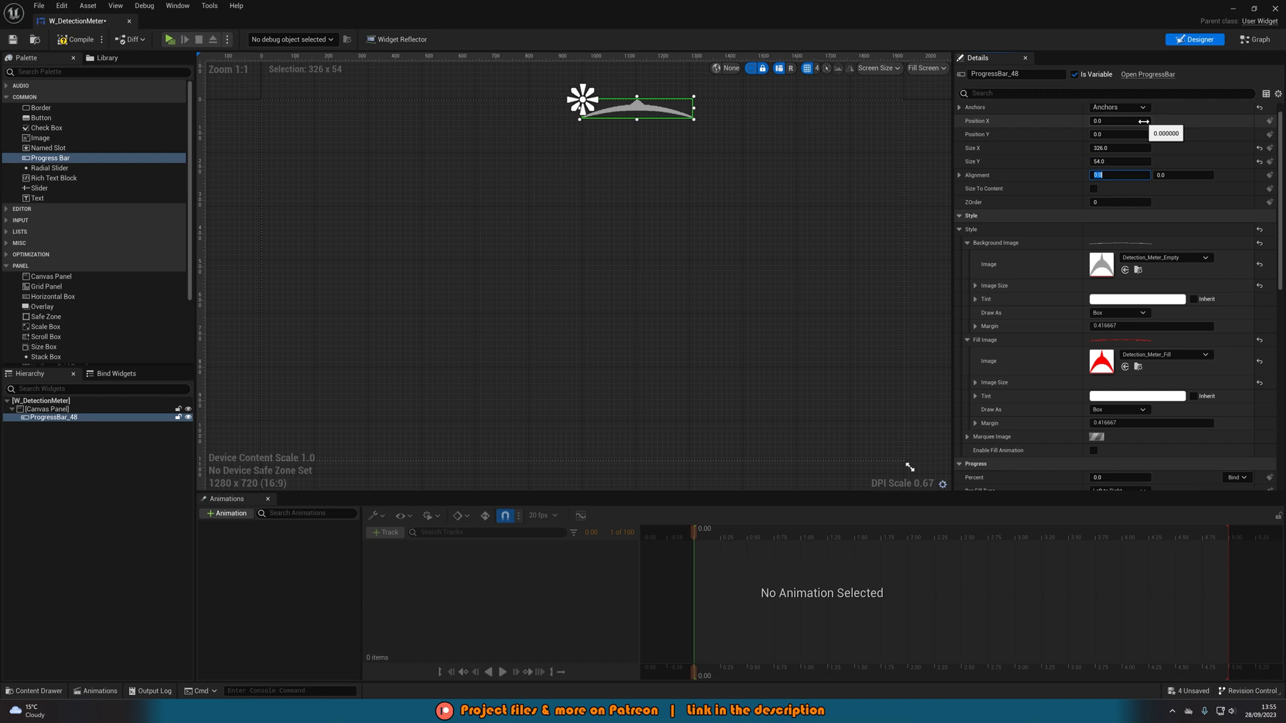
type("0.5")
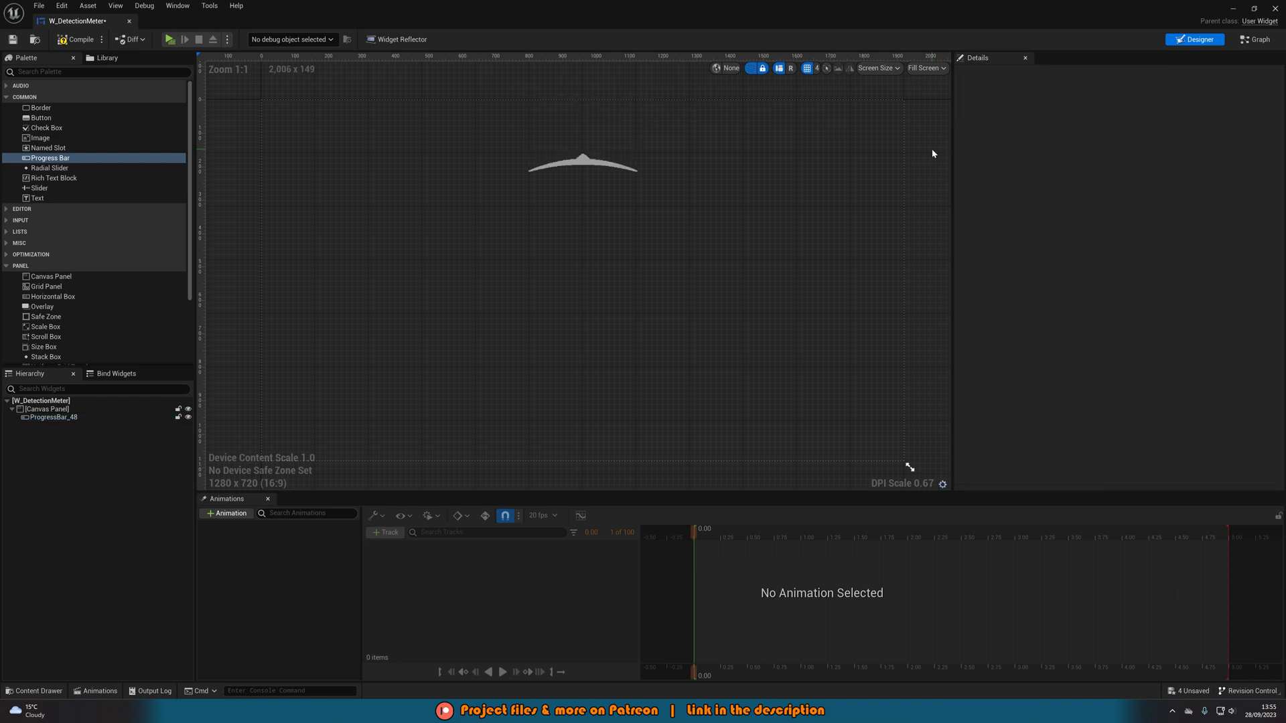
left_click(584, 159)
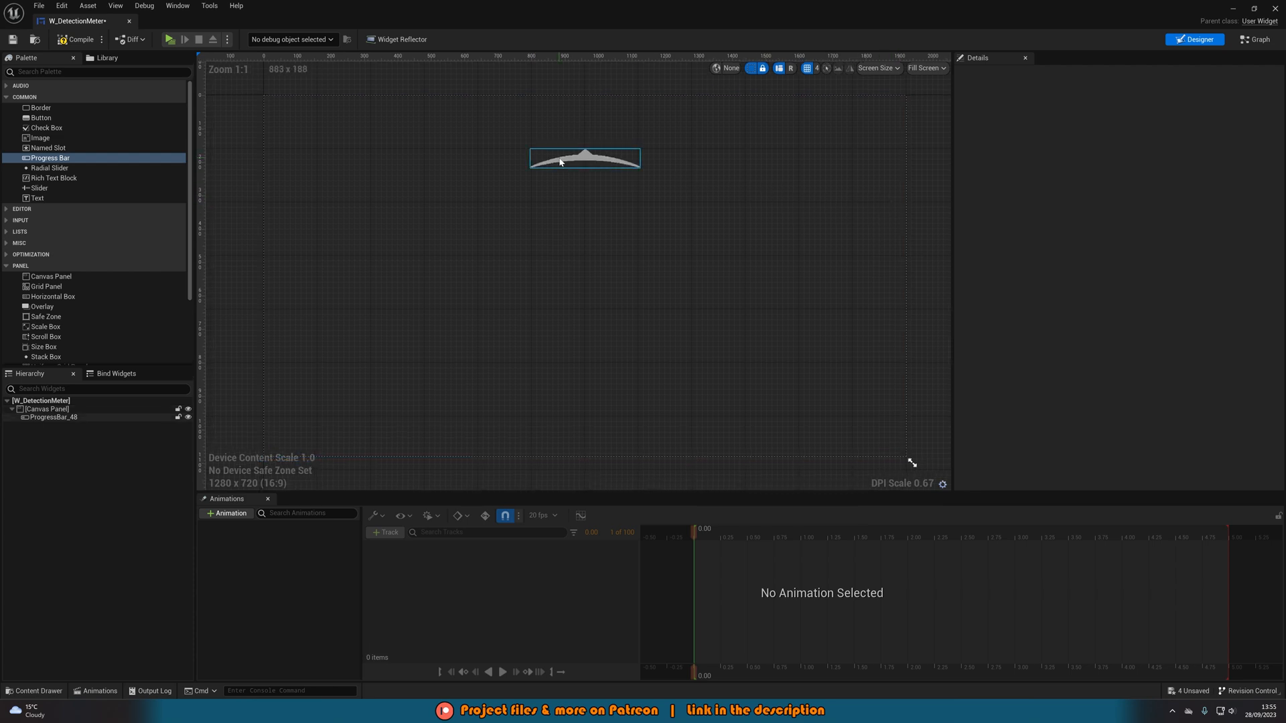
left_click(586, 158)
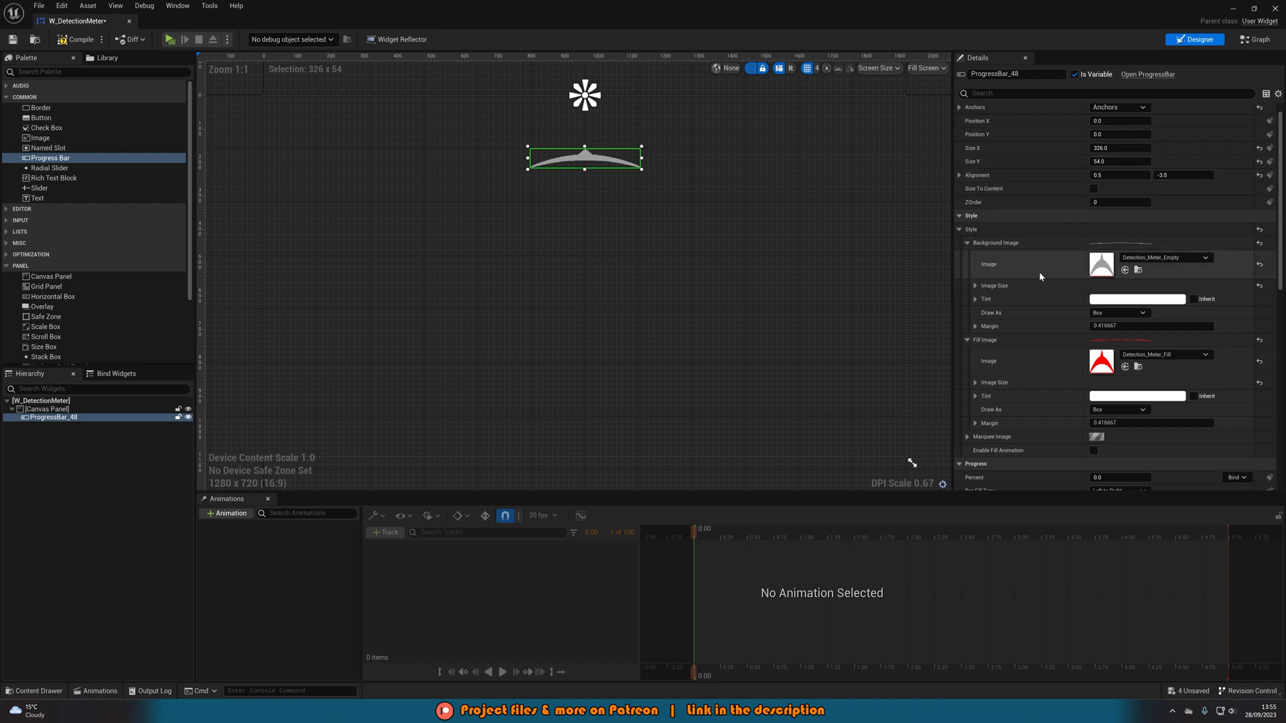
scroll("down", 3)
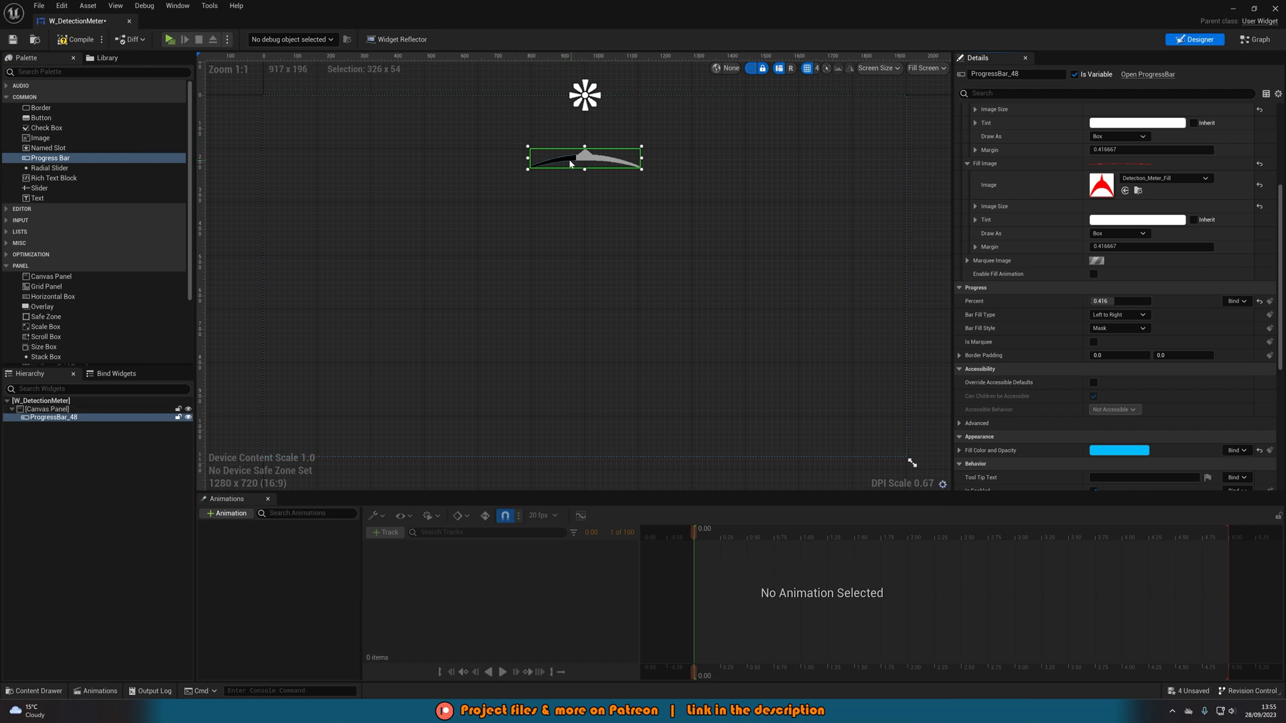
Tint the fill white, set Fill from Center Horizontal, and test Percent values
left_click(1119, 450)
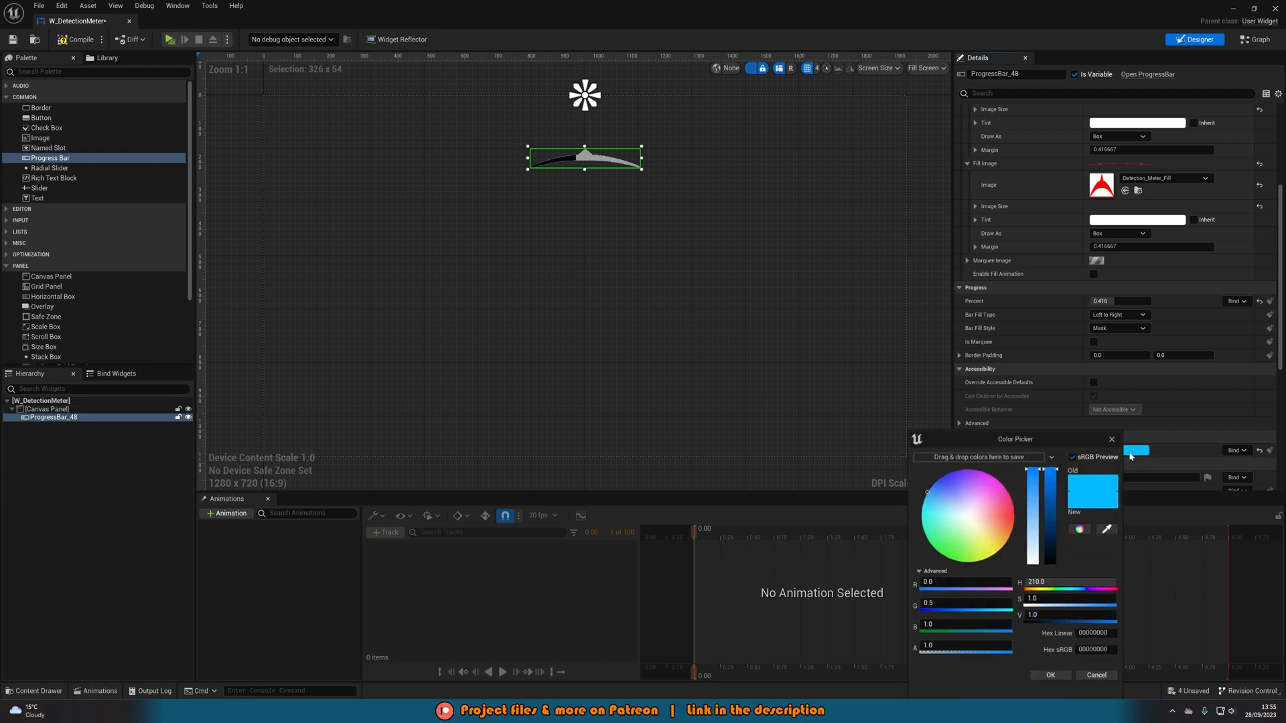
left_click(1050, 676)
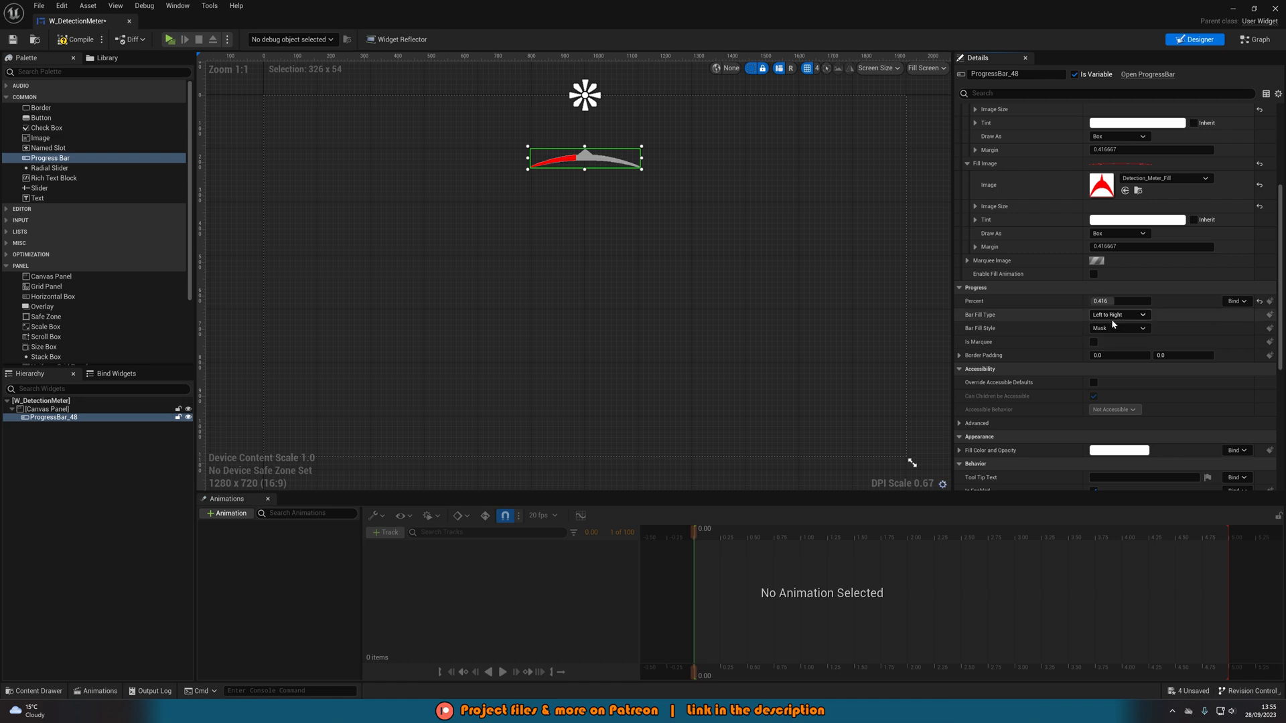
left_click(1118, 314)
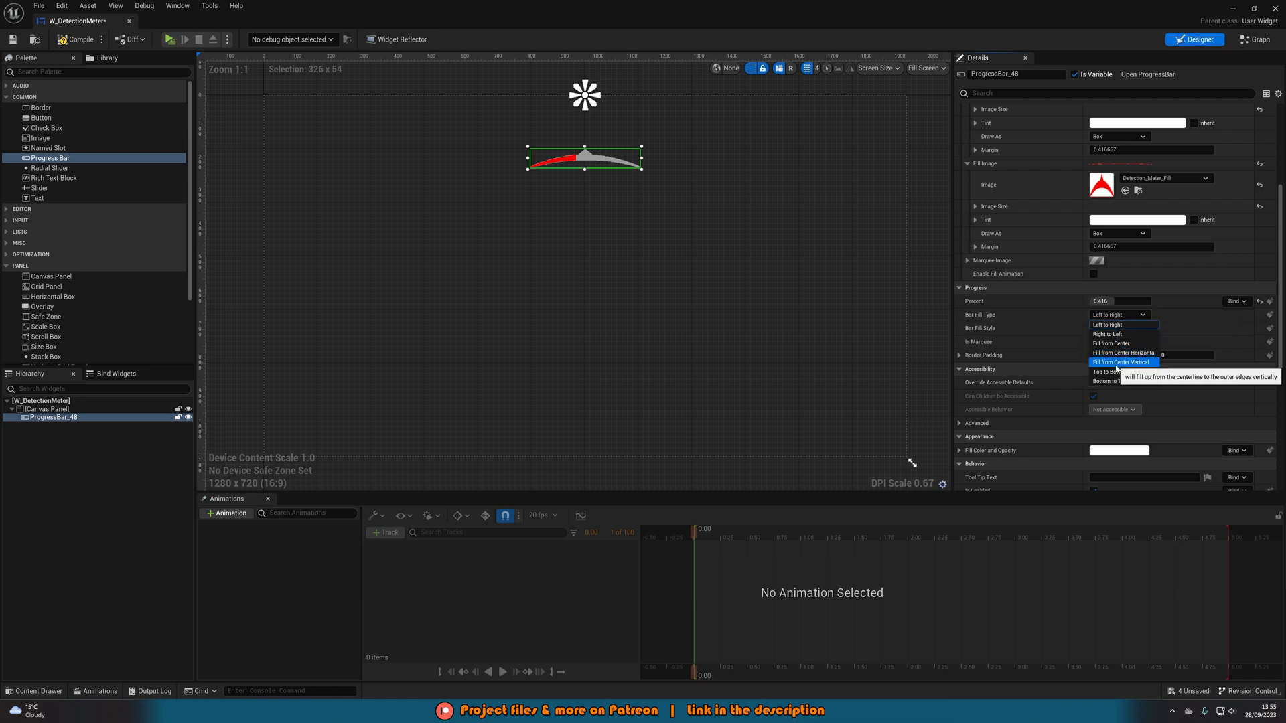
left_click(1124, 352)
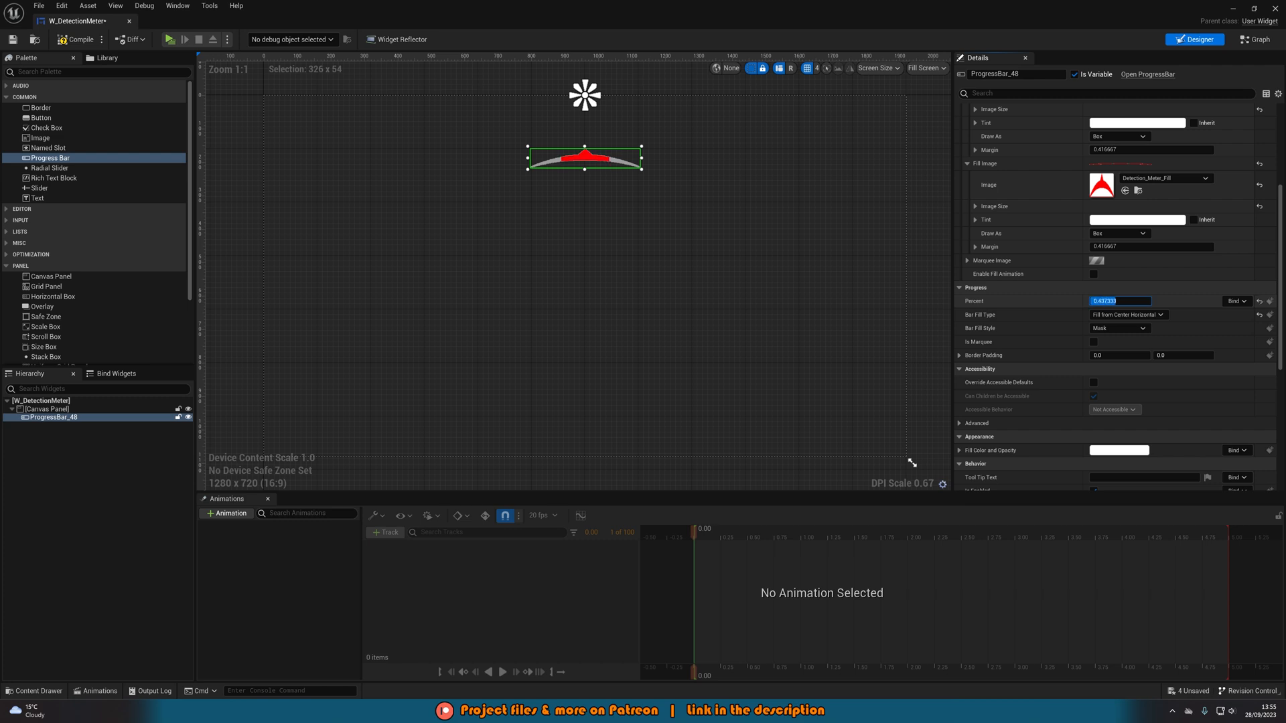
type("0.869334")
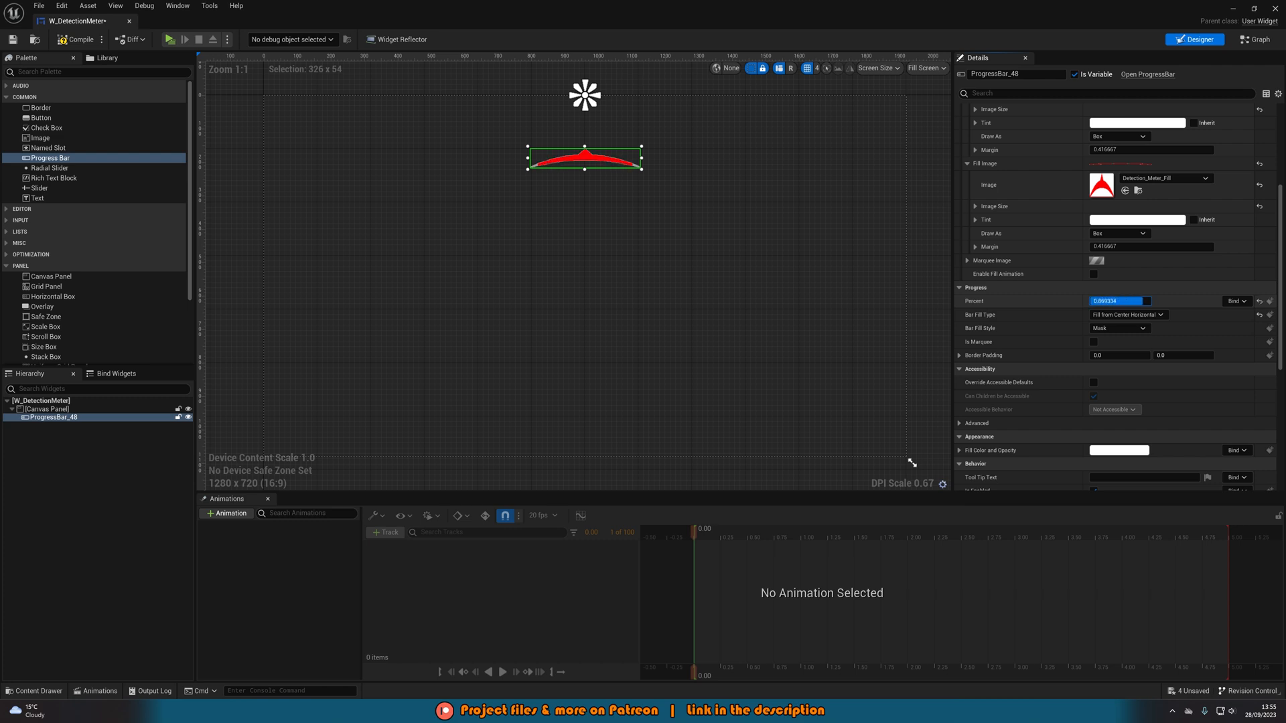
type("0.538667")
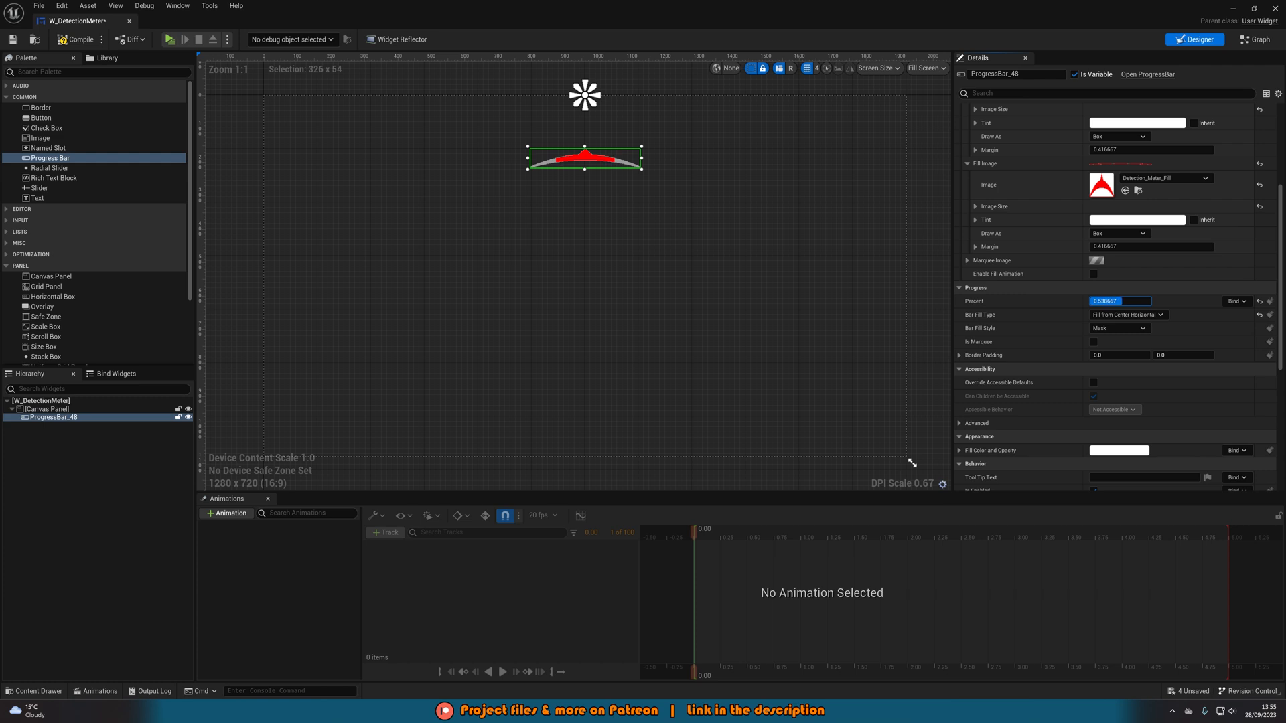
type("0.32")
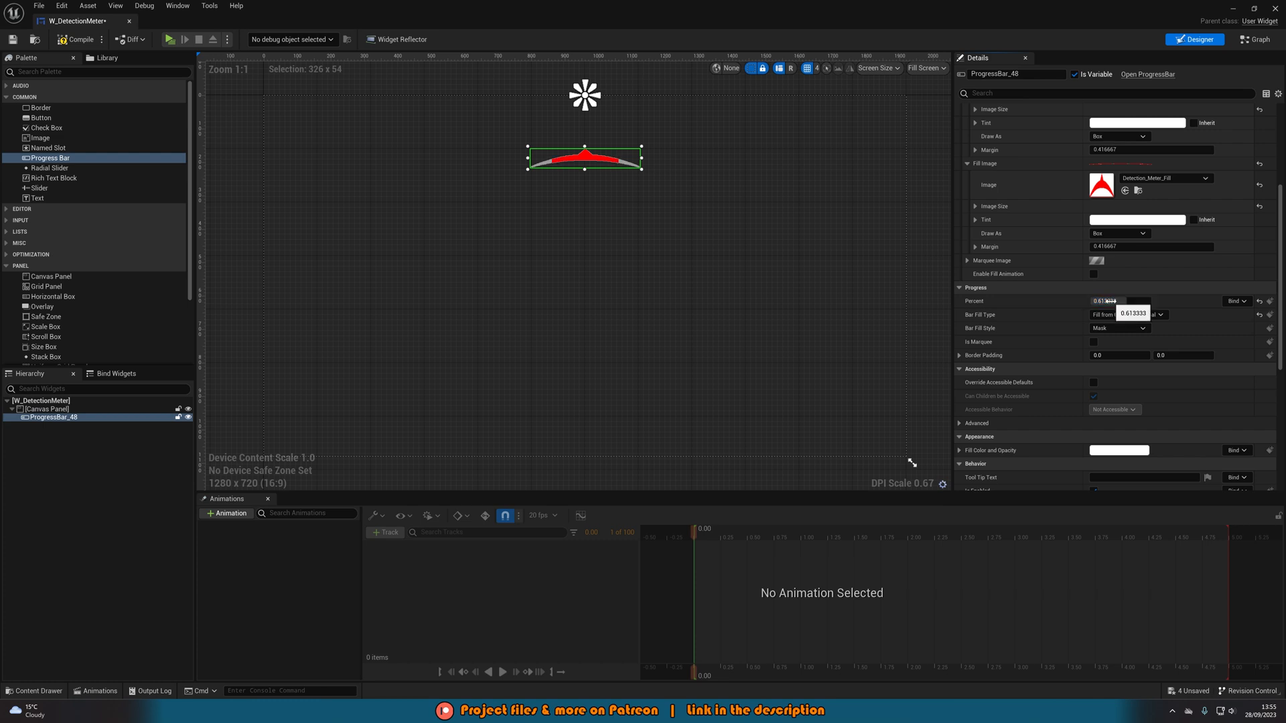
left_click(1126, 313)
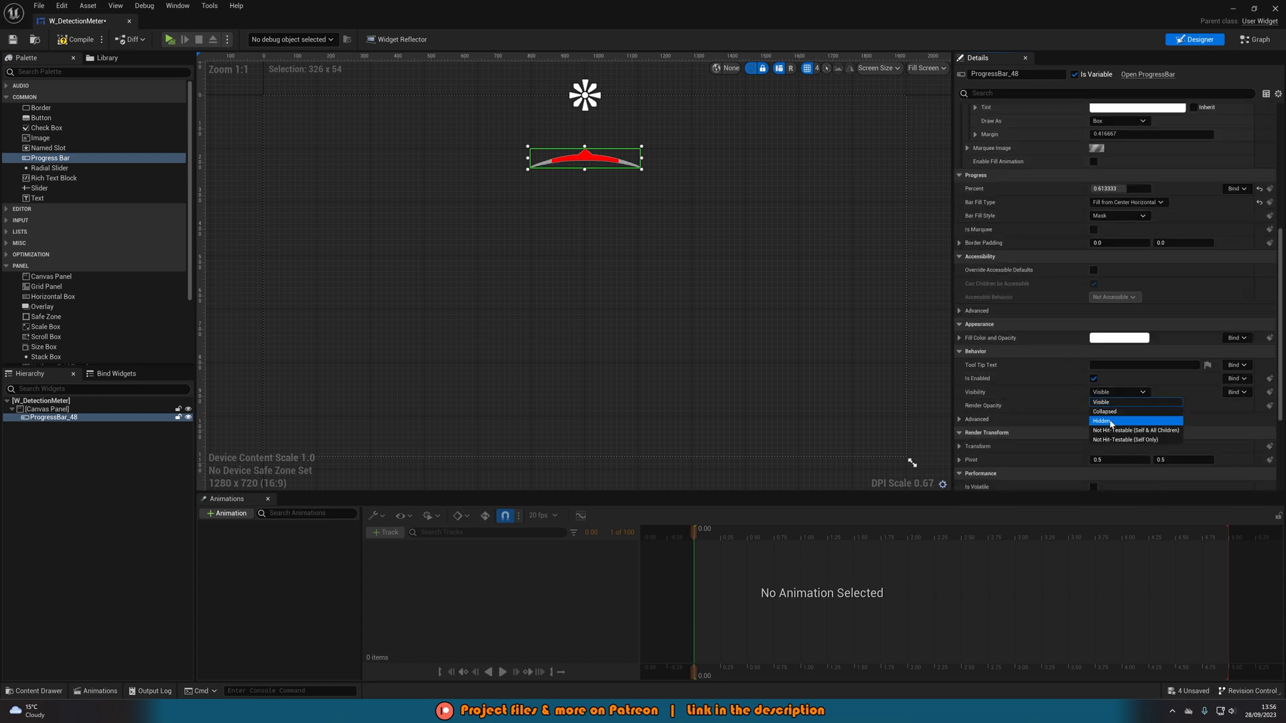
Set the progress bar's Visibility to Hidden by default
left_click(1102, 421)
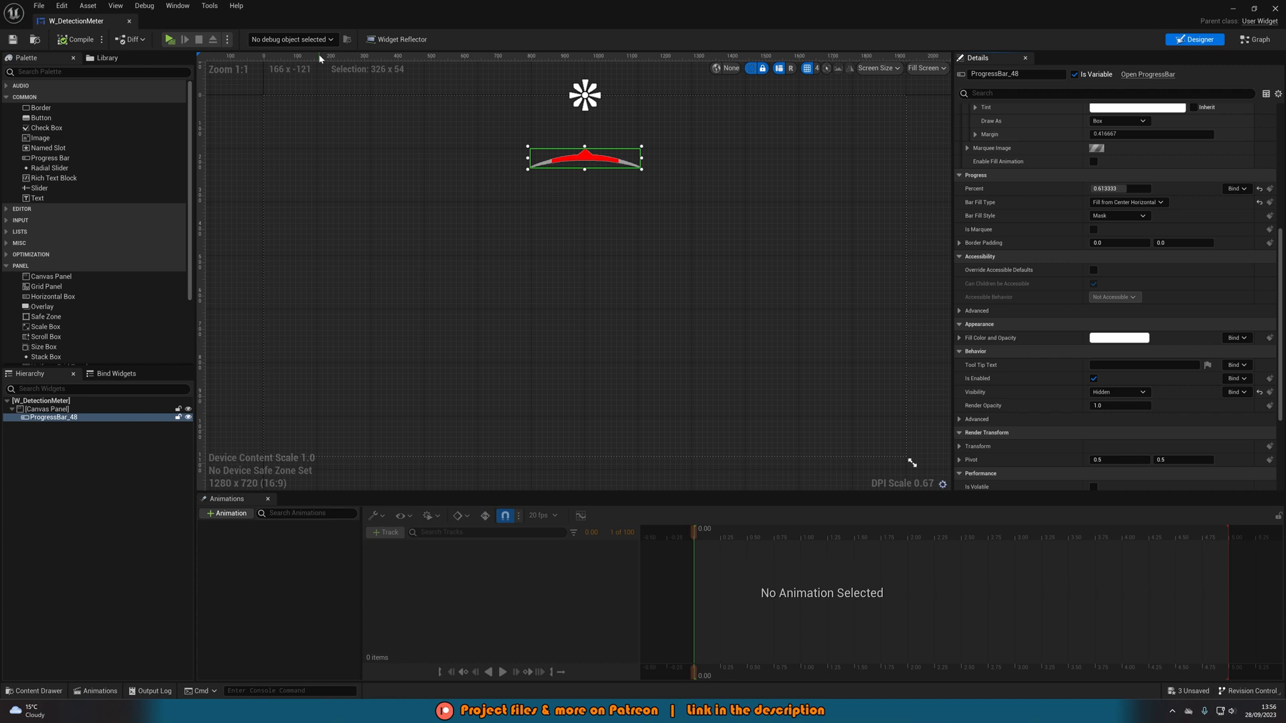
mouse_move(634, 130)
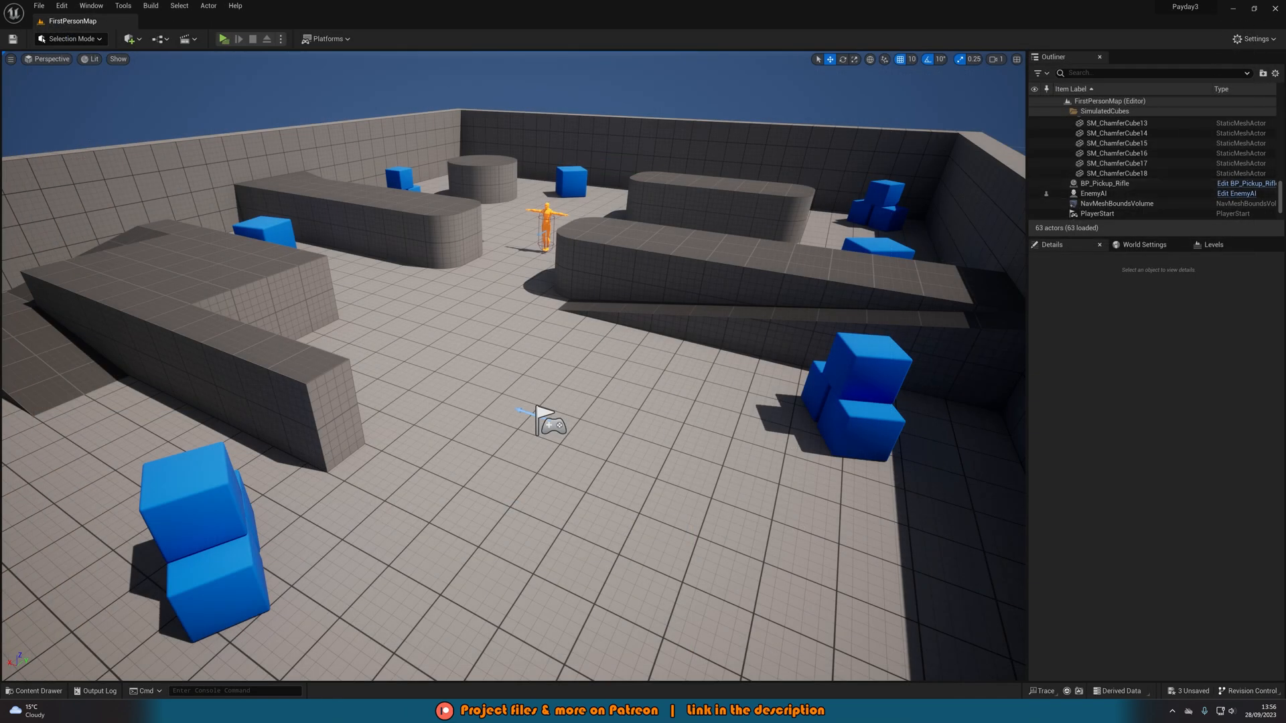
mouse_move(1218, 535)
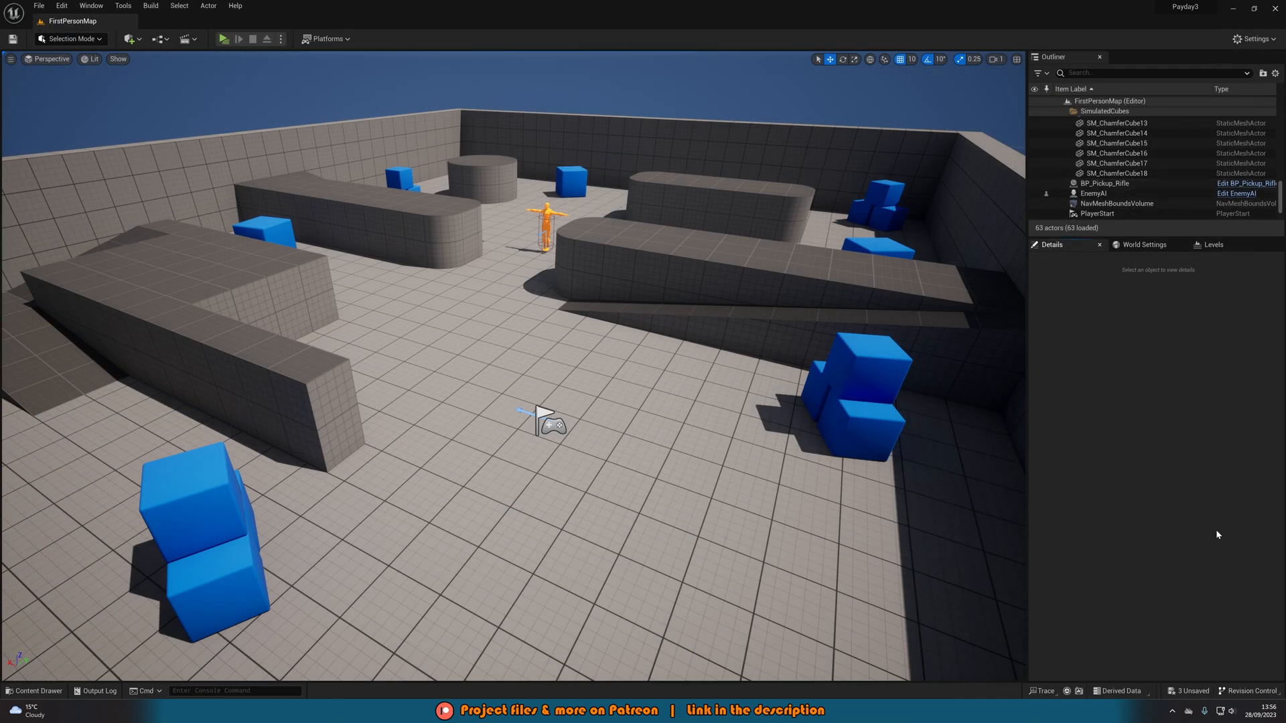
From the Content Drawer, cancel the new Blueprint Class dialog and bring EnemyAI into the full Blueprint editor
left_click(35, 692)
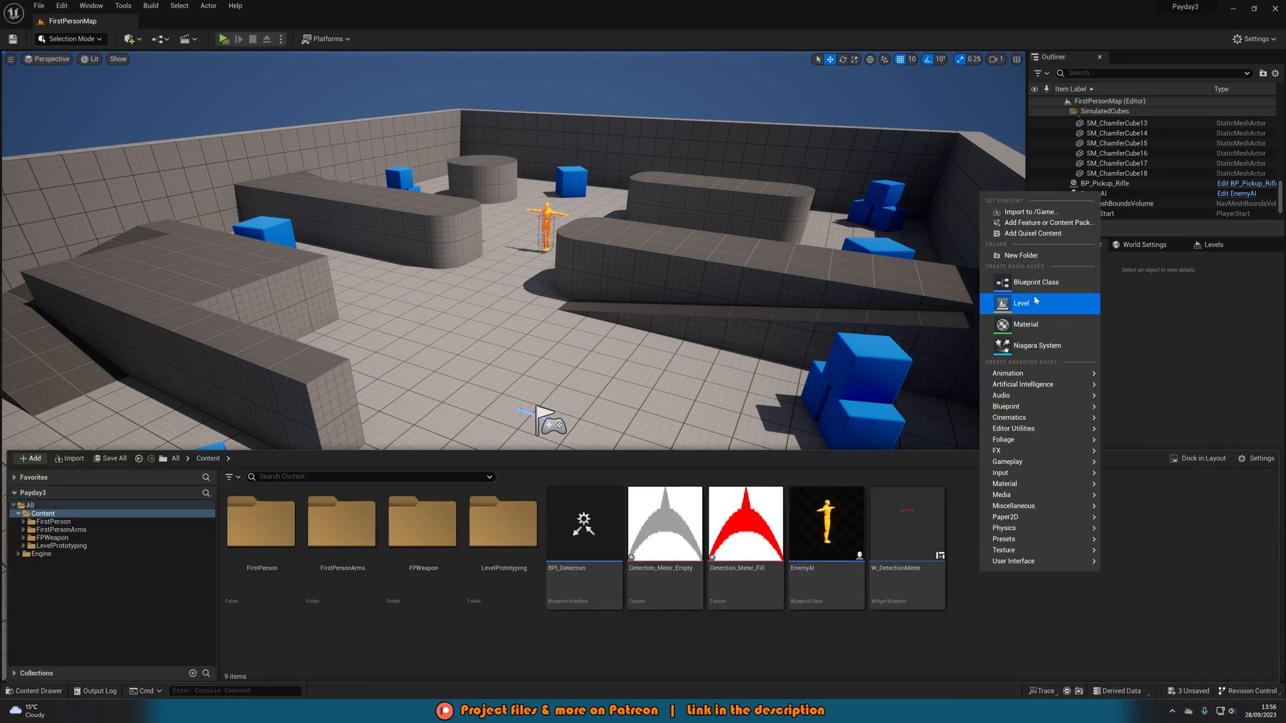
left_click(1036, 282)
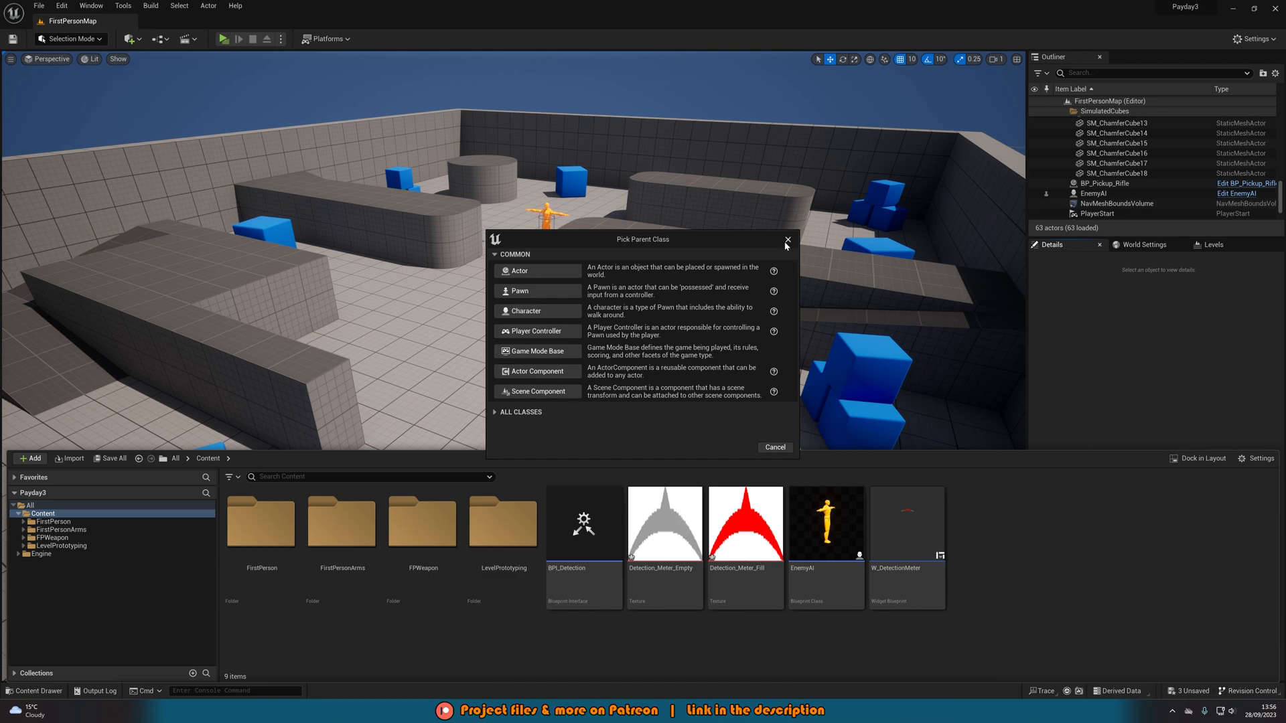
left_click(787, 238)
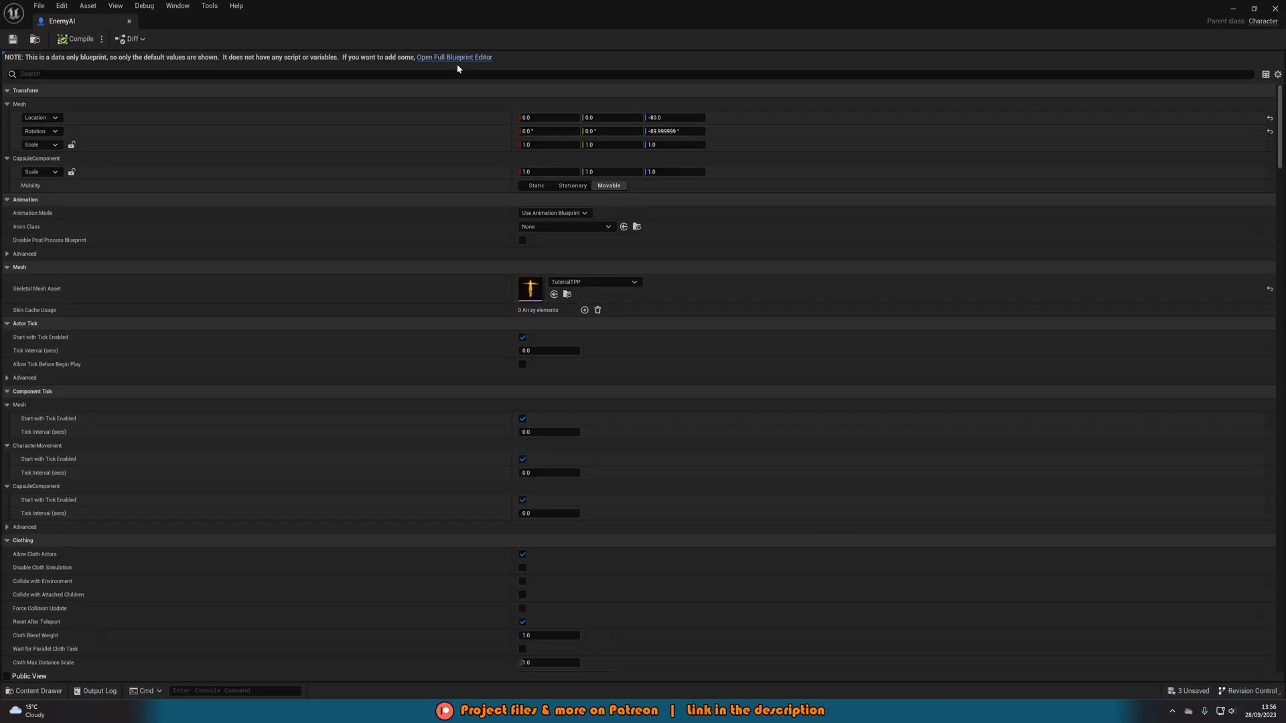
left_click(454, 57)
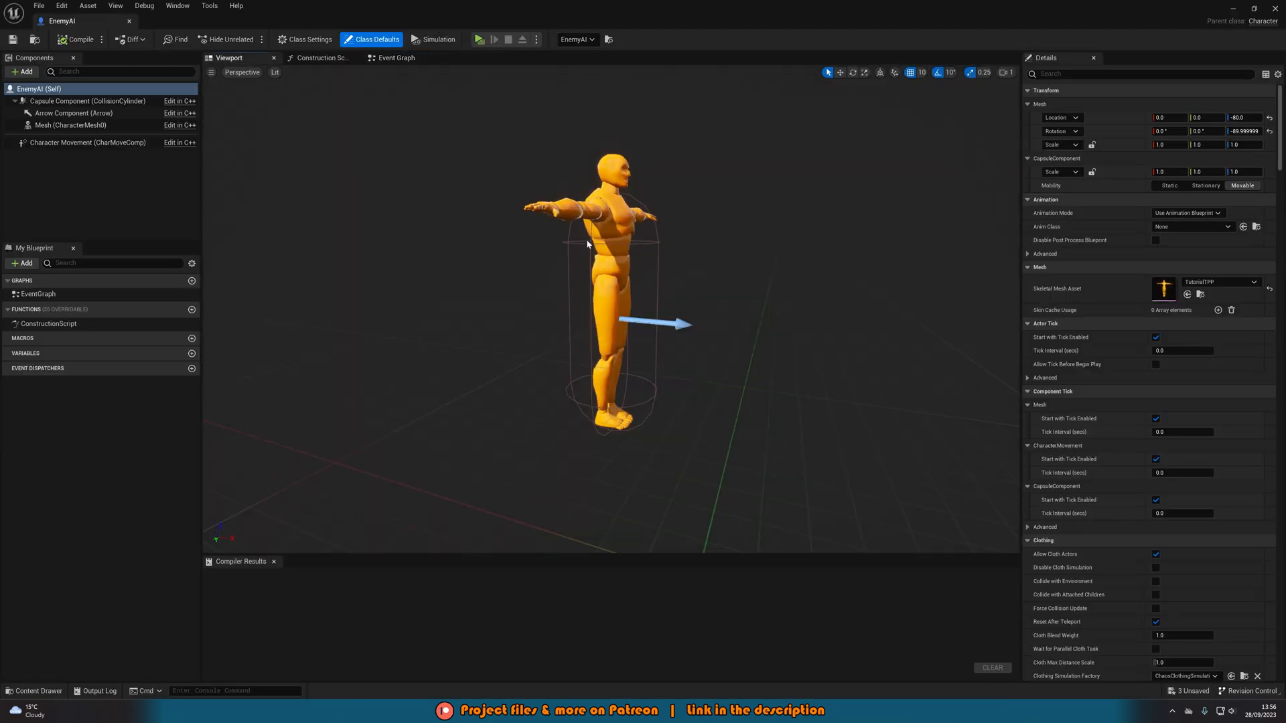
mouse_move(577, 296)
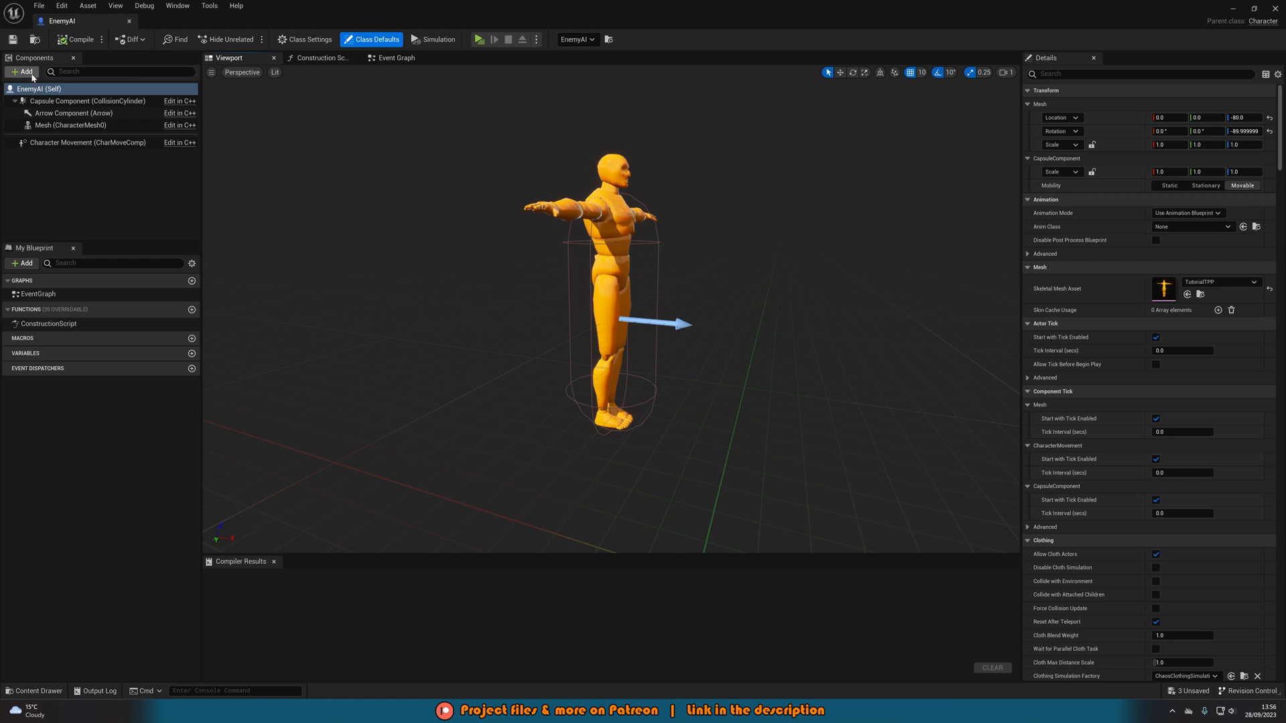
Add a Pawn Sensing component to EnemyAI with Hearing Threshold and LOS Hearing Threshold both 0
left_click(23, 71)
type("pawn")
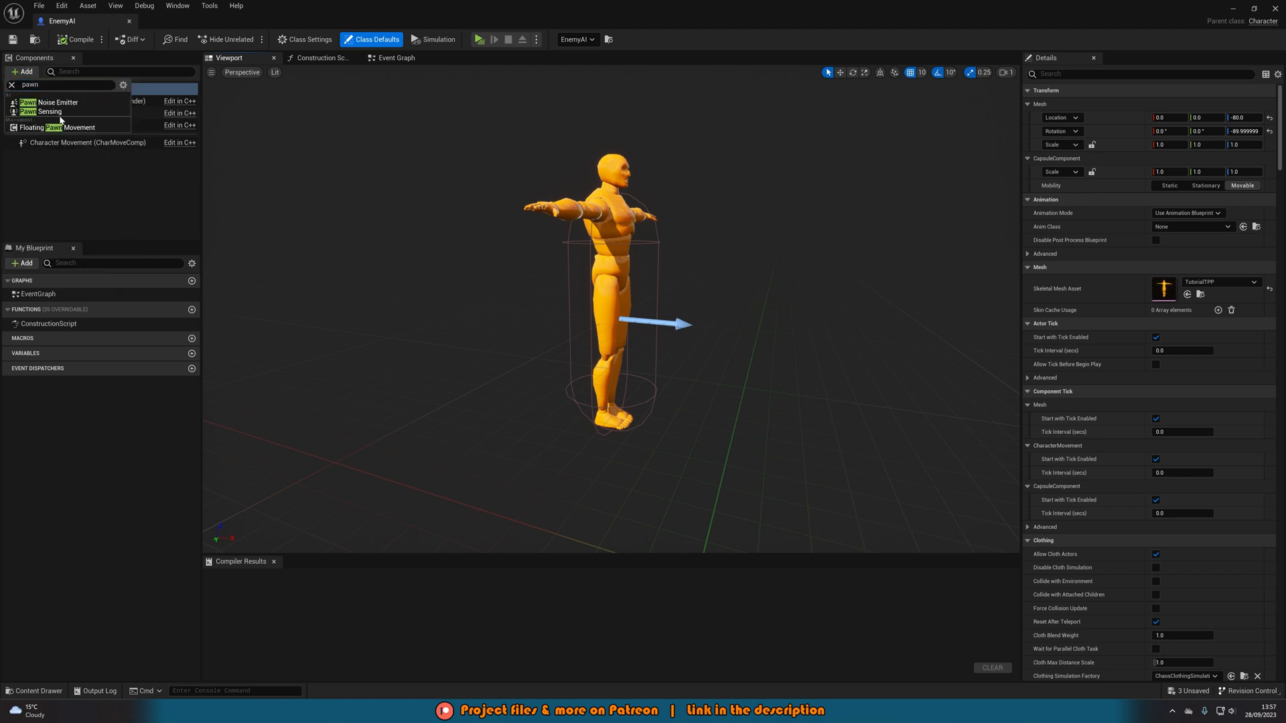
left_click(51, 112)
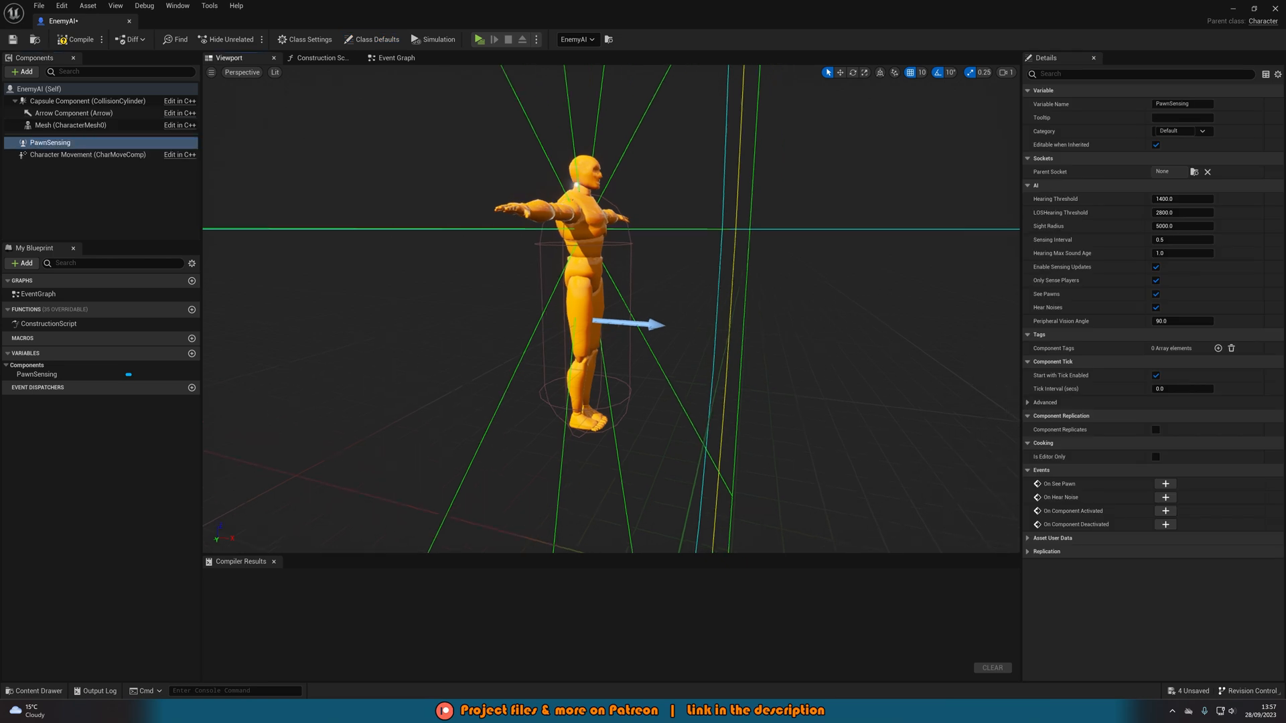
left_click(1182, 198)
type("0")
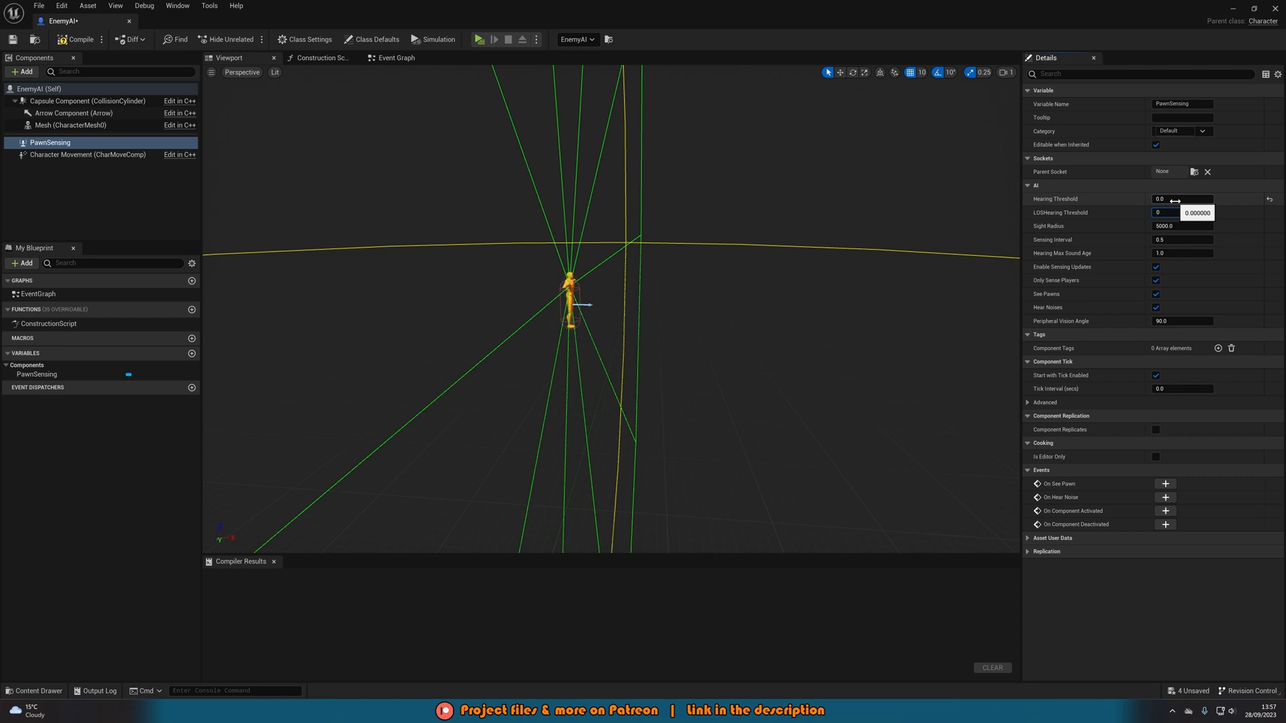
left_click(1182, 226)
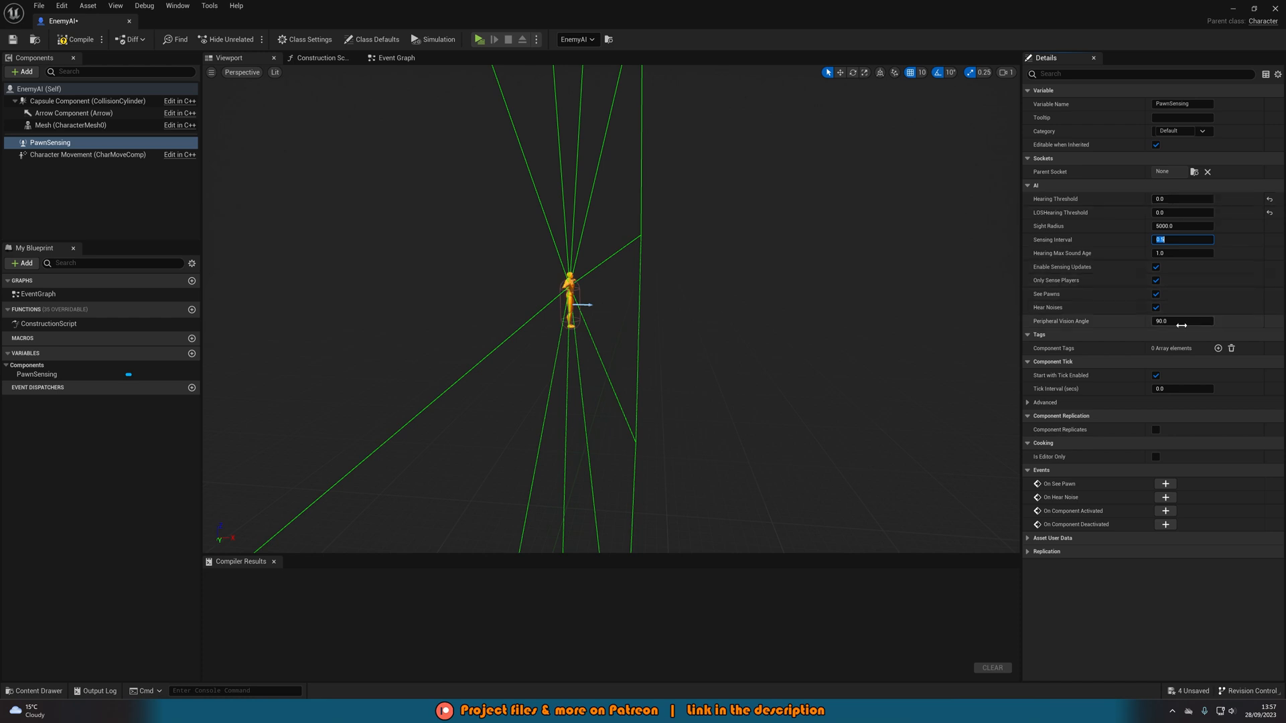
left_click(1184, 321)
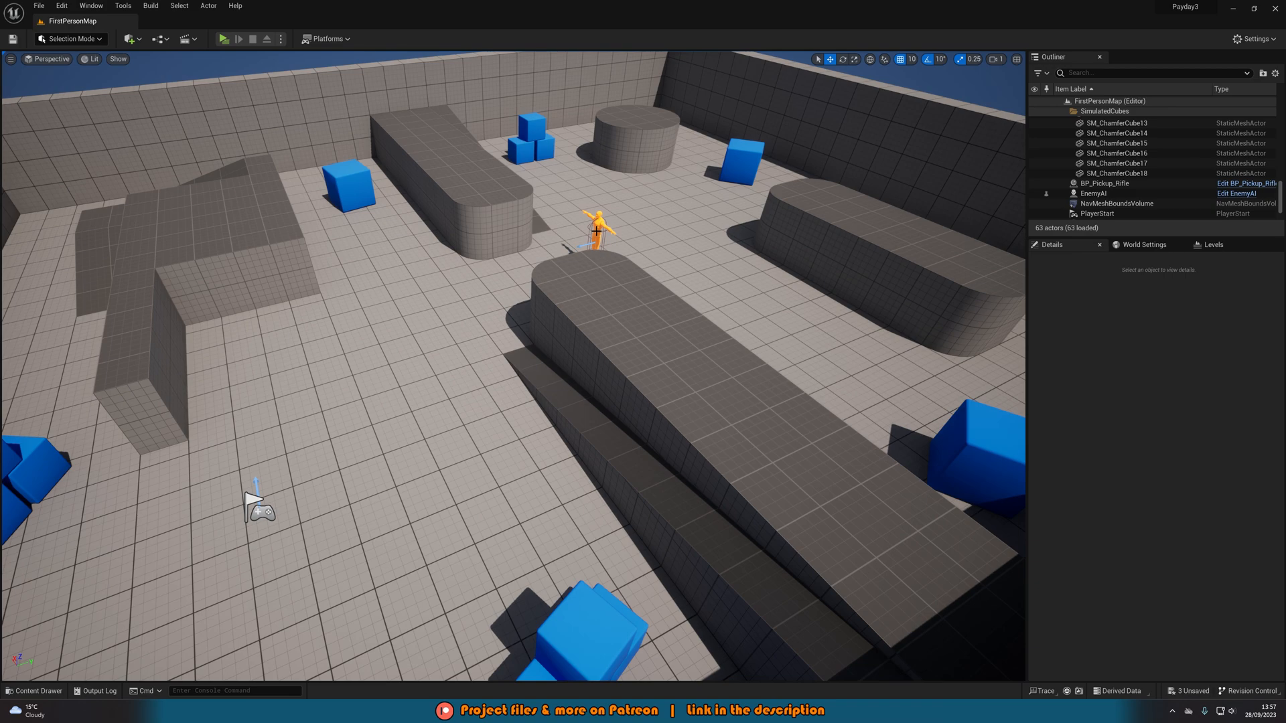
Set EnemyAI's sensing to 2500 sight radius and 45° peripheral vision, compile, and reach its Event Graph
left_click(1094, 193)
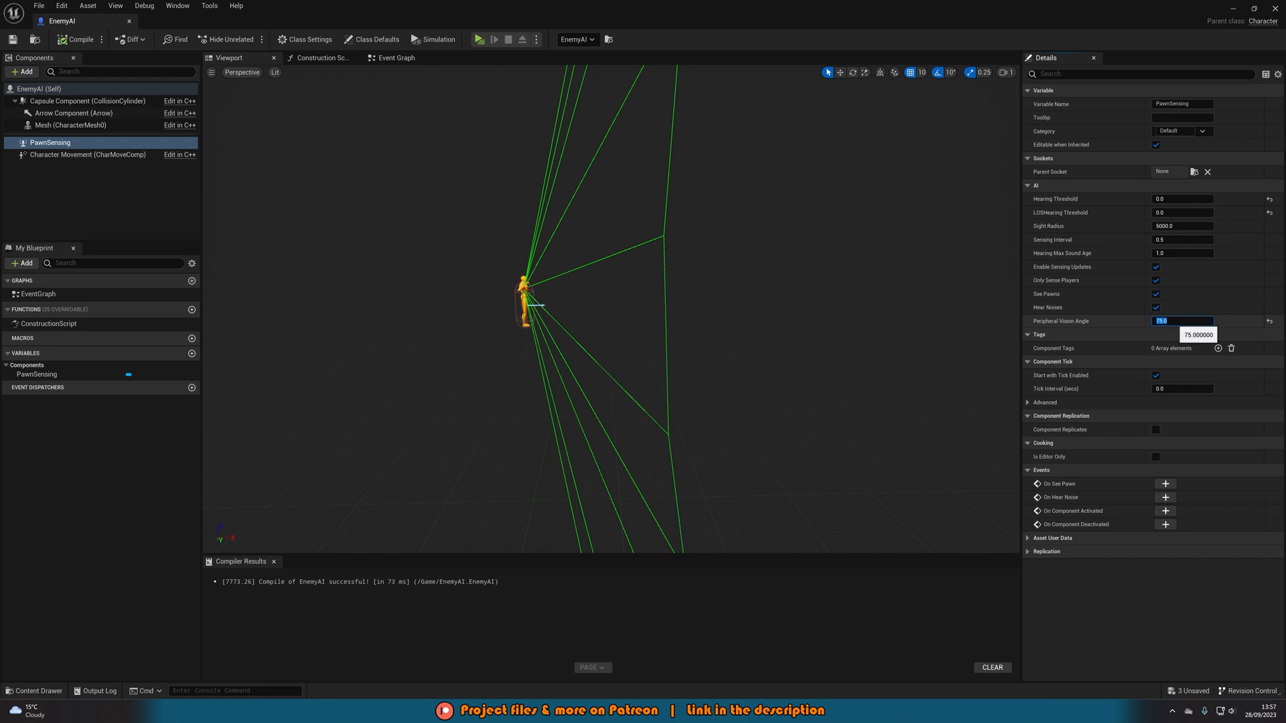
type("45.0")
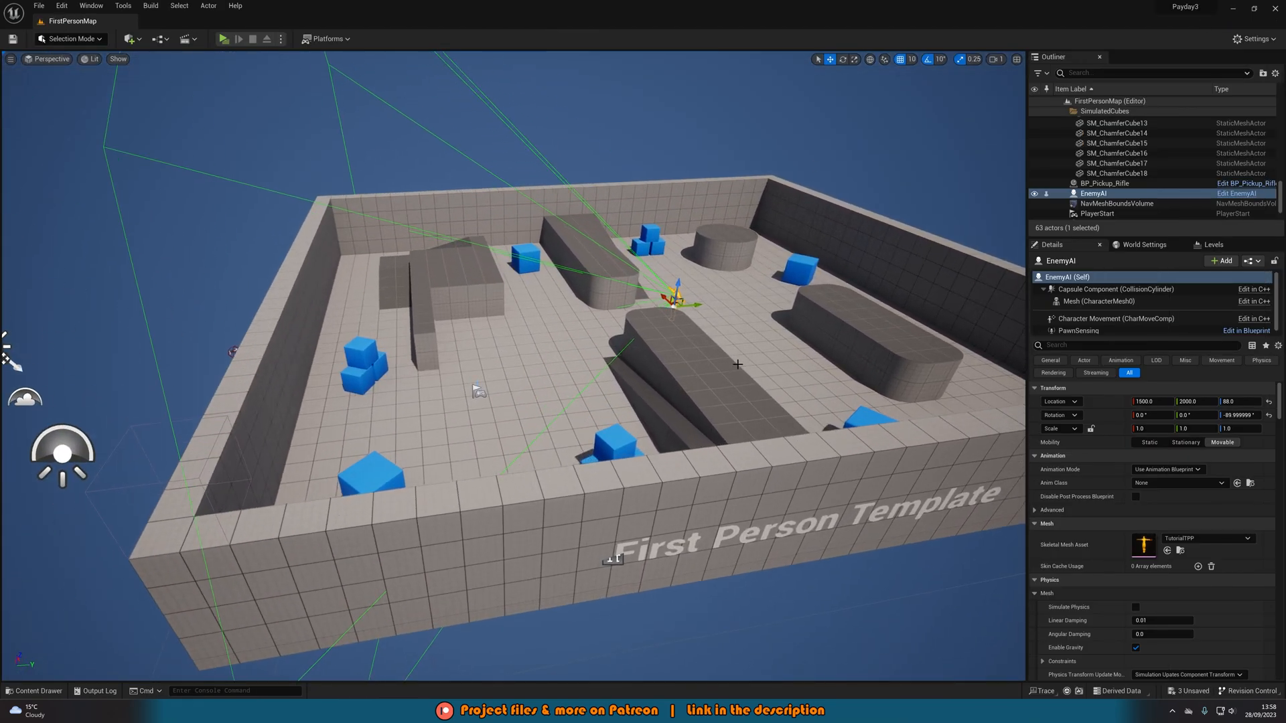
double_click(1095, 193)
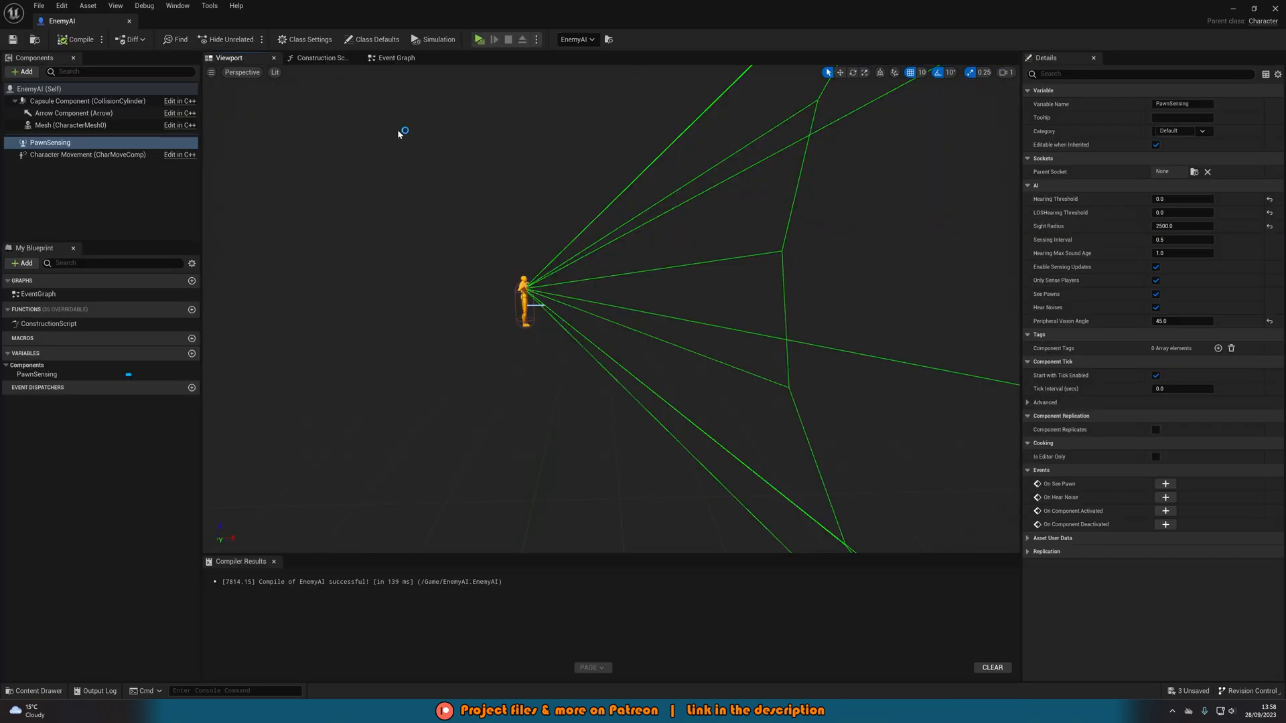
left_click(397, 58)
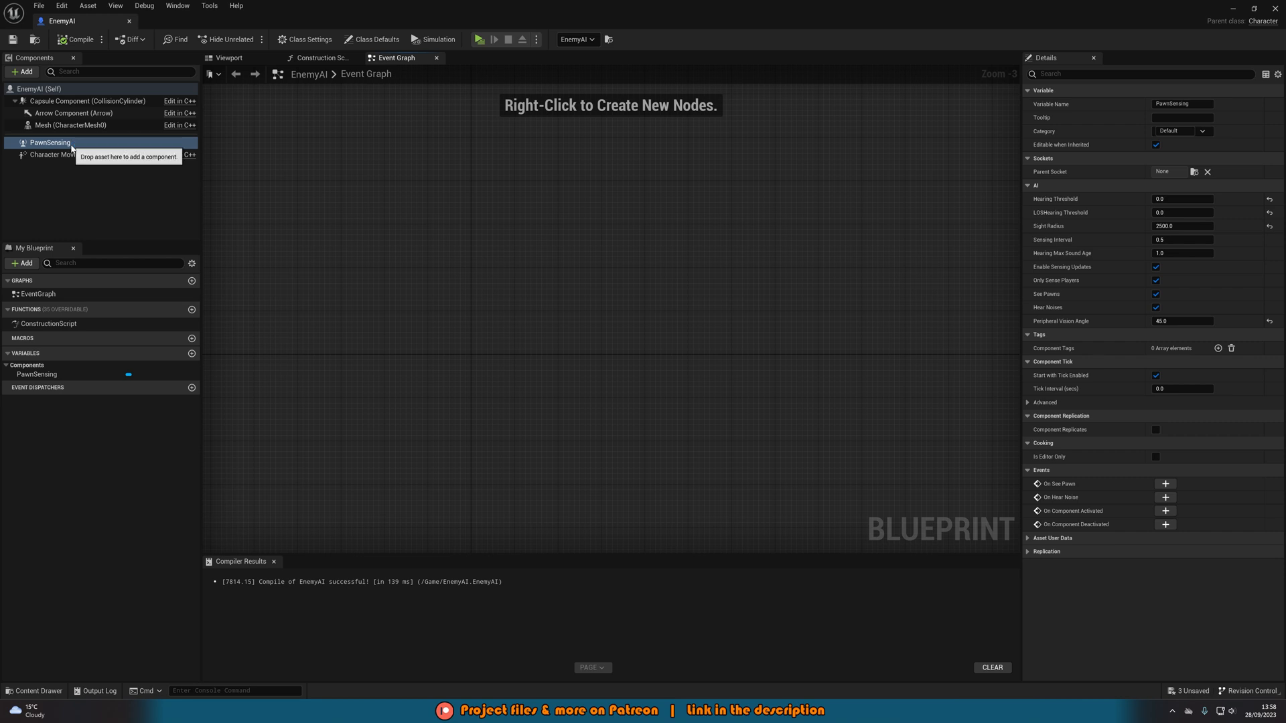
mouse_move(1165, 483)
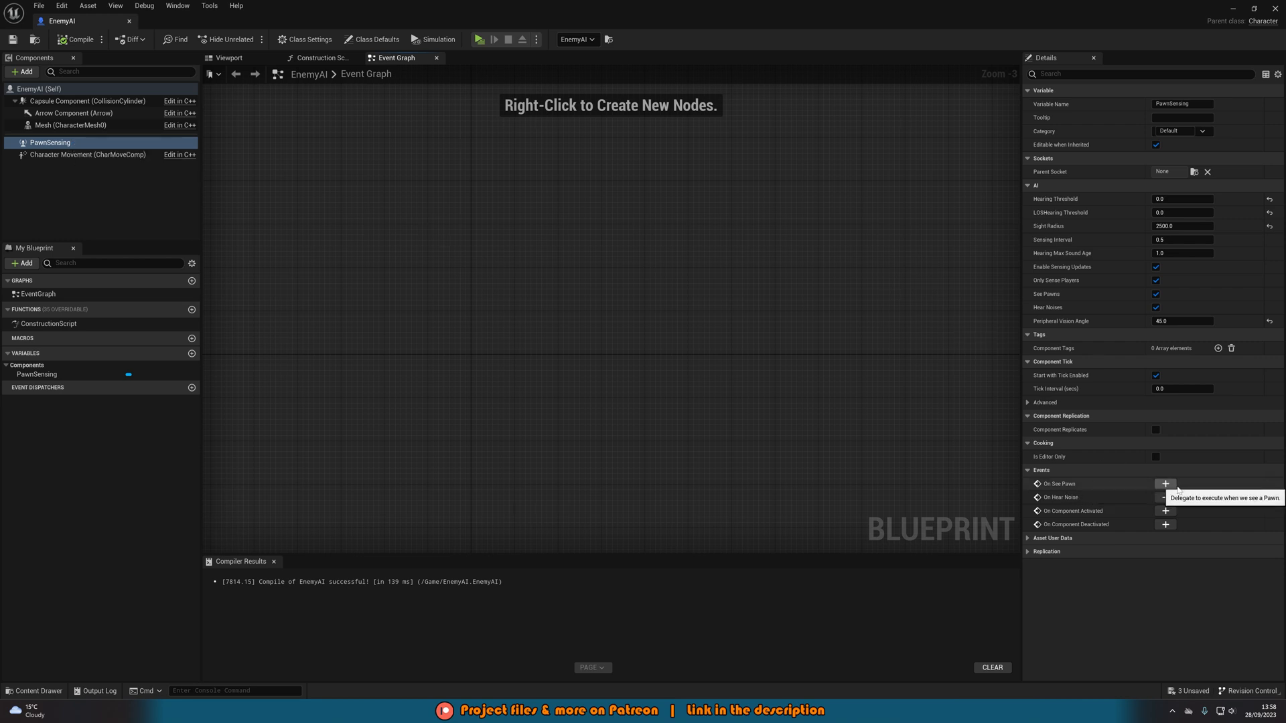
Add an On See Pawn event and promote its Pawn output to a Detected Player variable
left_click(1164, 484)
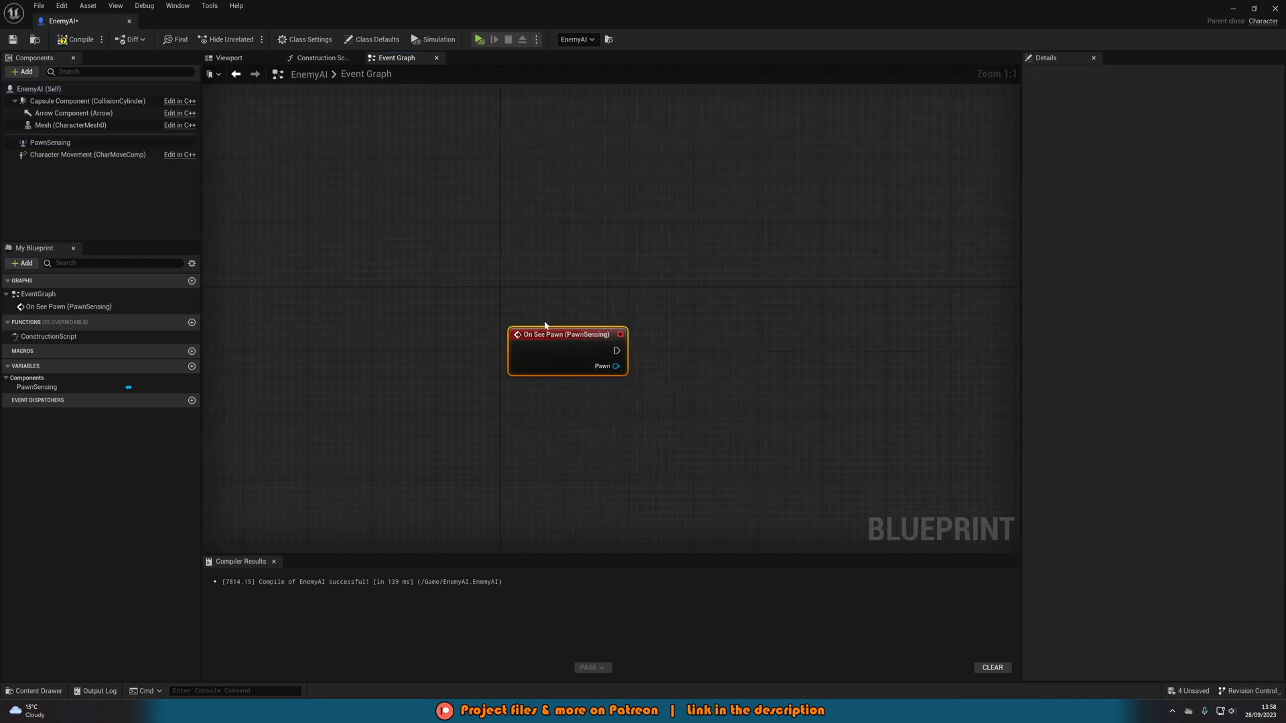
left_click_drag(565, 334, 532, 285)
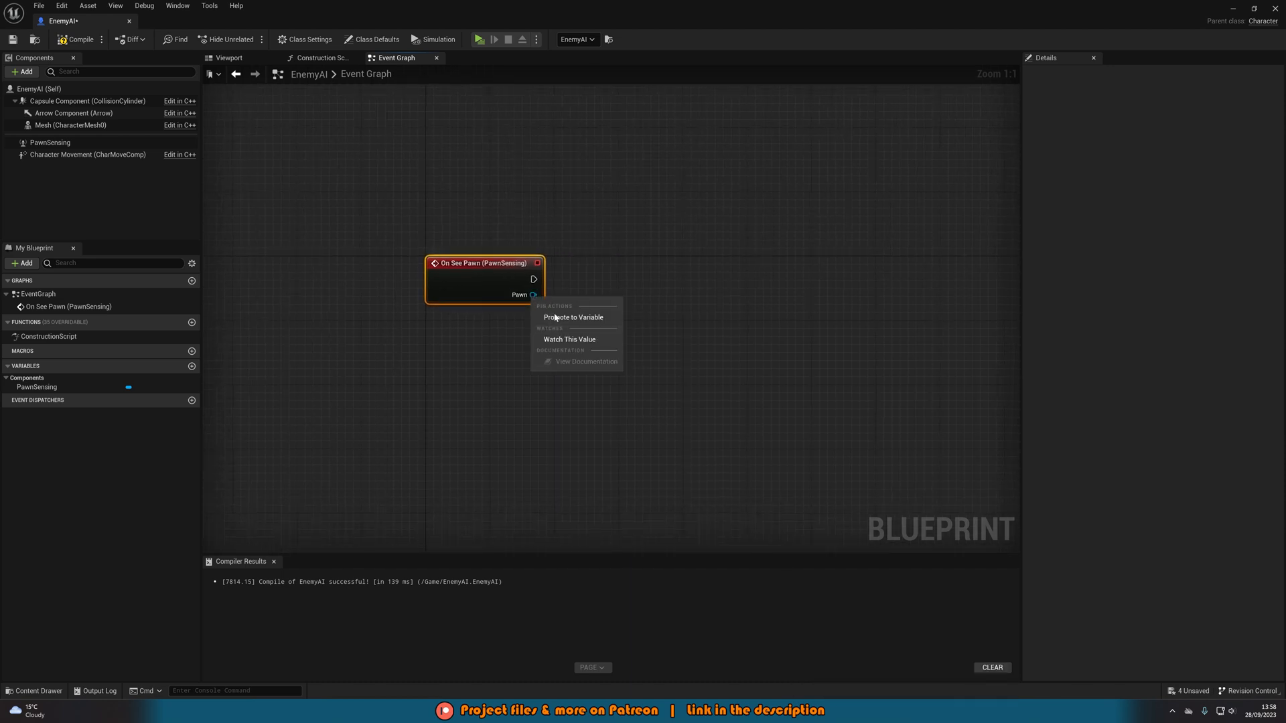
left_click(574, 317)
type("Detected Player")
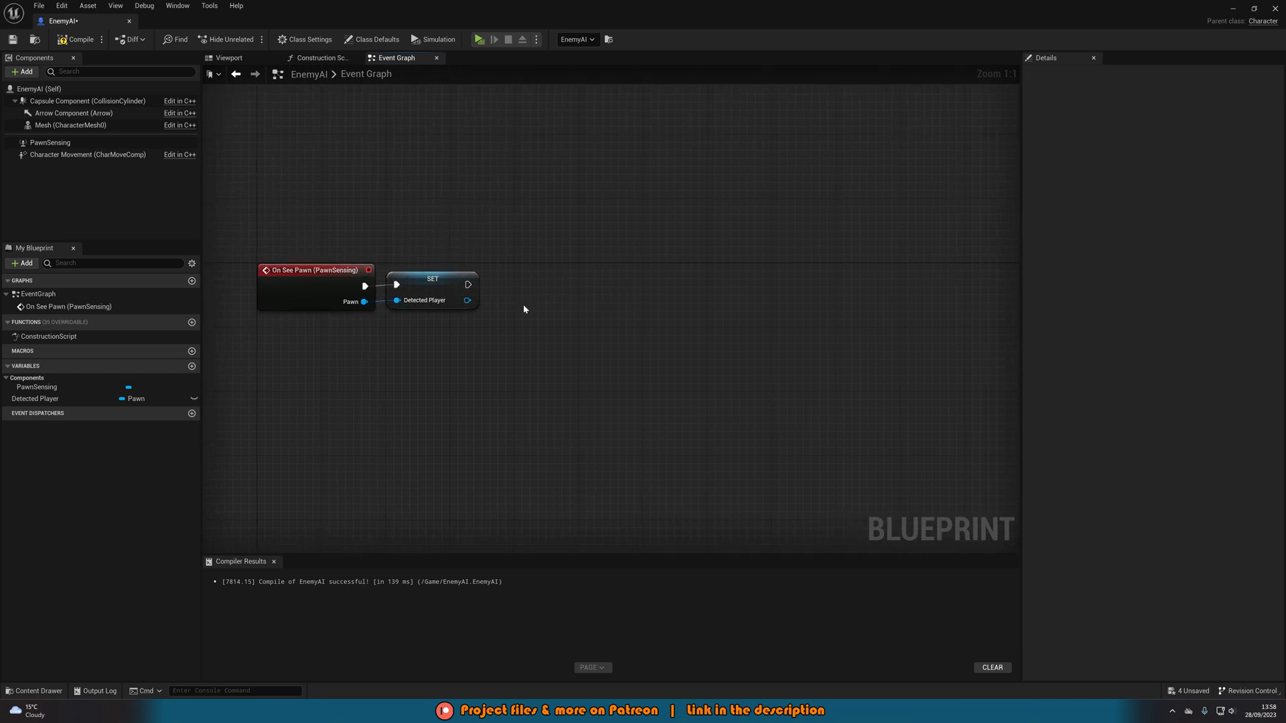
Chain two Sequence nodes after Detected Player and a Retriggerable Delay of 0.6 seconds
left_click_drag(525, 309, 437, 260)
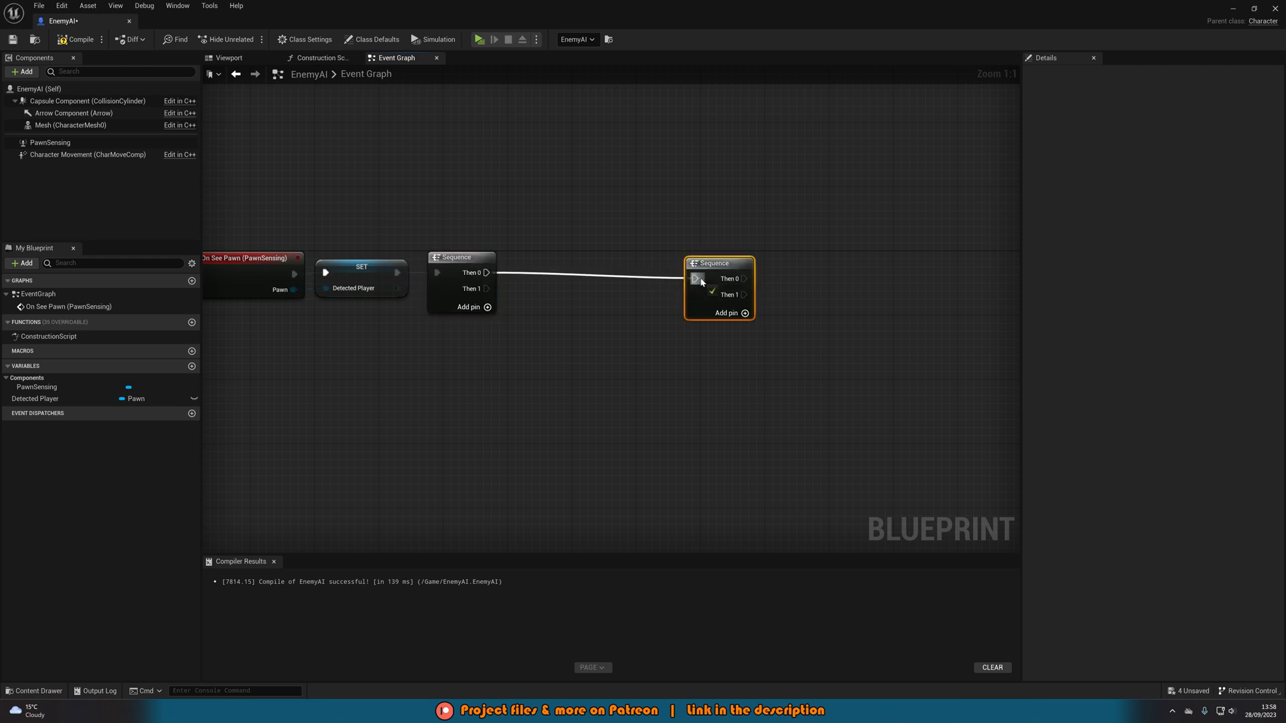
left_click_drag(719, 263, 734, 257)
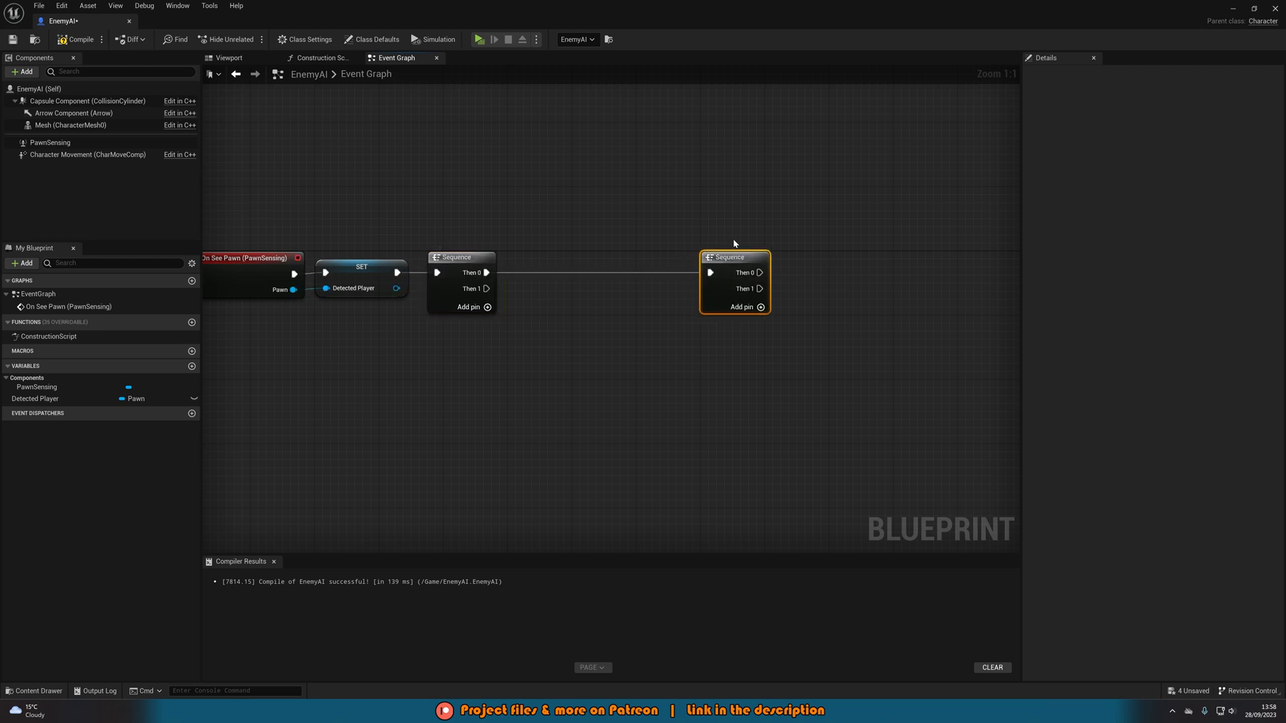
mouse_move(732, 307)
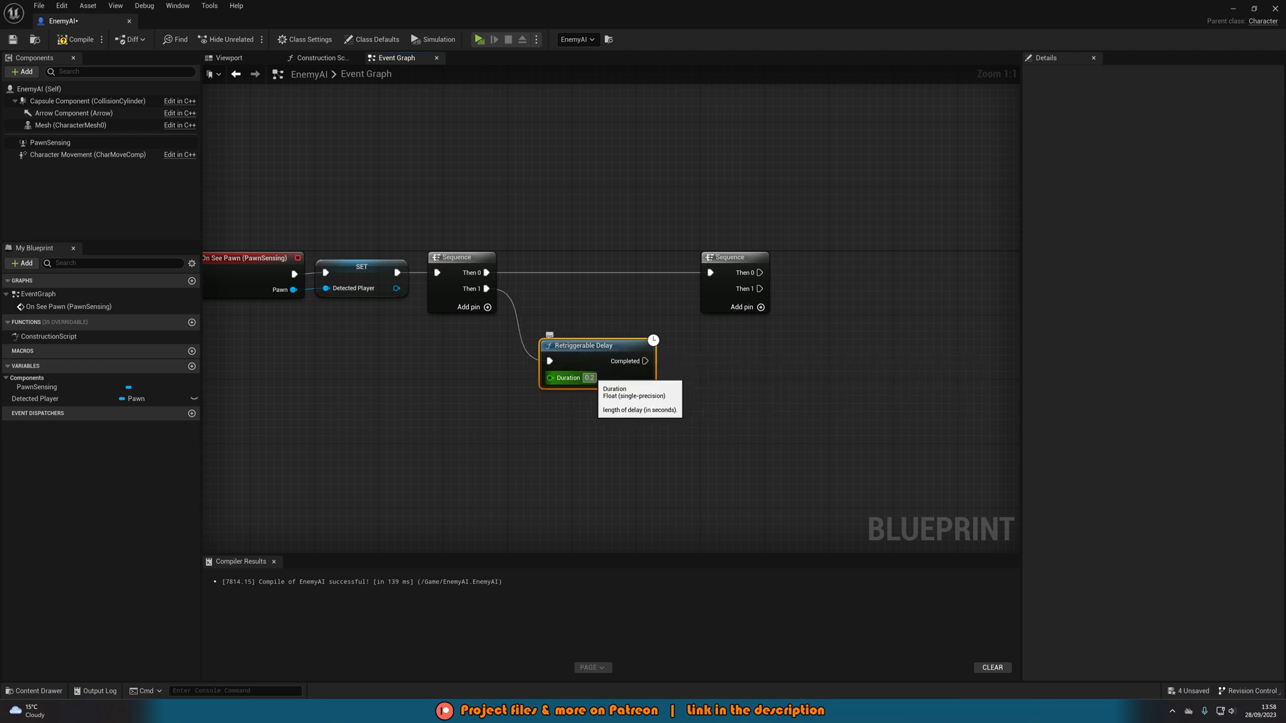
type("0.6")
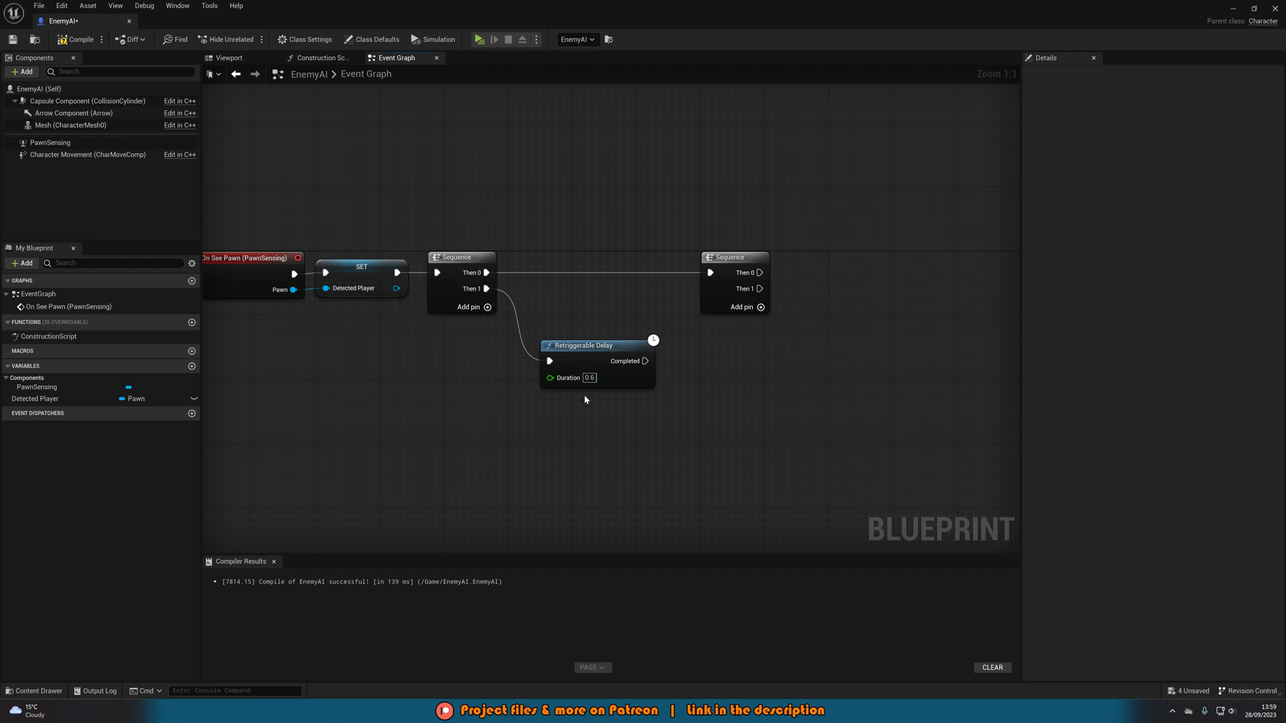
left_click(50, 142)
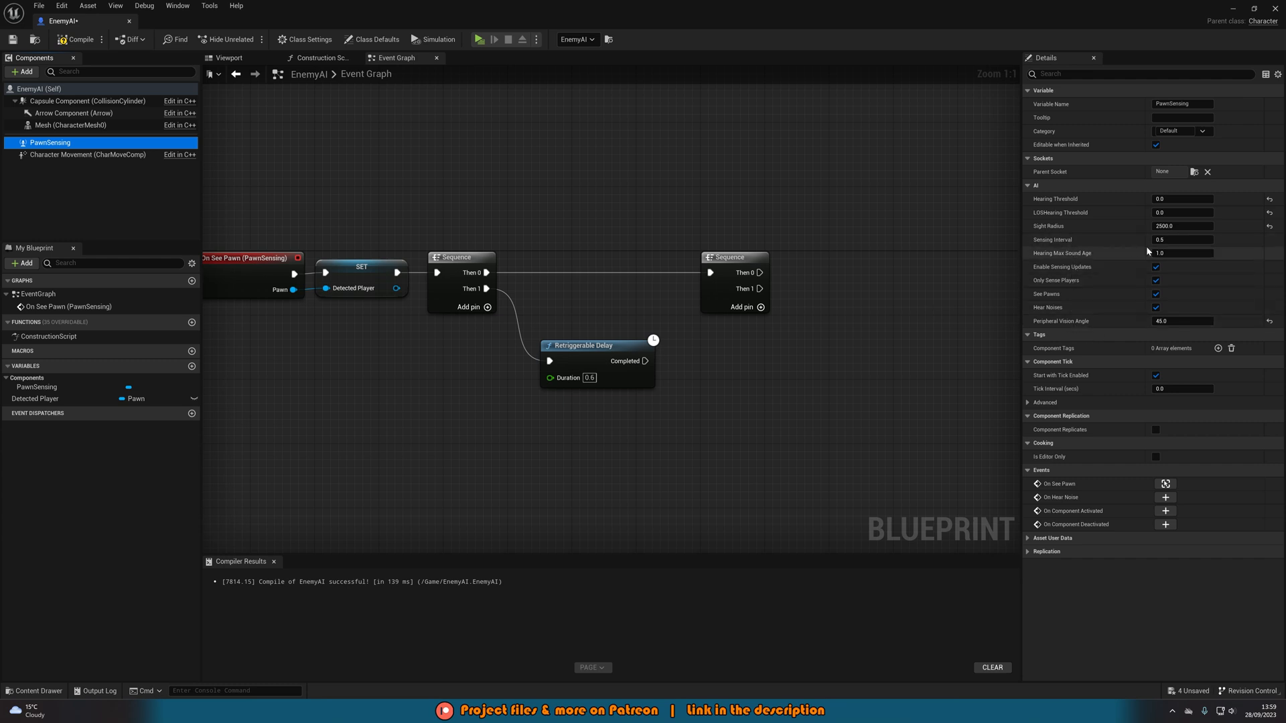
mouse_move(564, 336)
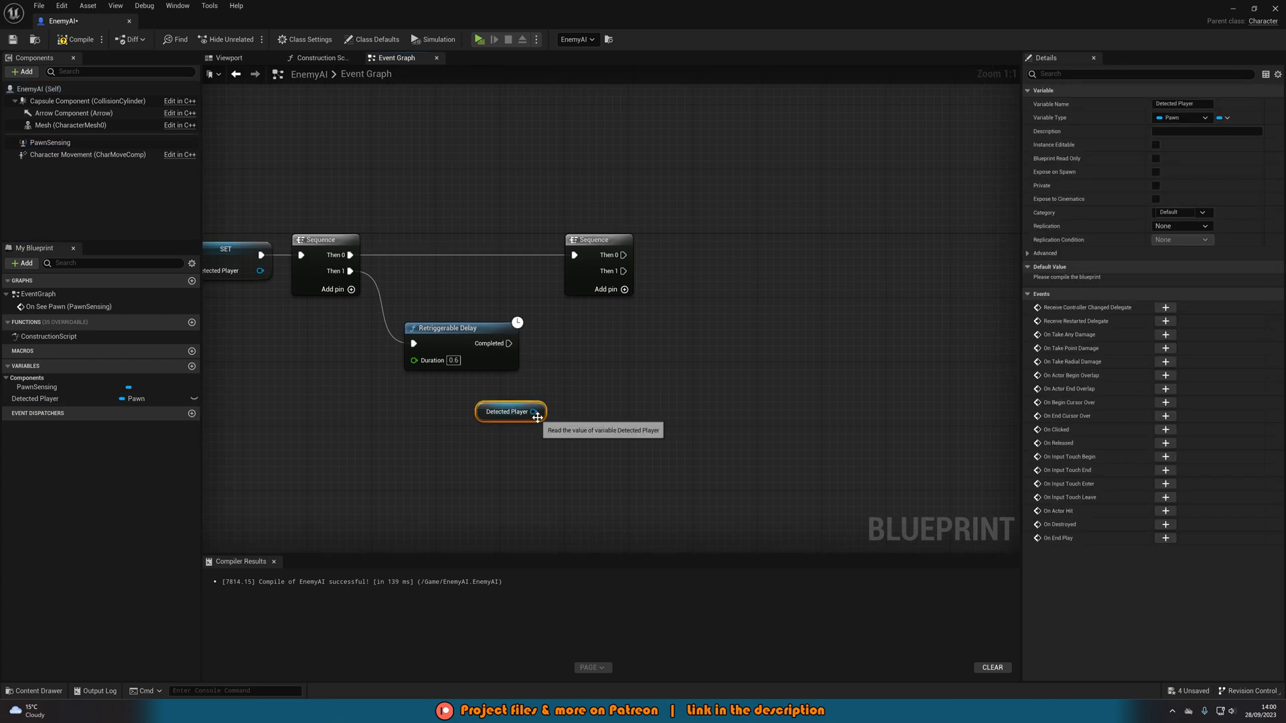
After the delay, call Stop Detection on Detected Player and wire it into the Reset of a Do Once node
type("stop de")
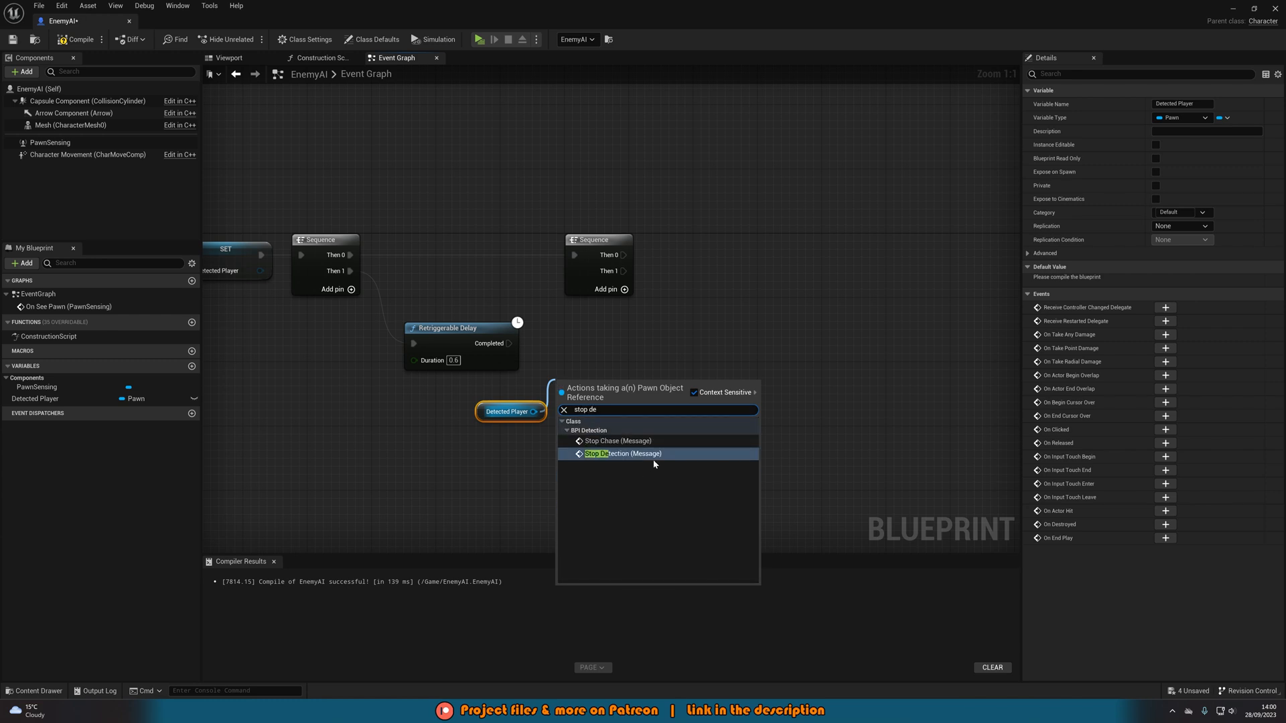
left_click(623, 454)
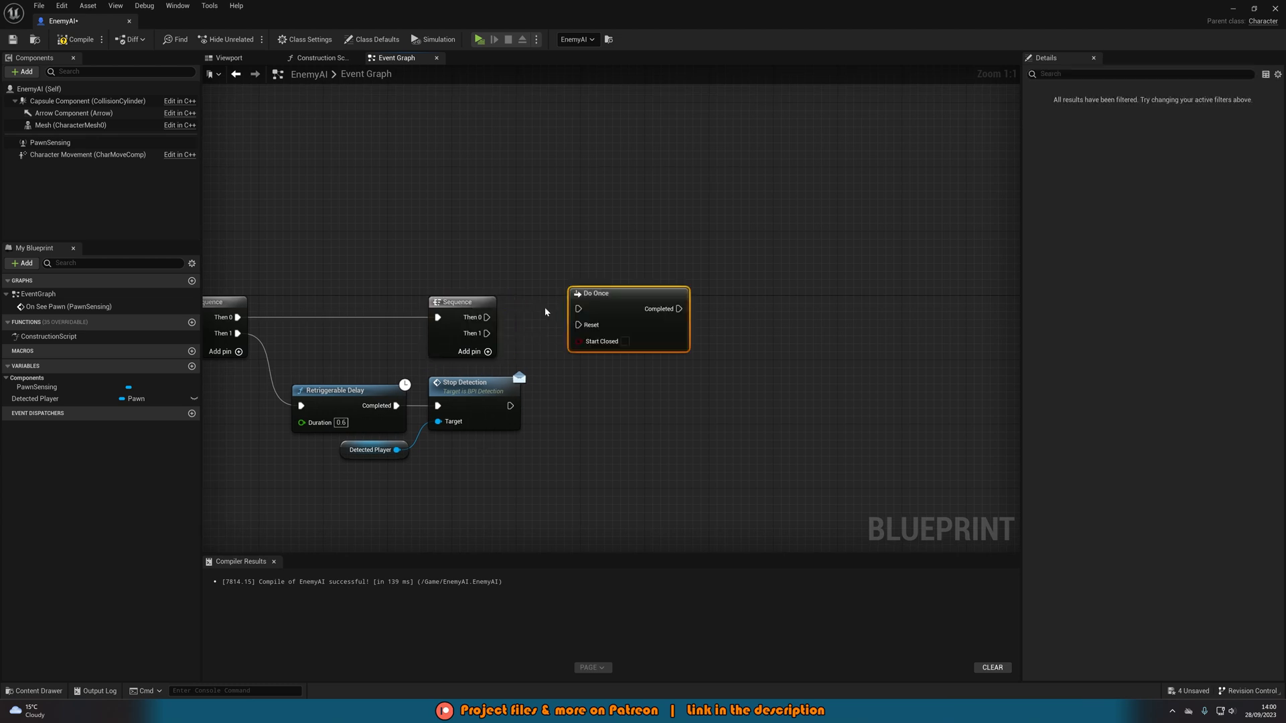
left_click_drag(628, 294, 640, 301)
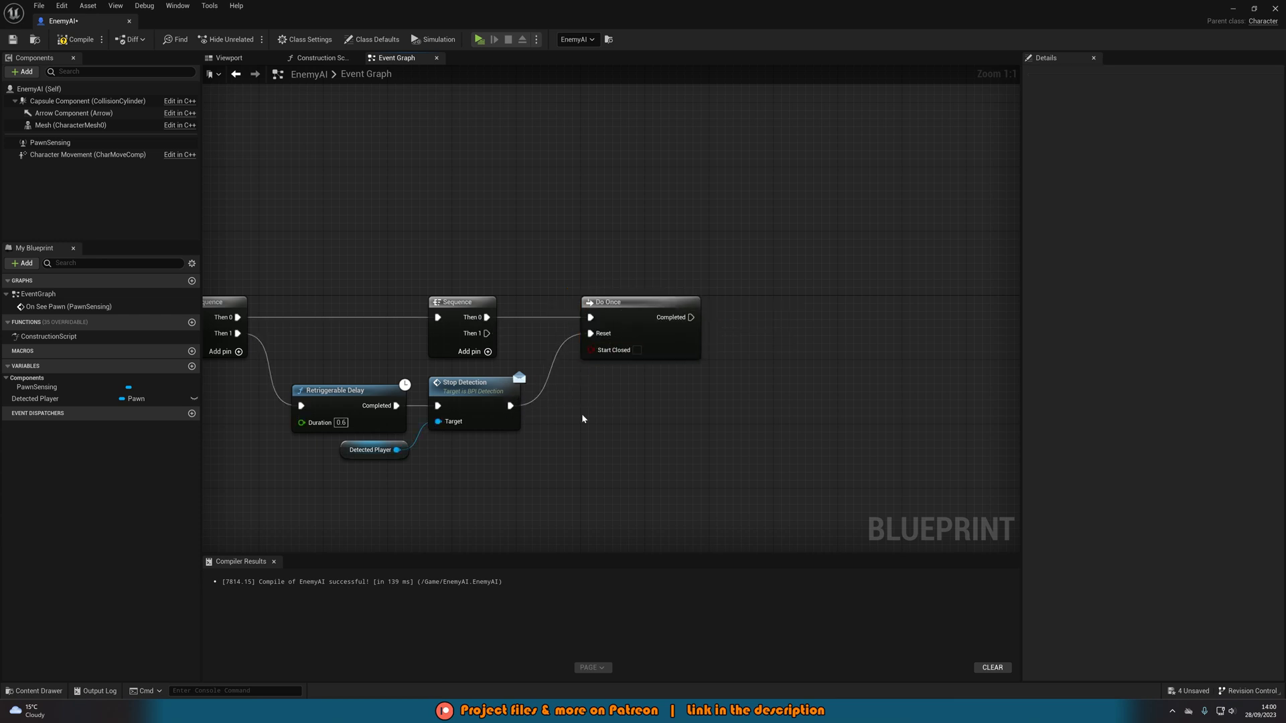
left_click(641, 301)
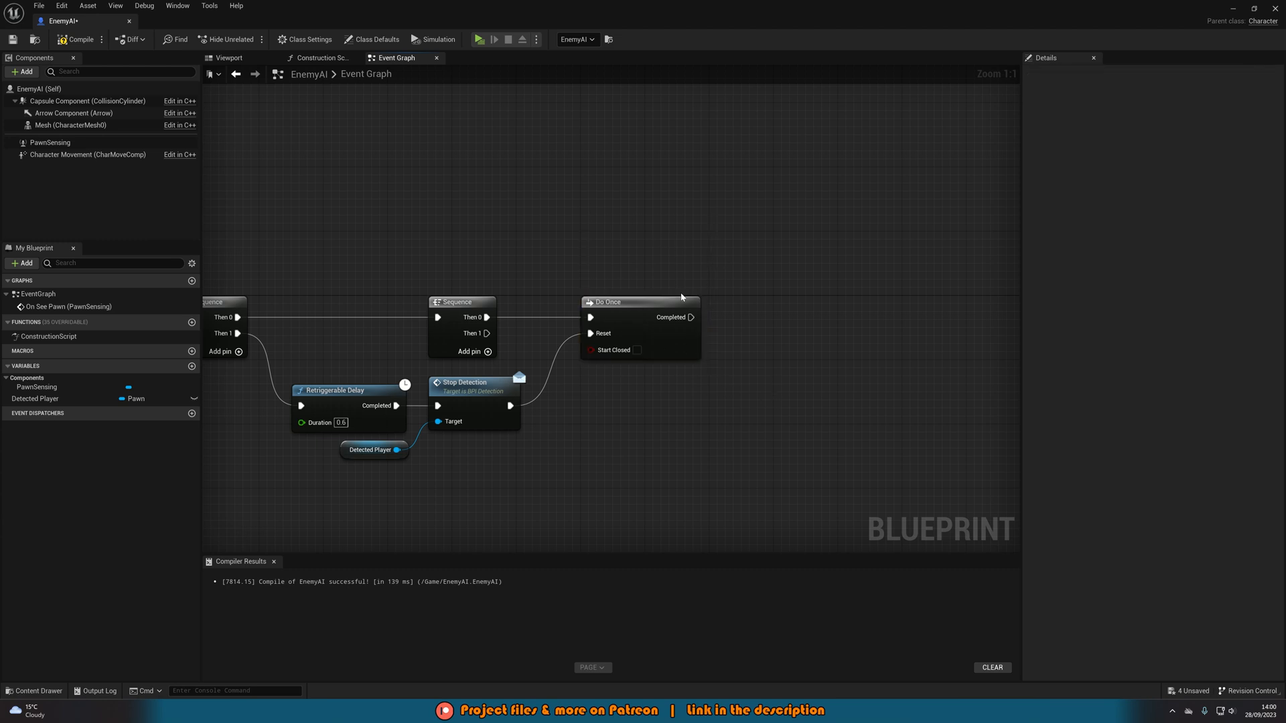
mouse_move(681, 297)
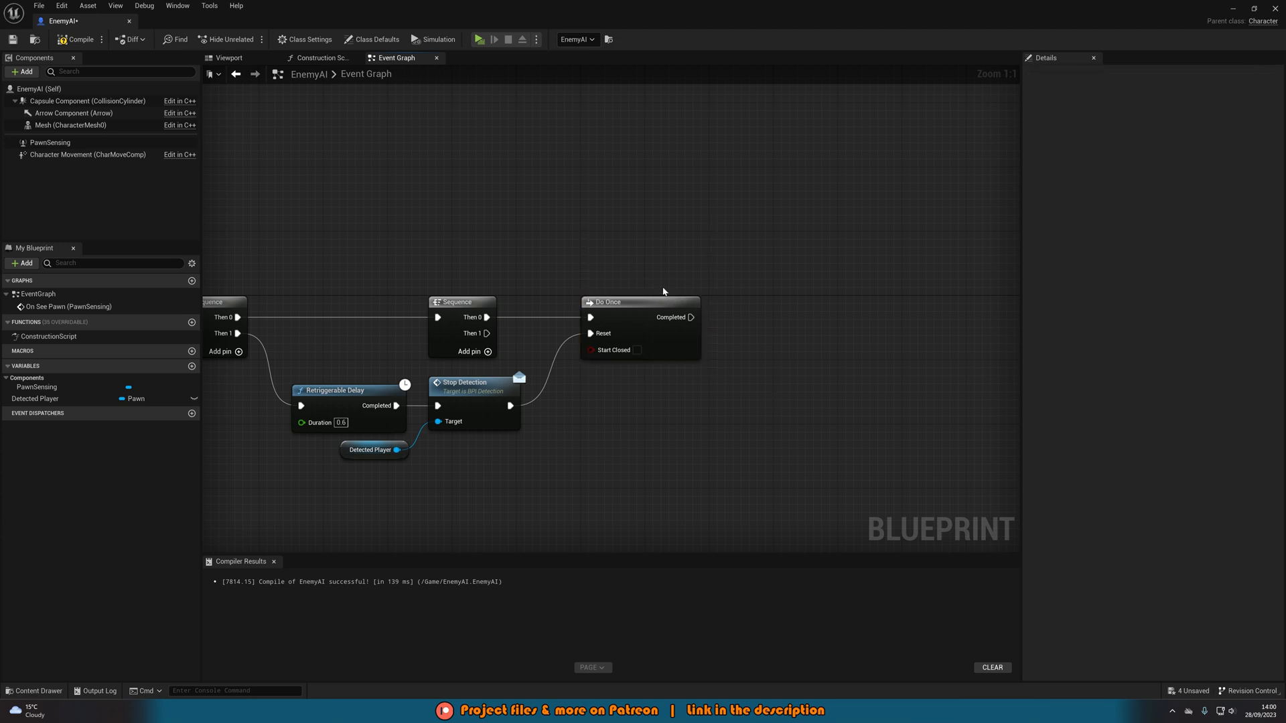
mouse_move(470, 452)
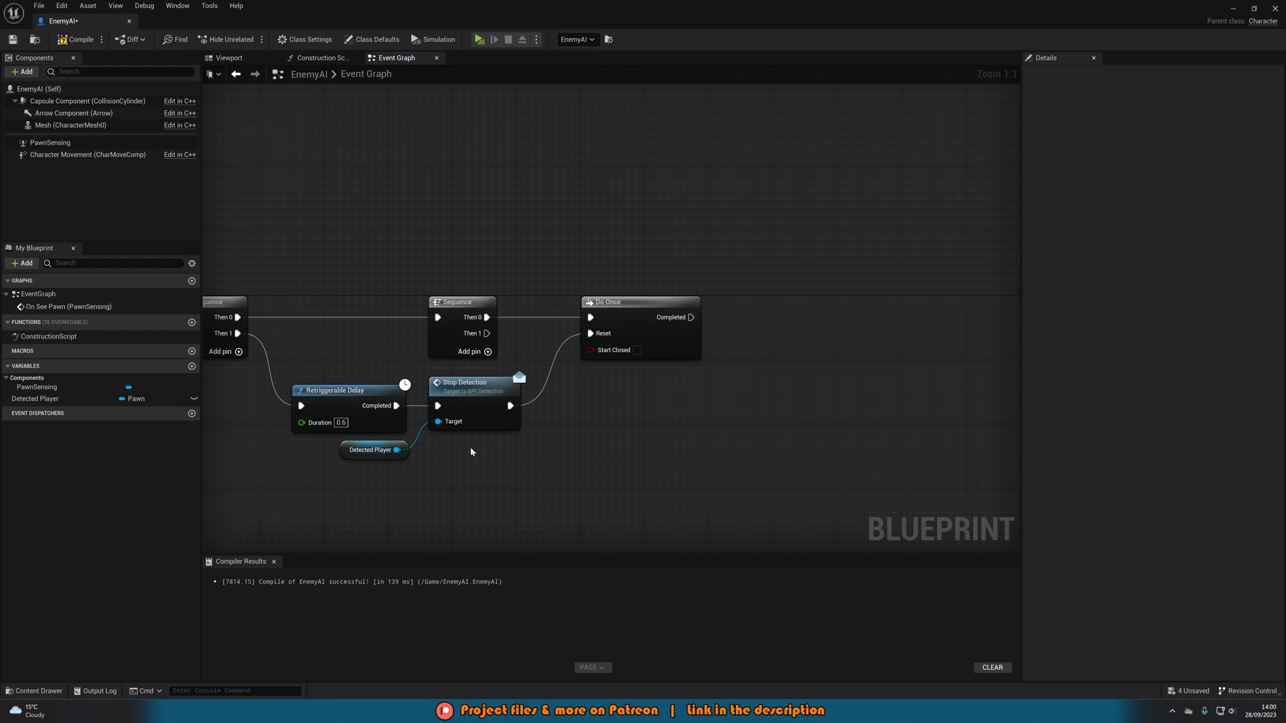
mouse_move(658, 413)
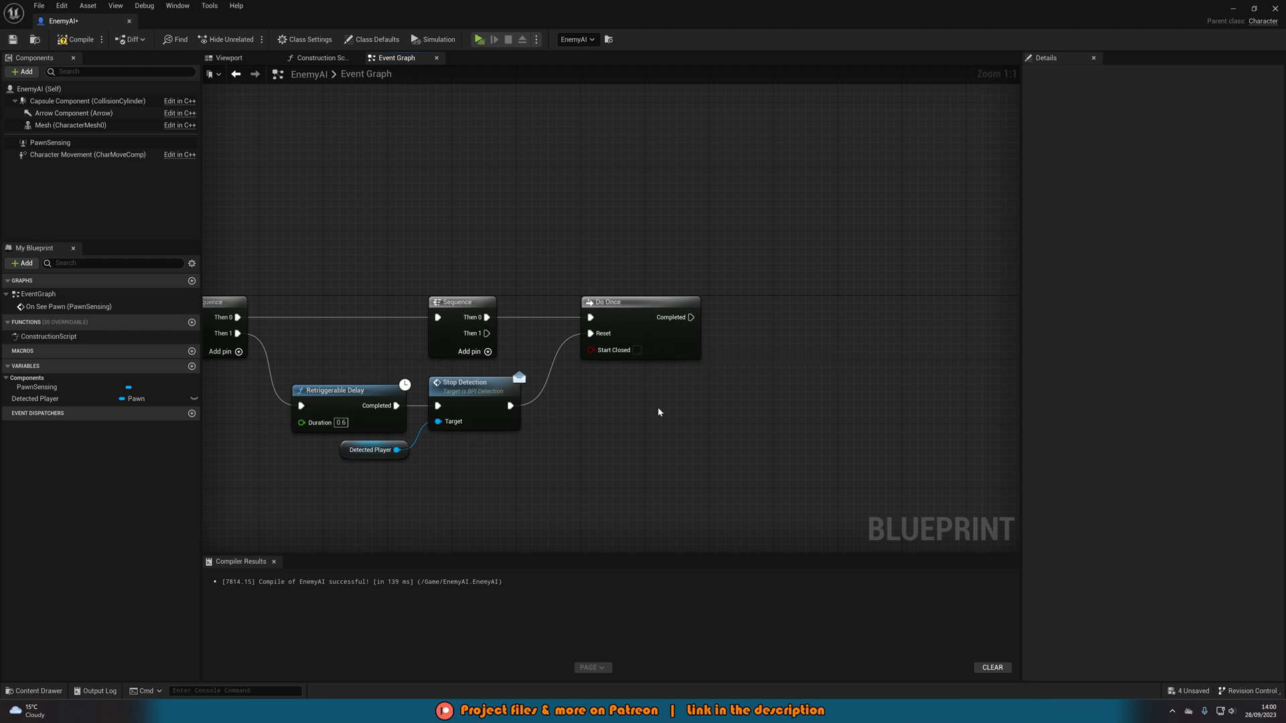
left_click(37, 399)
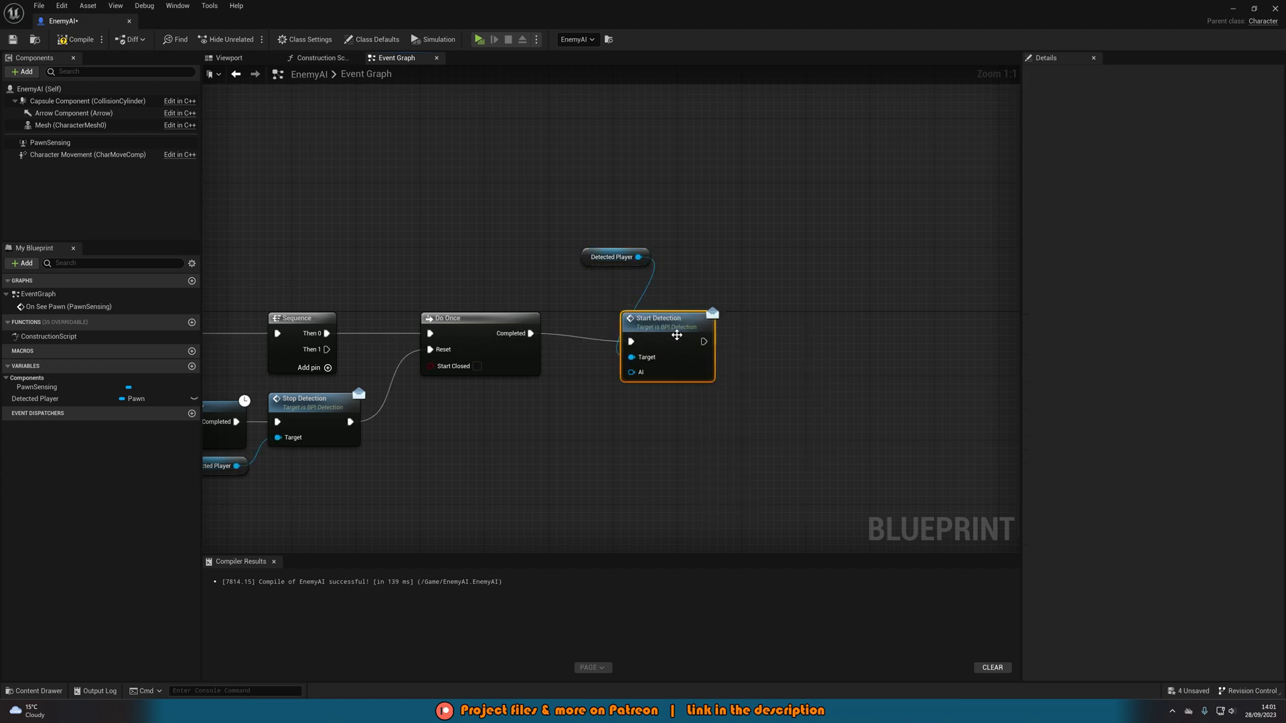
From Do Once Completed, call Start Detection on Detected Player with a Self reference as the AI
left_click(610, 257)
type("self")
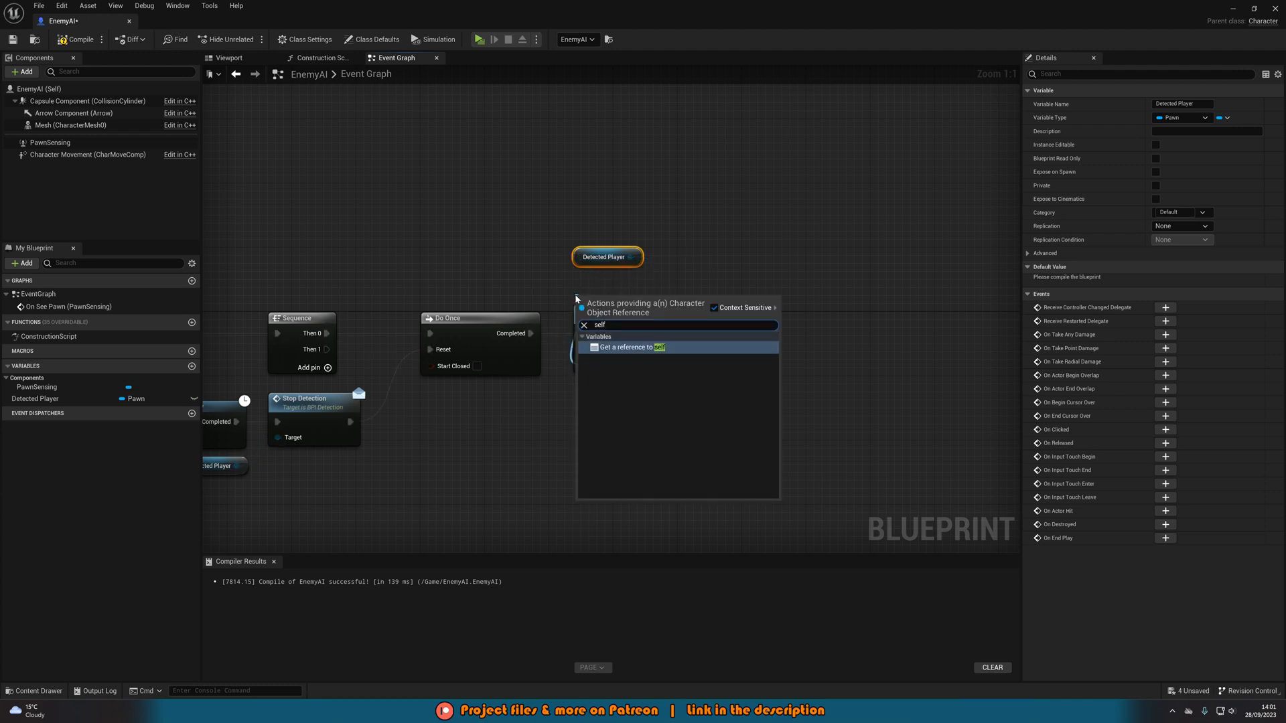
left_click(631, 347)
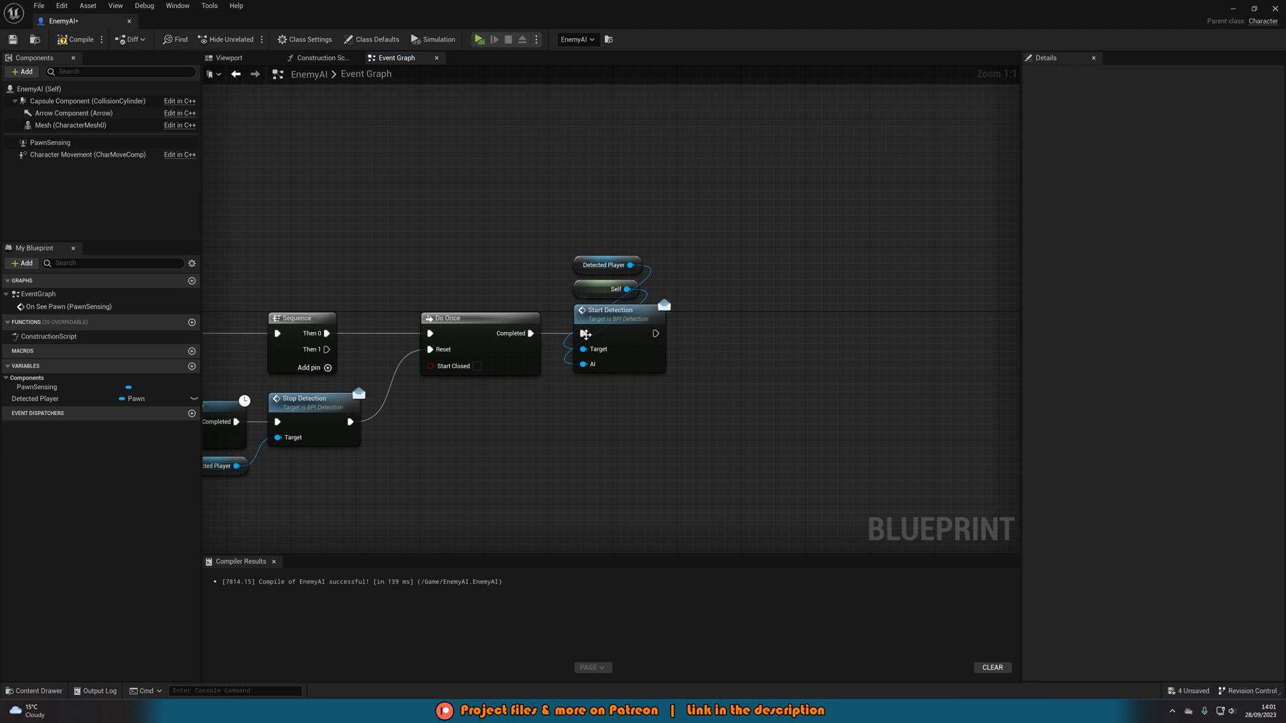
mouse_move(663, 396)
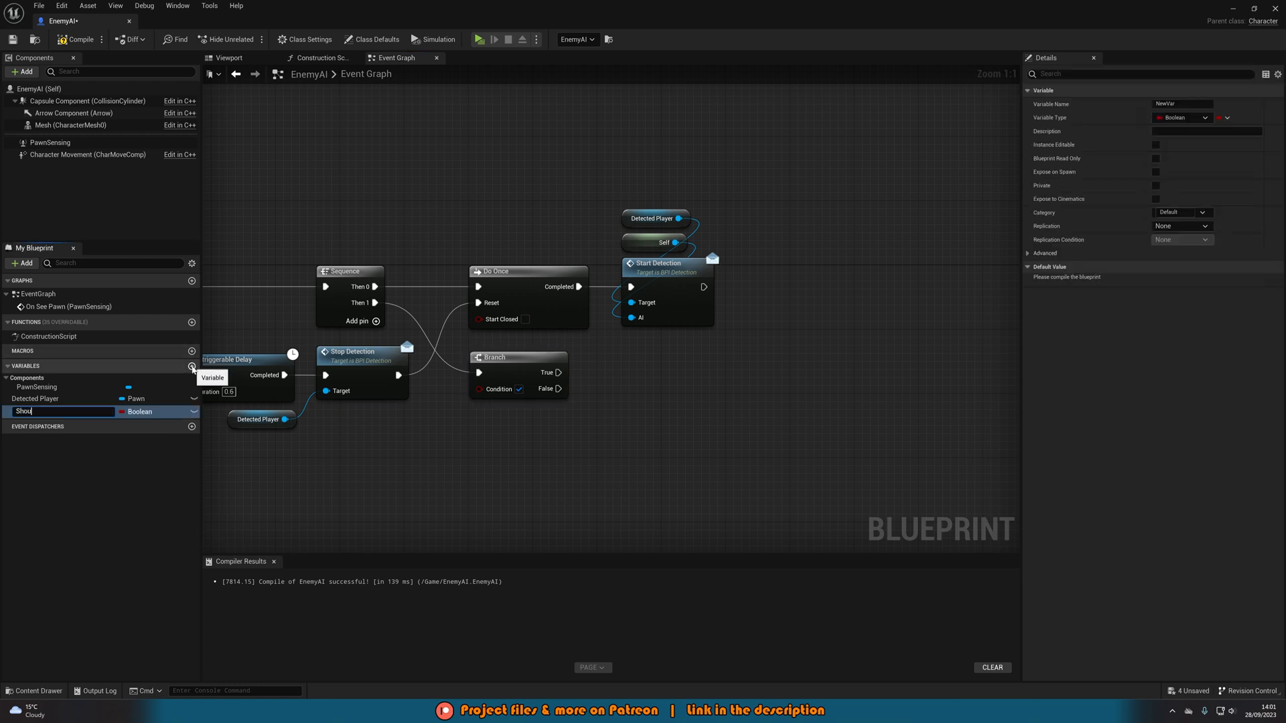
Create a ShouldChase? boolean and feed it into a Branch off the sequence's second output
type("ShouldChase?")
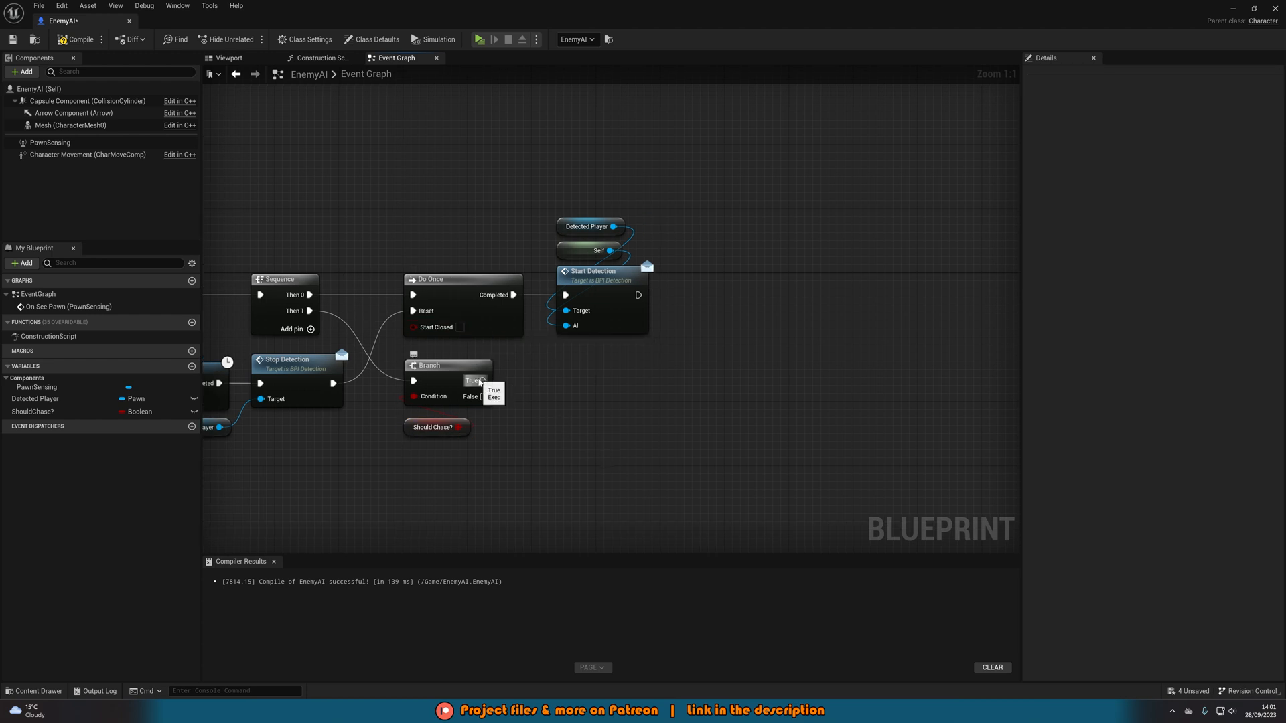
scroll("down", 3)
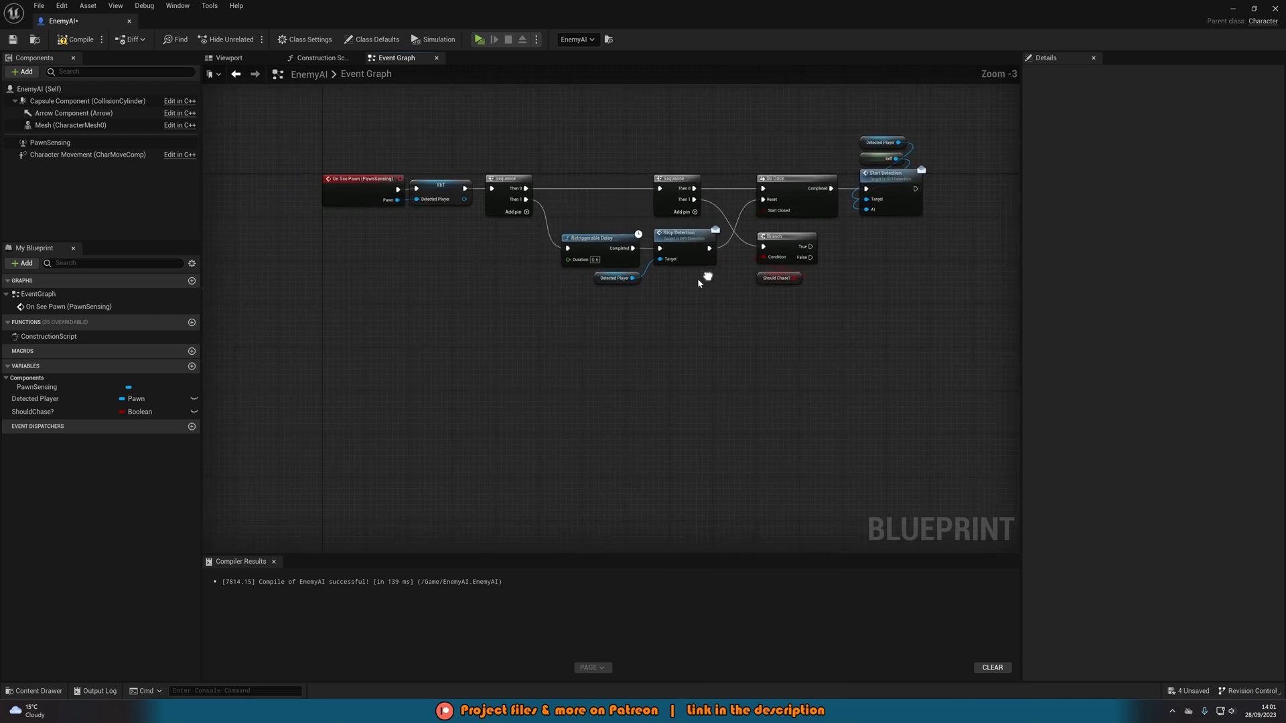
Create a Chase Player custom event with a Target Actor input driving an AI MoveTo on Self
type("cus")
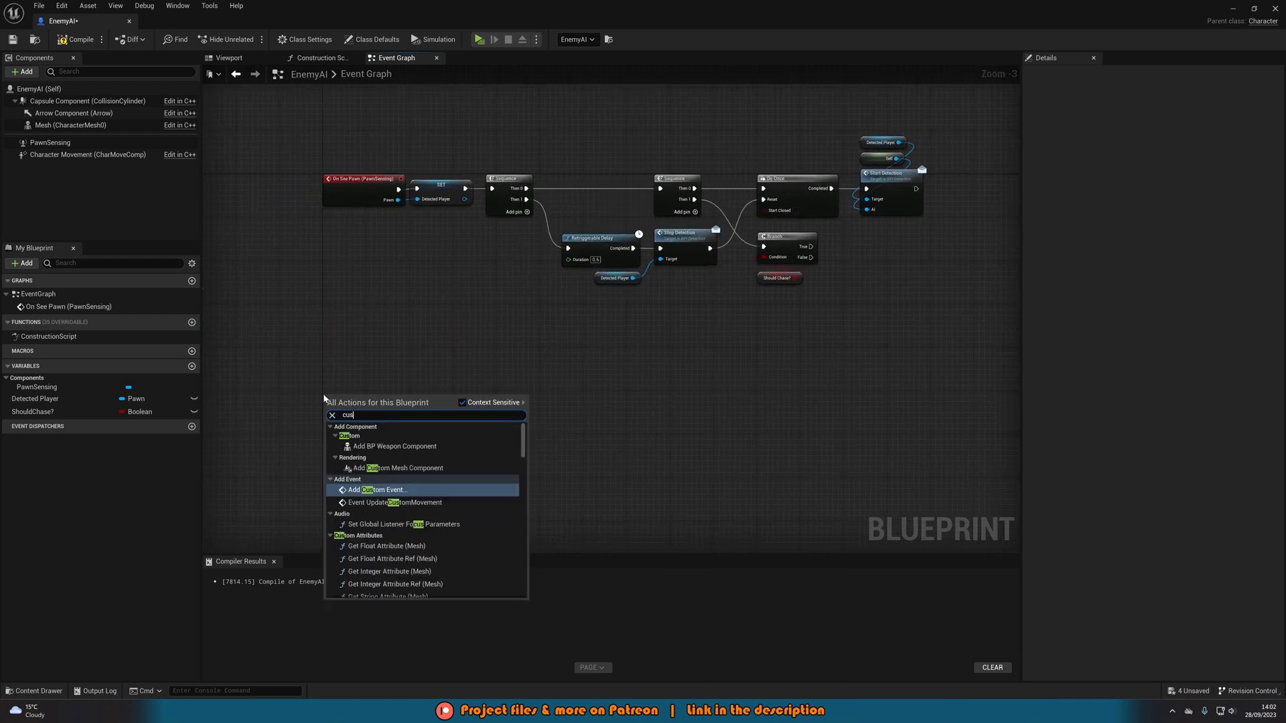
left_click(378, 490)
type("Chase Player")
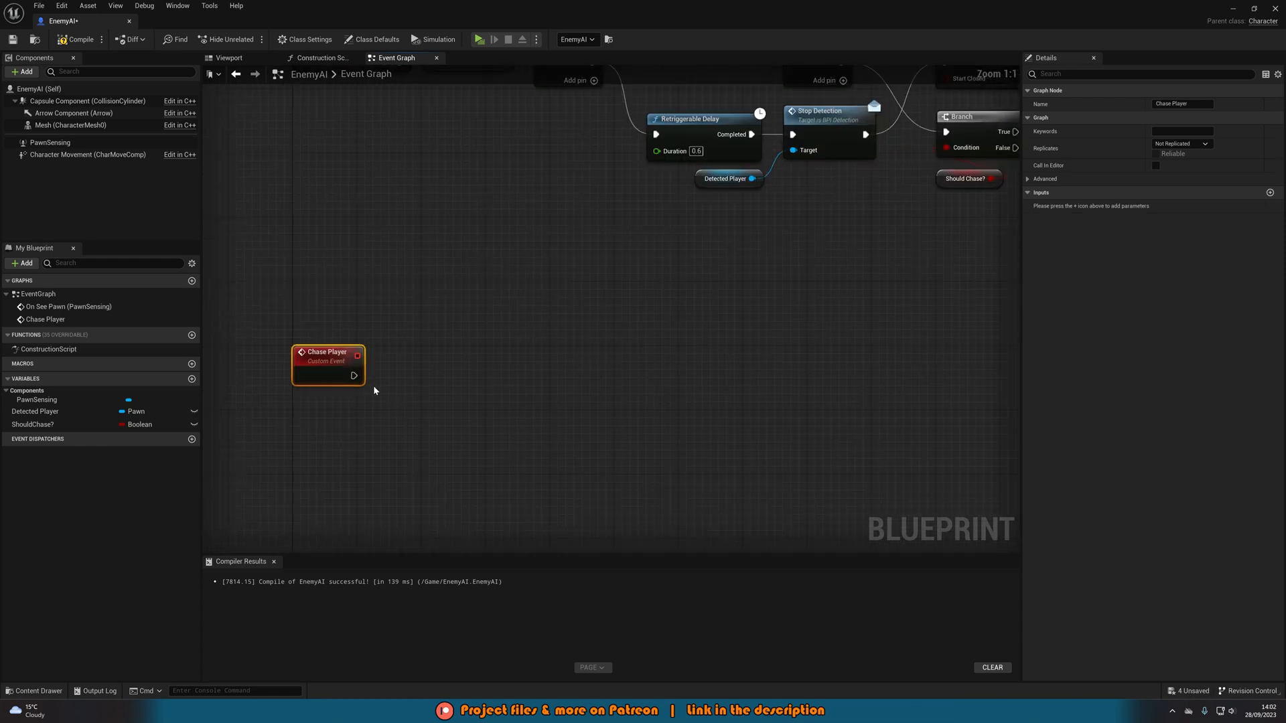
type("ai move to")
type("chas")
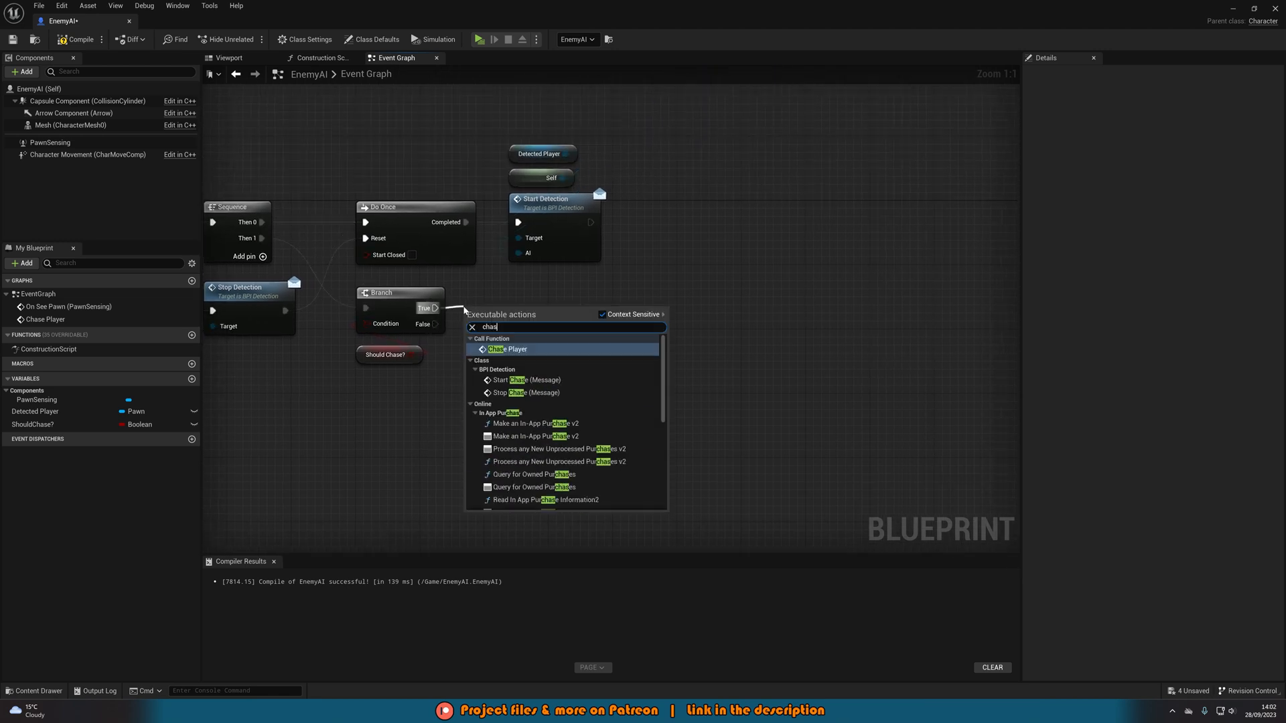
Call Chase Player with Detected Player from the Branch's True output
left_click(507, 349)
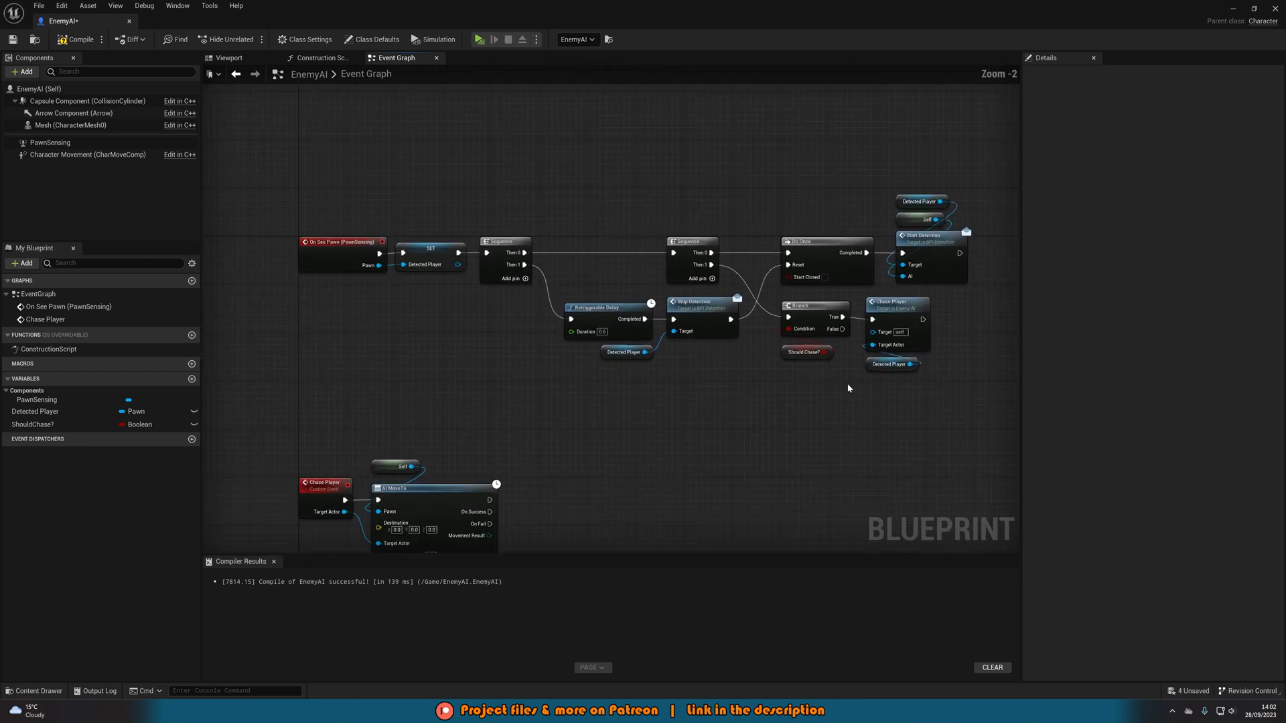
left_click_drag(849, 389, 813, 396)
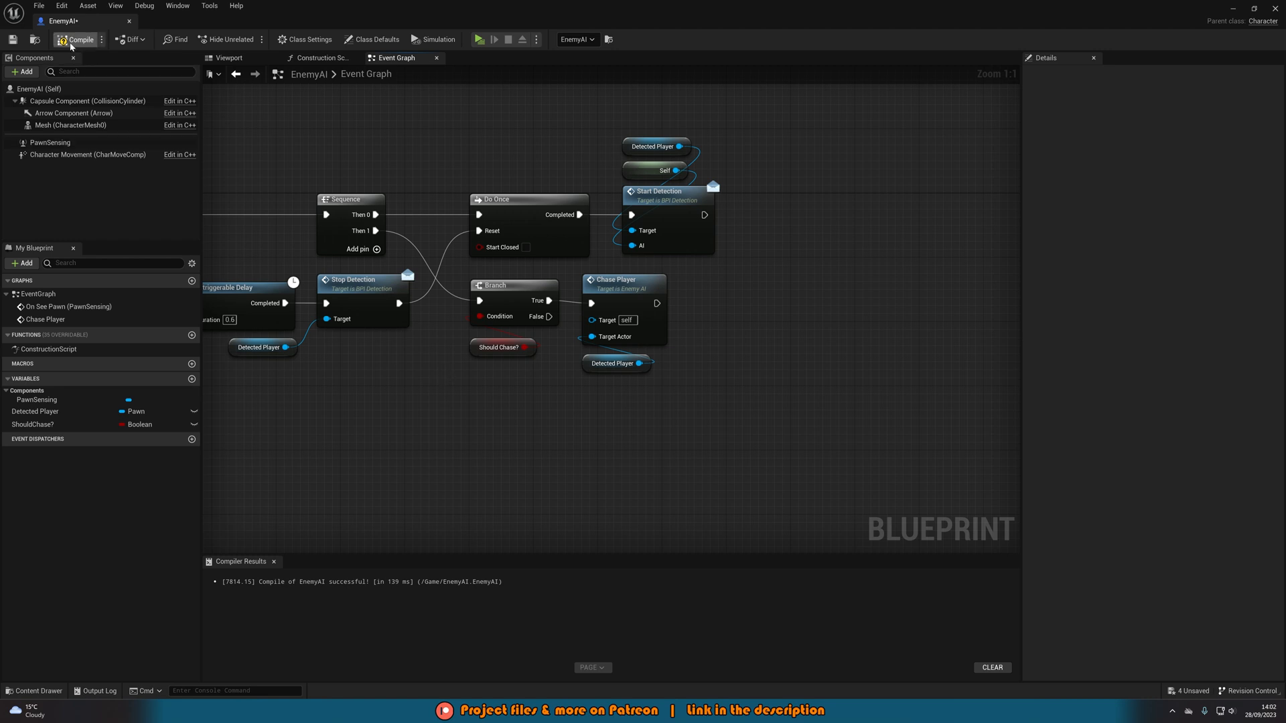
Compile EnemyAI and add BPI_Detection under Implemented Interfaces in Class Settings, exposing its functions
left_click(79, 39)
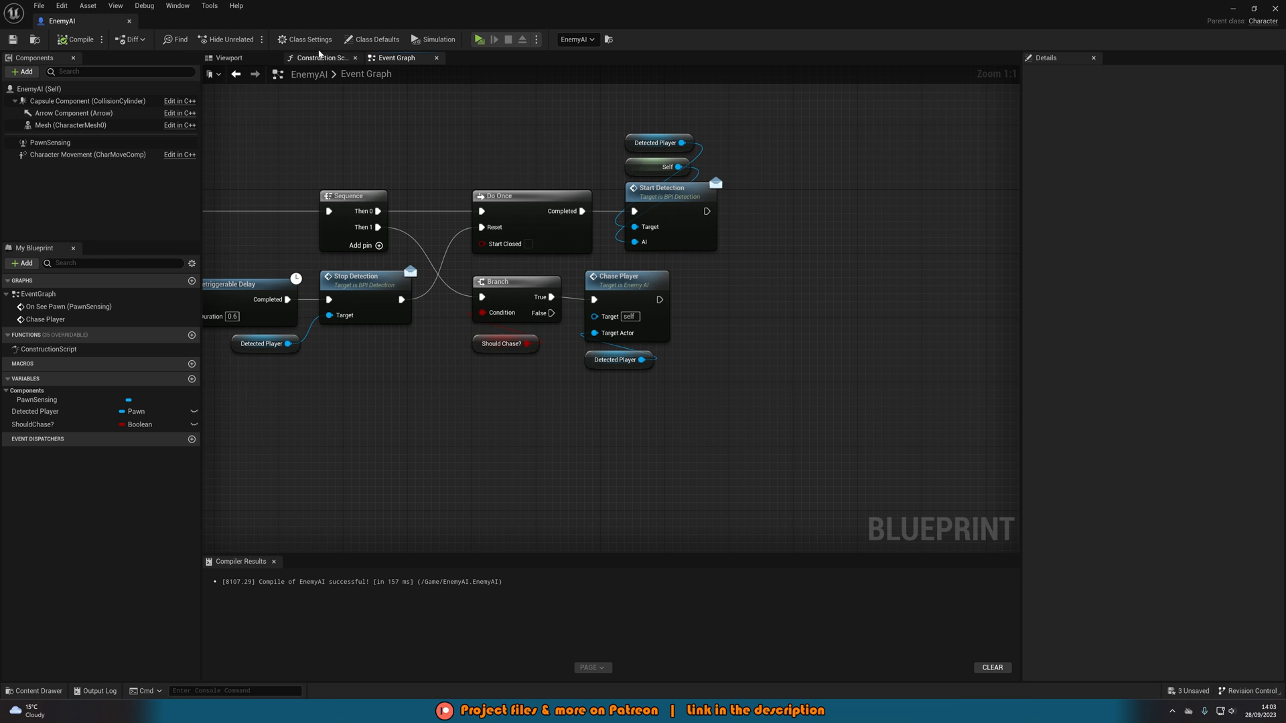
left_click(304, 39)
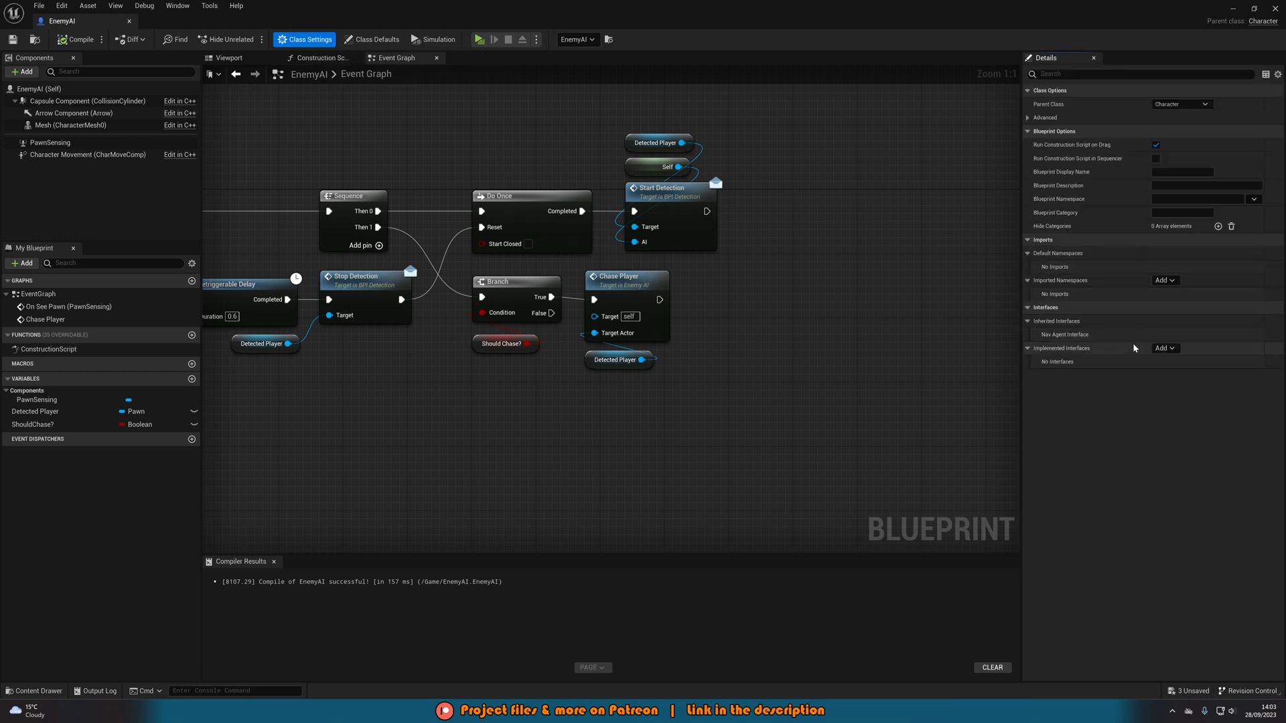
left_click(1163, 349)
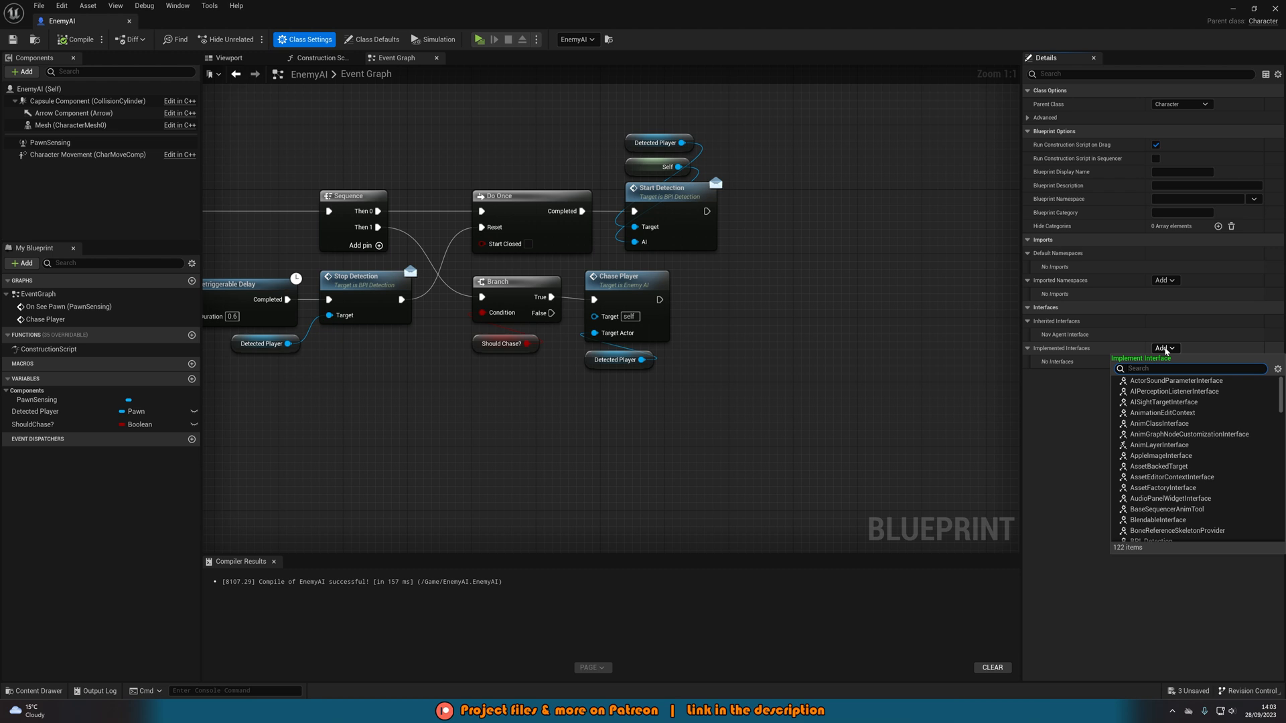
type("bpi")
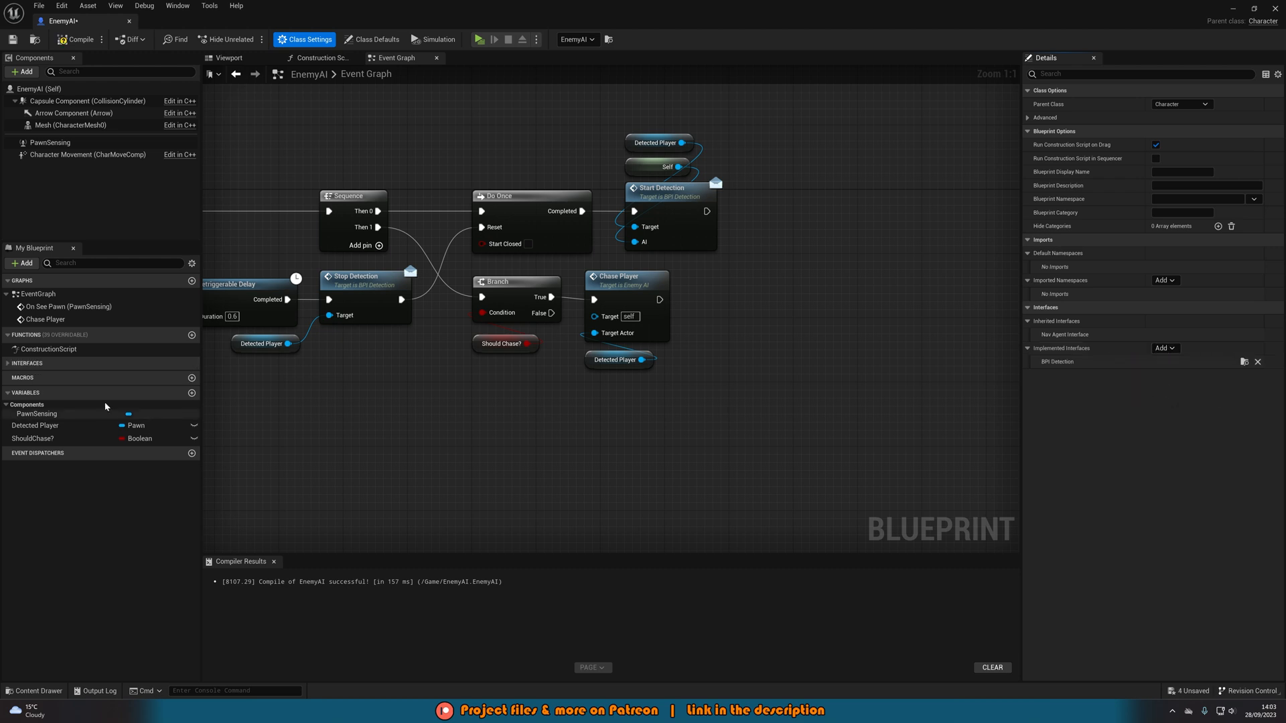
left_click(27, 363)
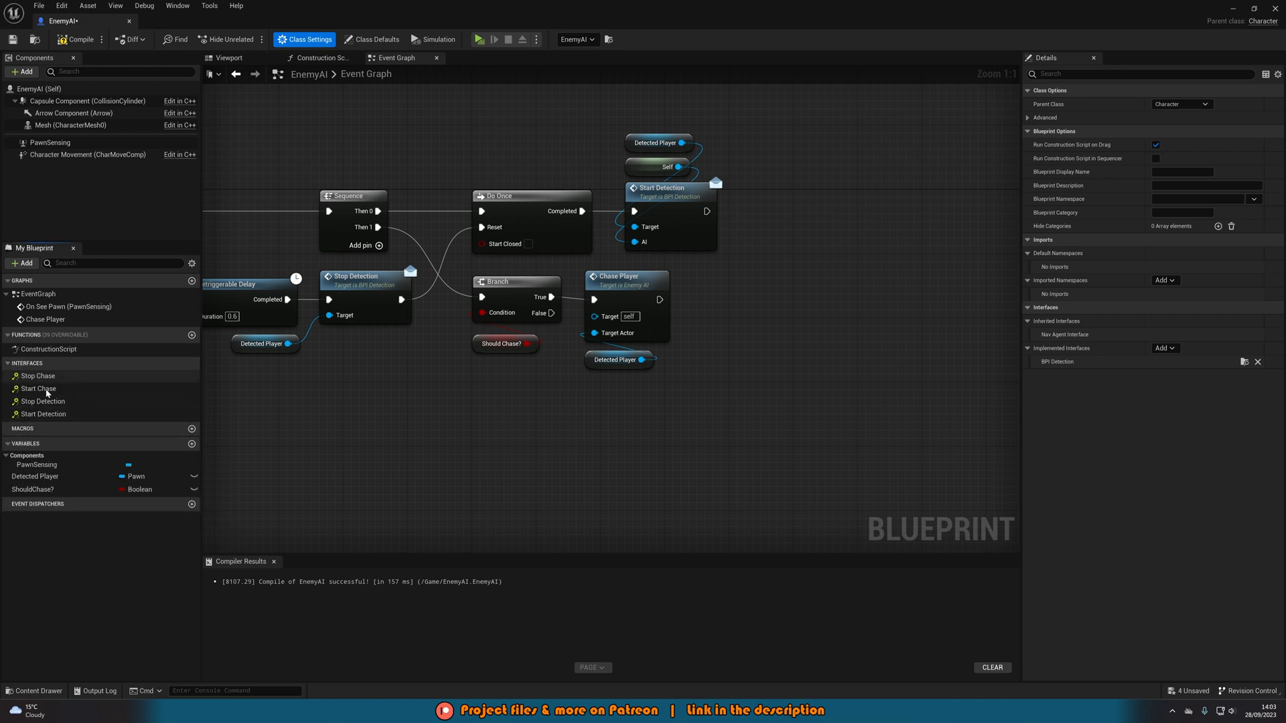
mouse_move(51, 401)
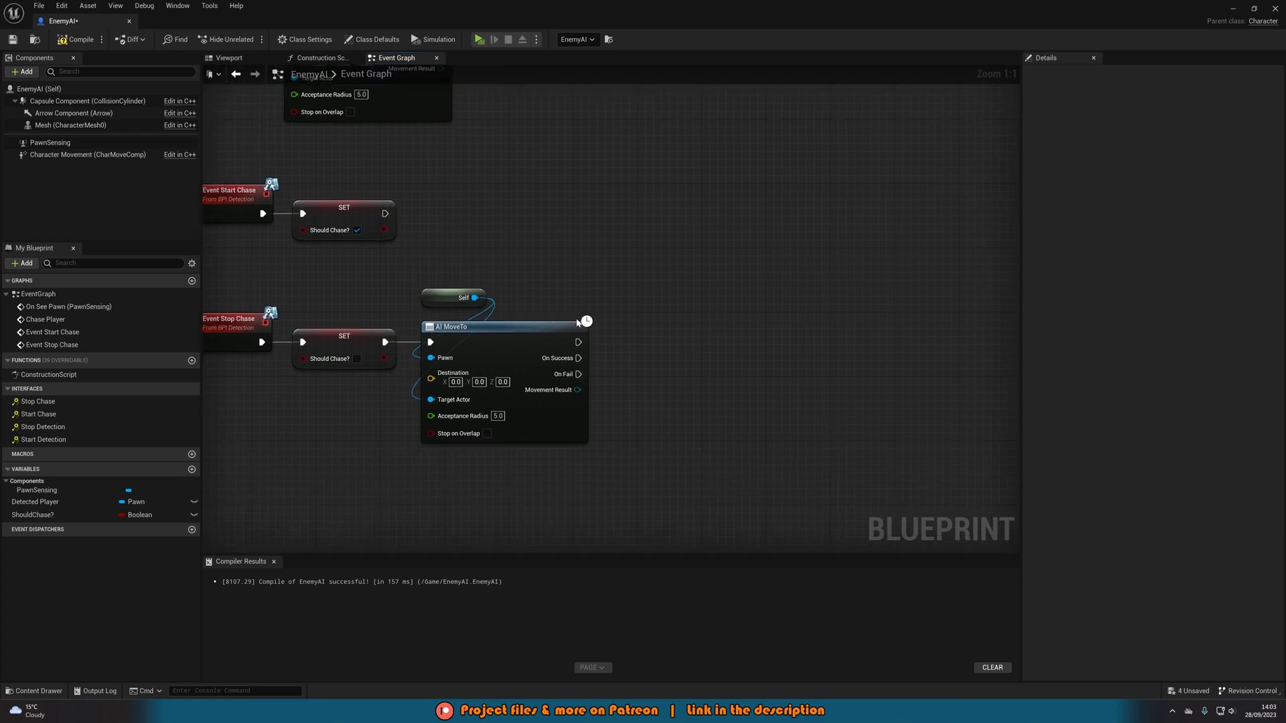
mouse_move(547, 321)
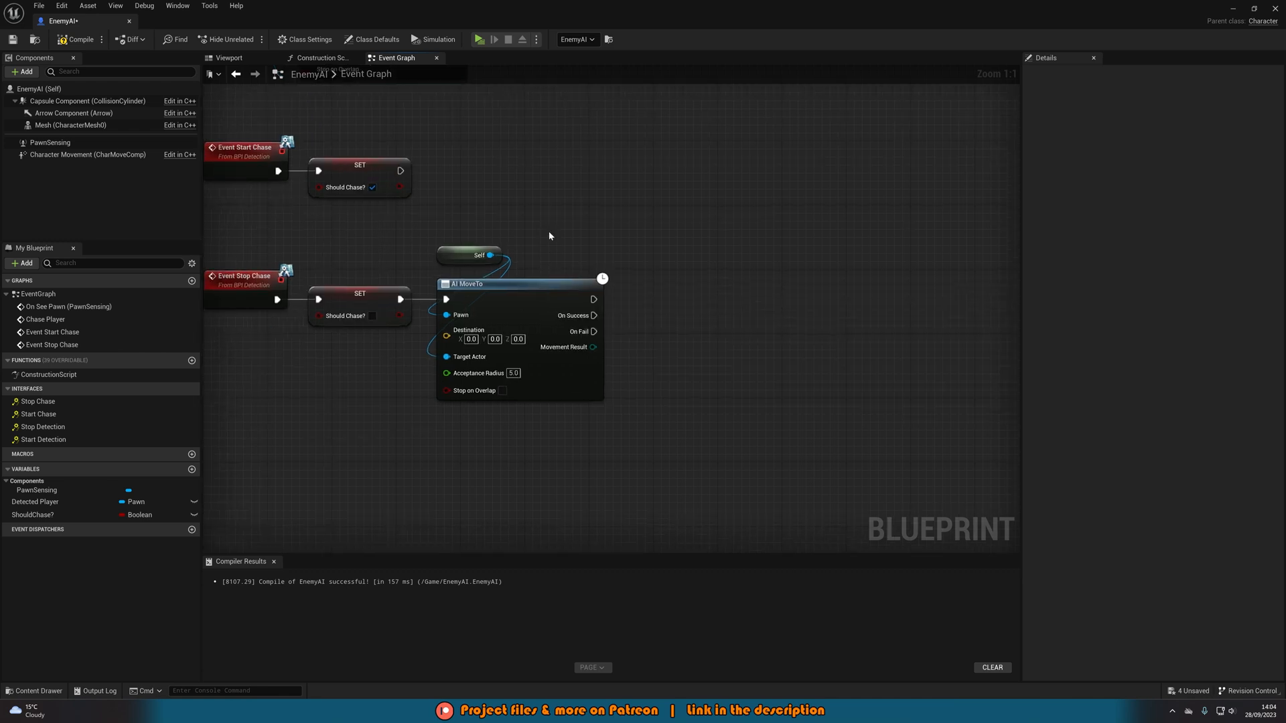
mouse_move(540, 239)
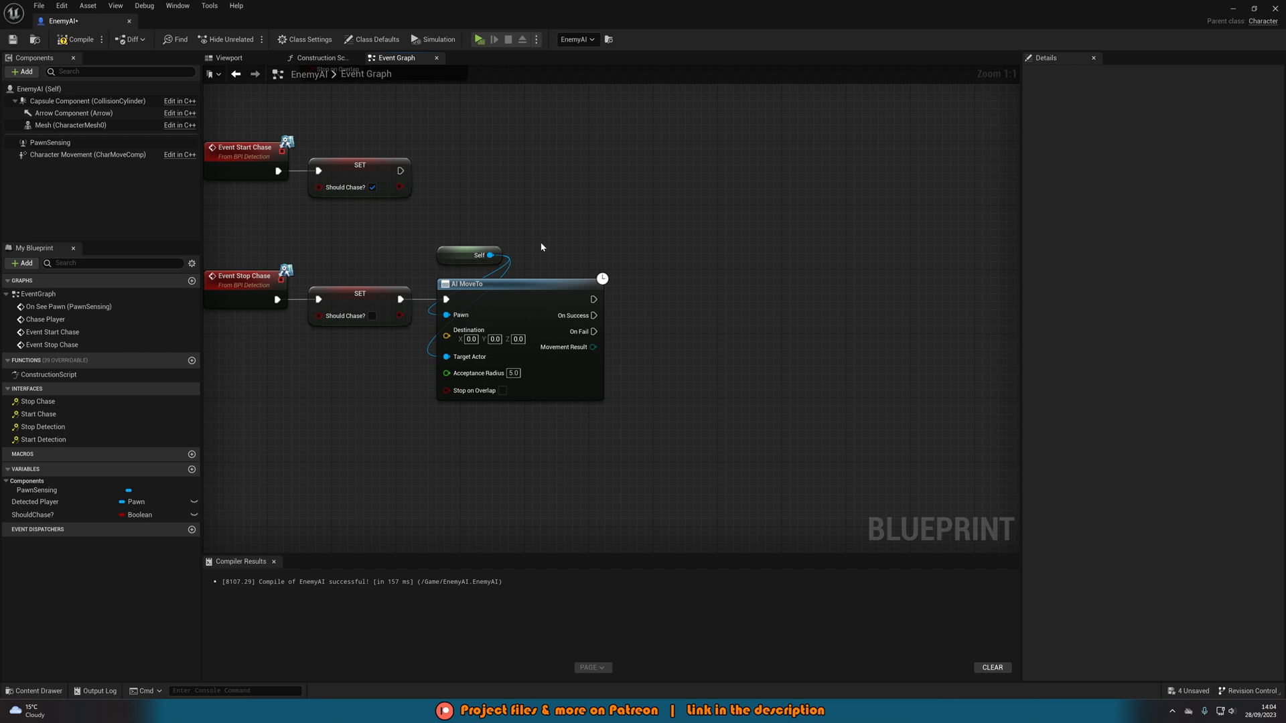
mouse_move(537, 273)
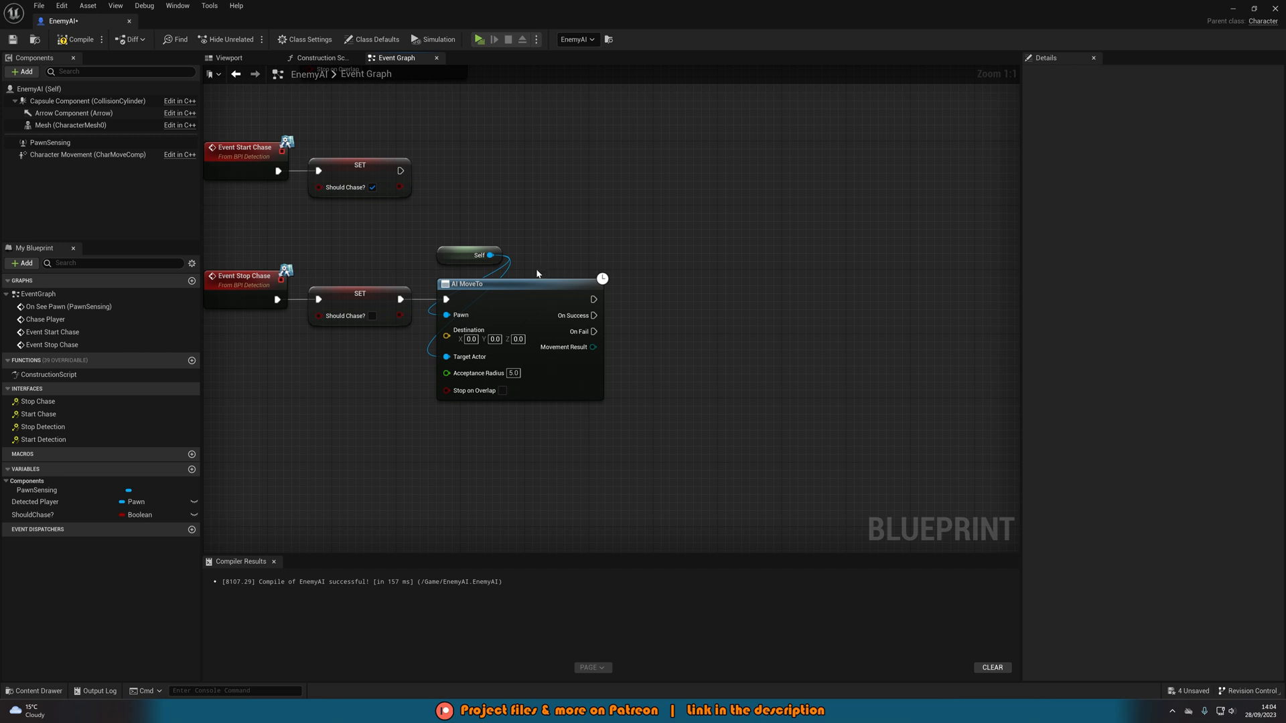
mouse_move(475, 224)
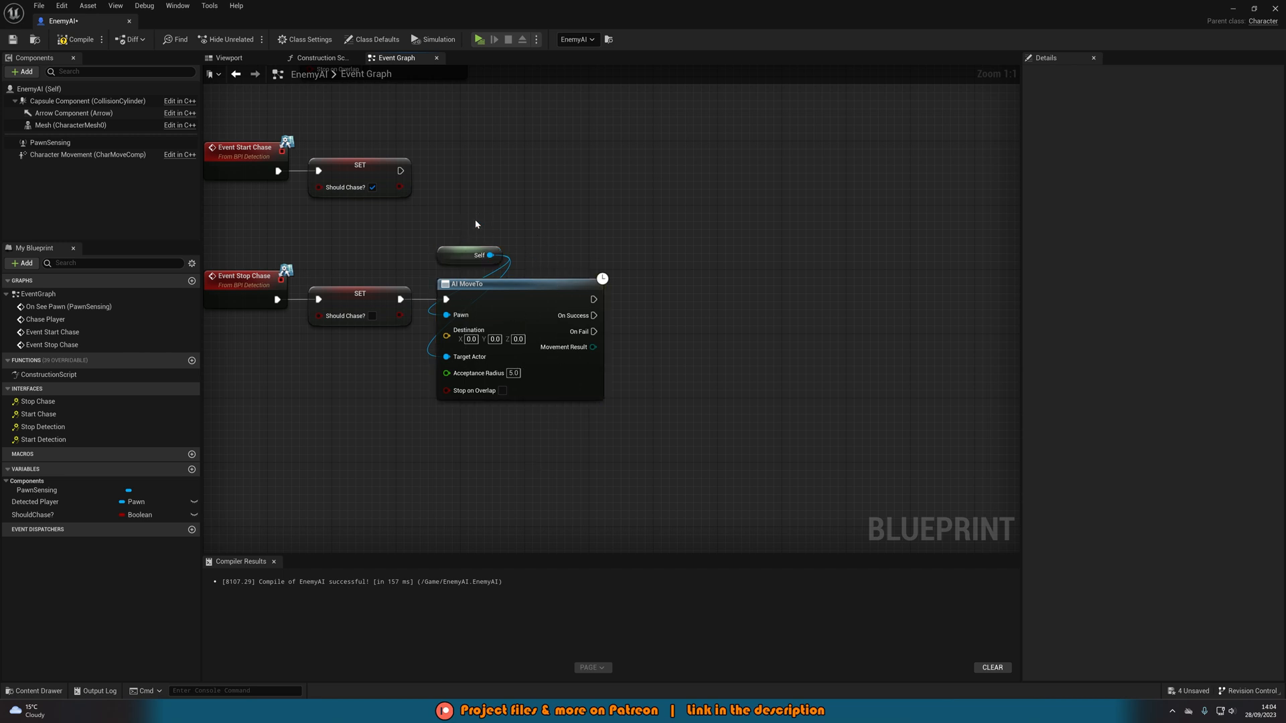
mouse_move(672, 342)
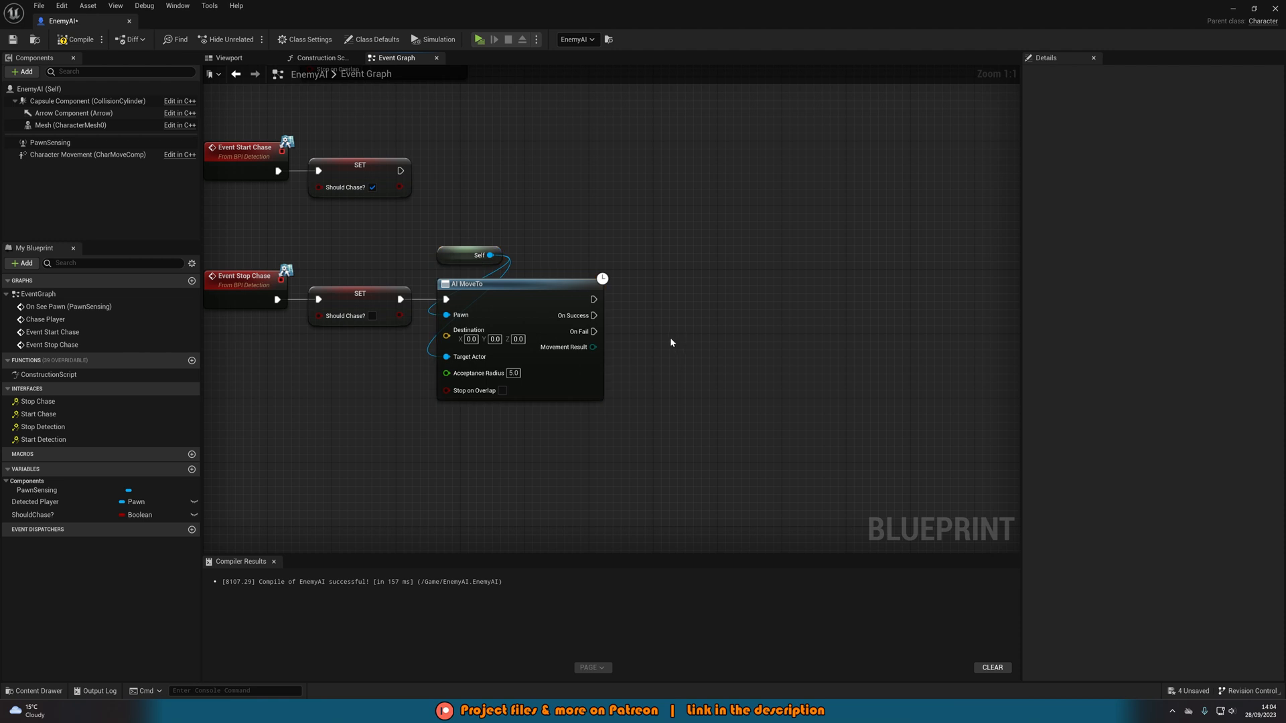